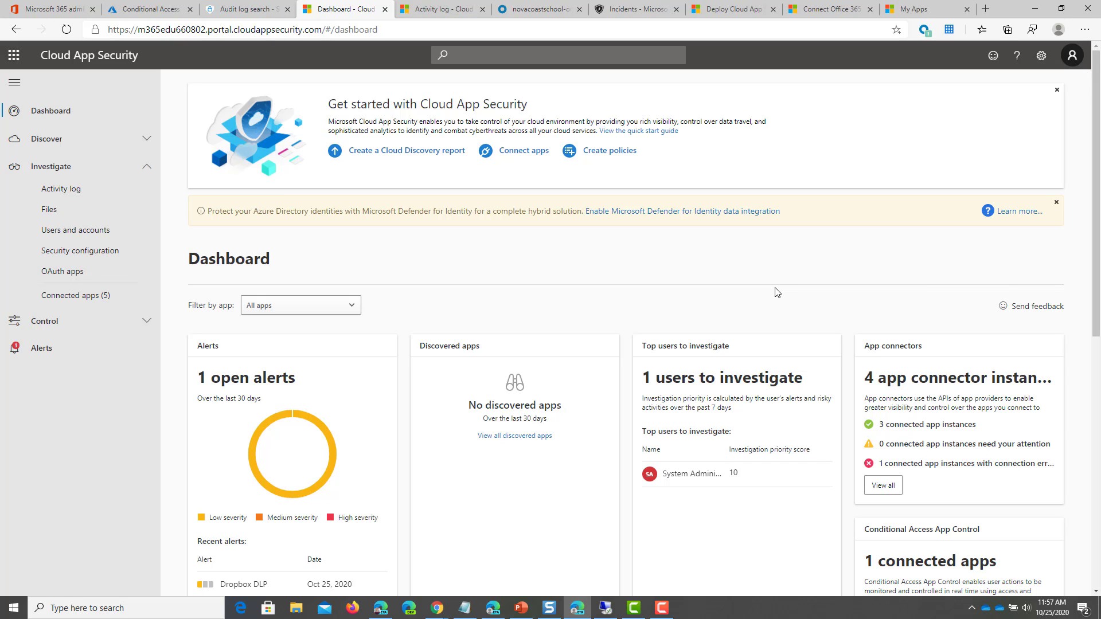
pyautogui.moveTo(621, 287)
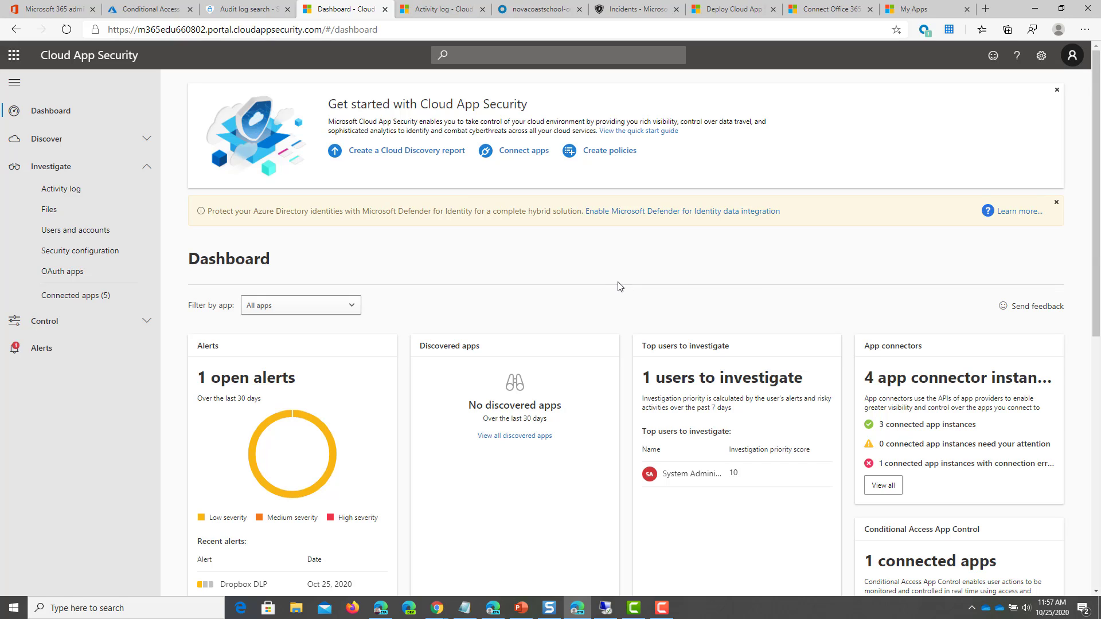
pyautogui.moveTo(574, 285)
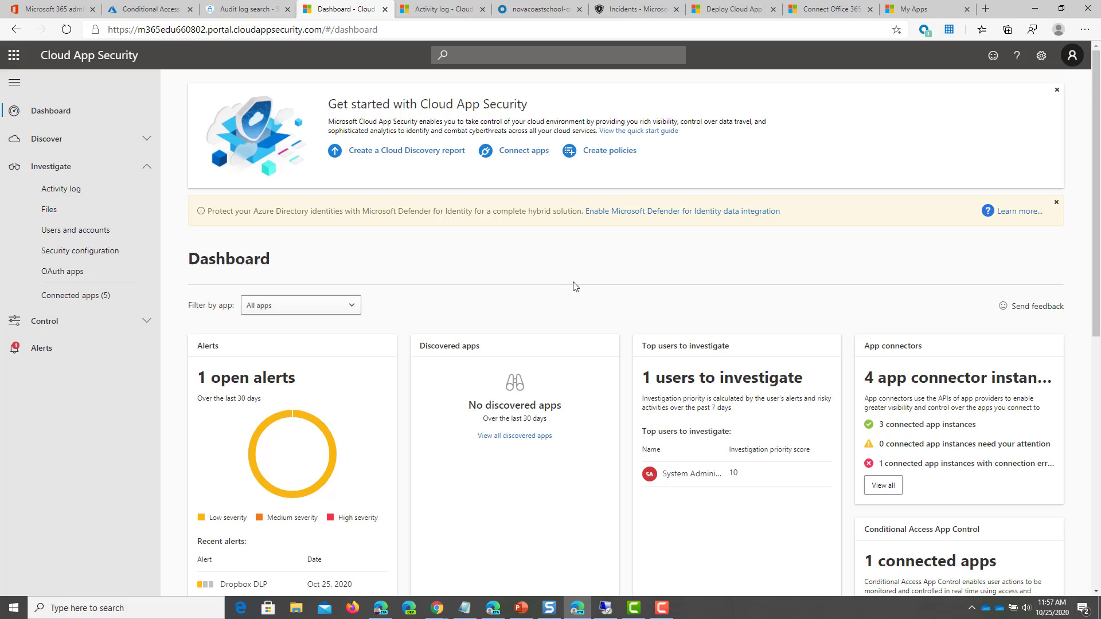
pyautogui.moveTo(562, 291)
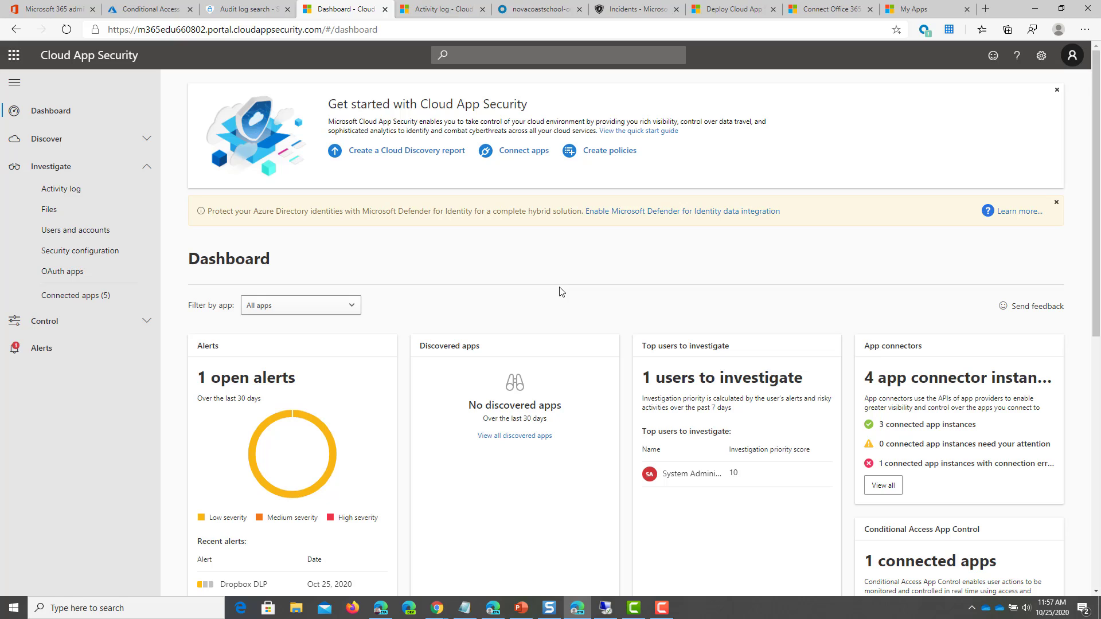
pyautogui.moveTo(482, 290)
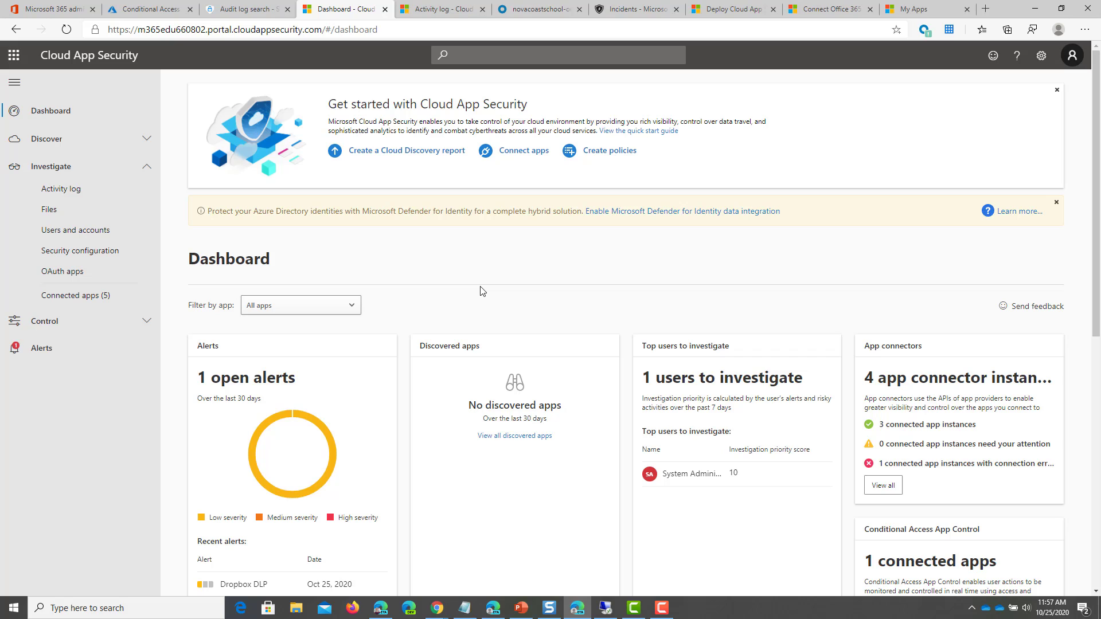
pyautogui.moveTo(463, 207)
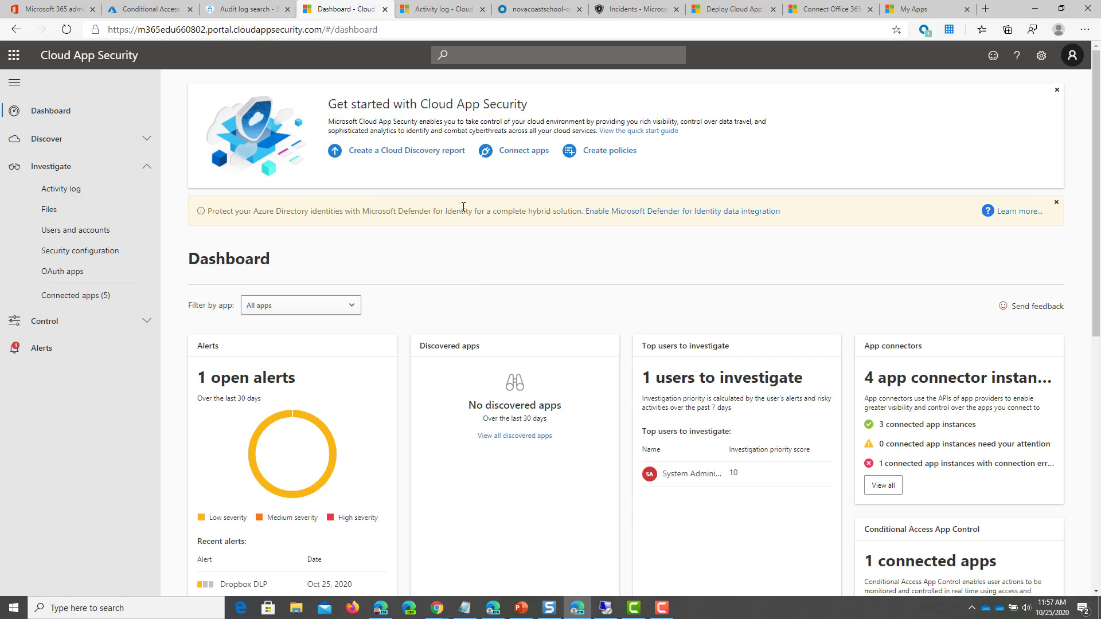
# Switch to the Azure AD admin center and show the enterprise applications list including Dropbox Business
pyautogui.click(151, 9)
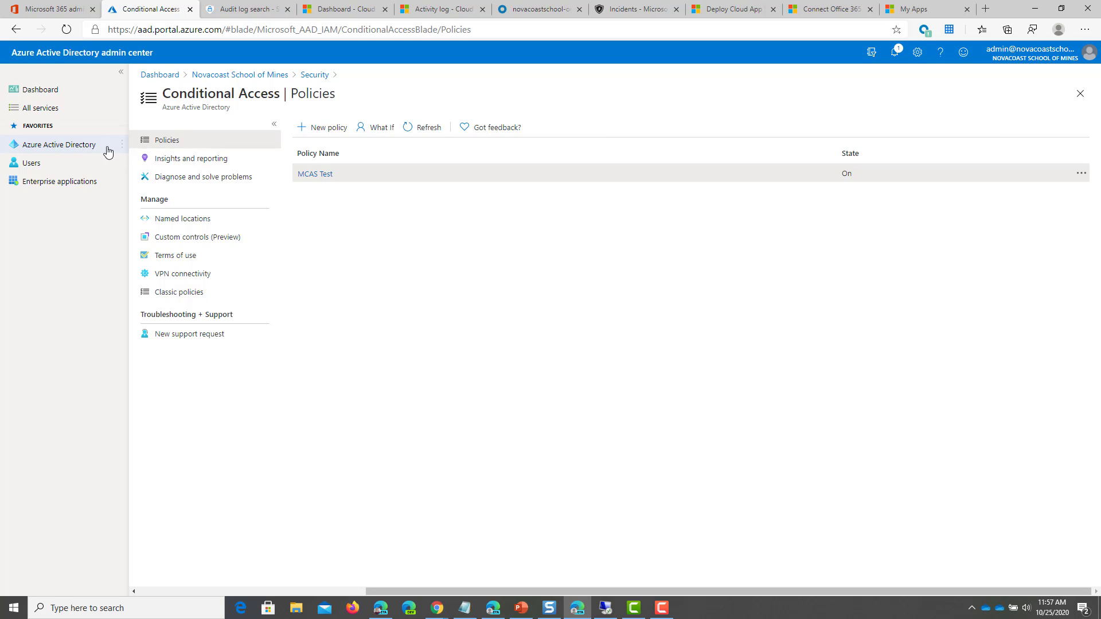
pyautogui.click(57, 145)
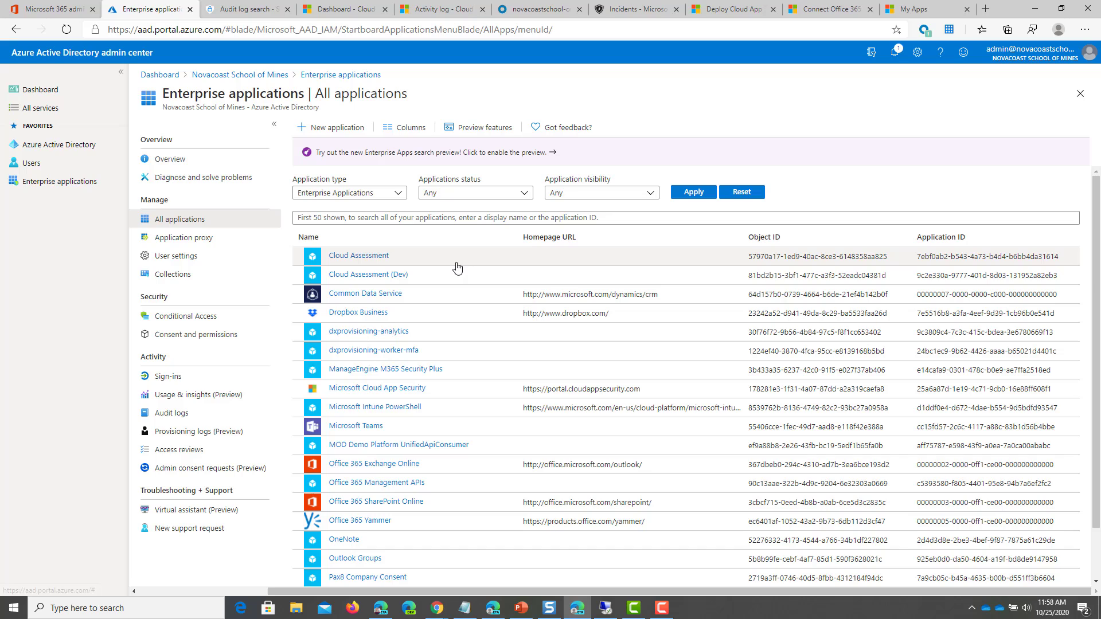
pyautogui.moveTo(388, 322)
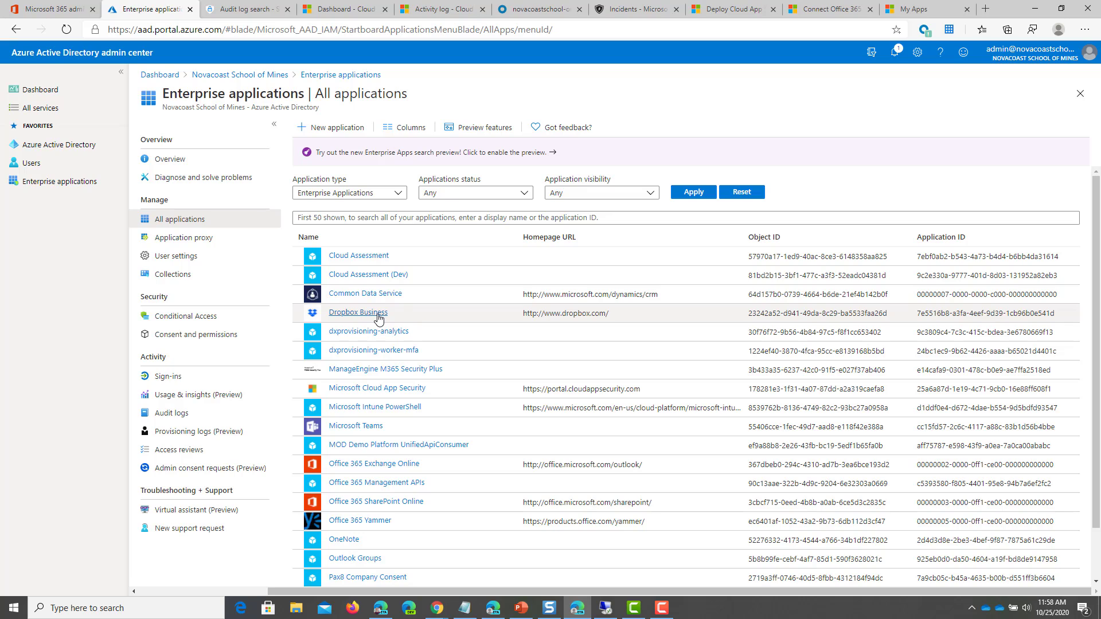
pyautogui.moveTo(367, 319)
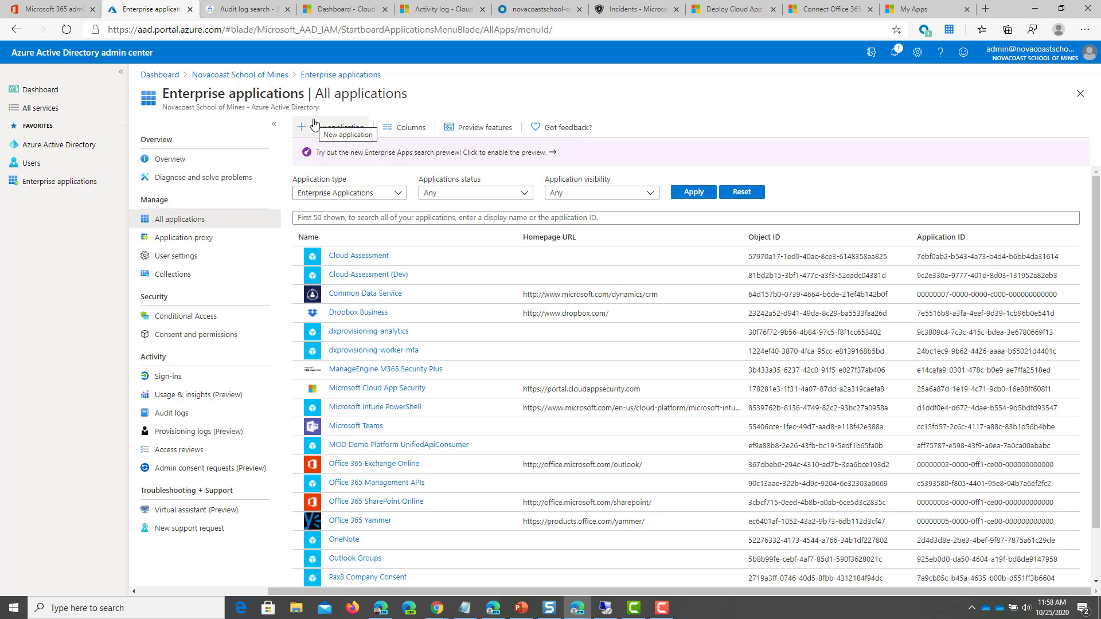
pyautogui.moveTo(380, 319)
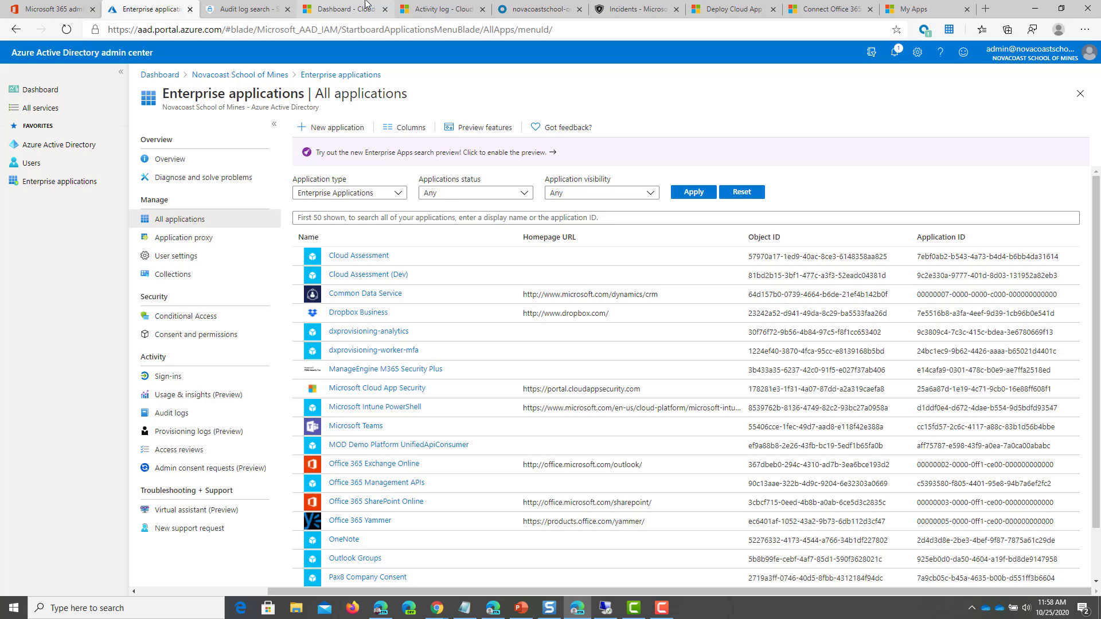
pyautogui.moveTo(527, 382)
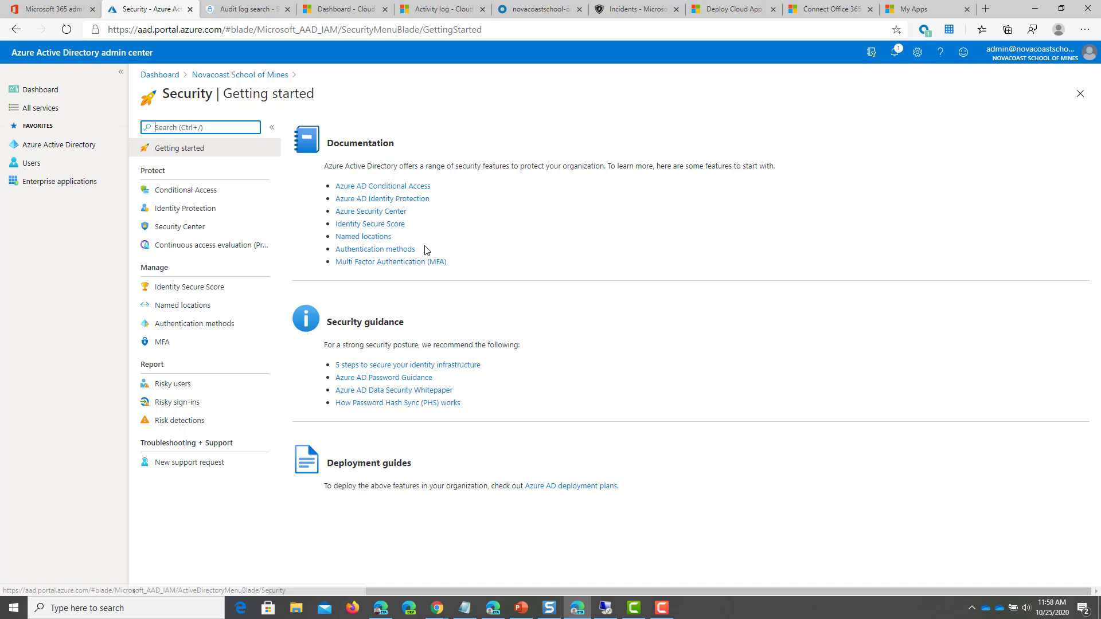
# Open the MCAS Test conditional access policy and confirm Dropbox Business is its included cloud app
pyautogui.click(185, 190)
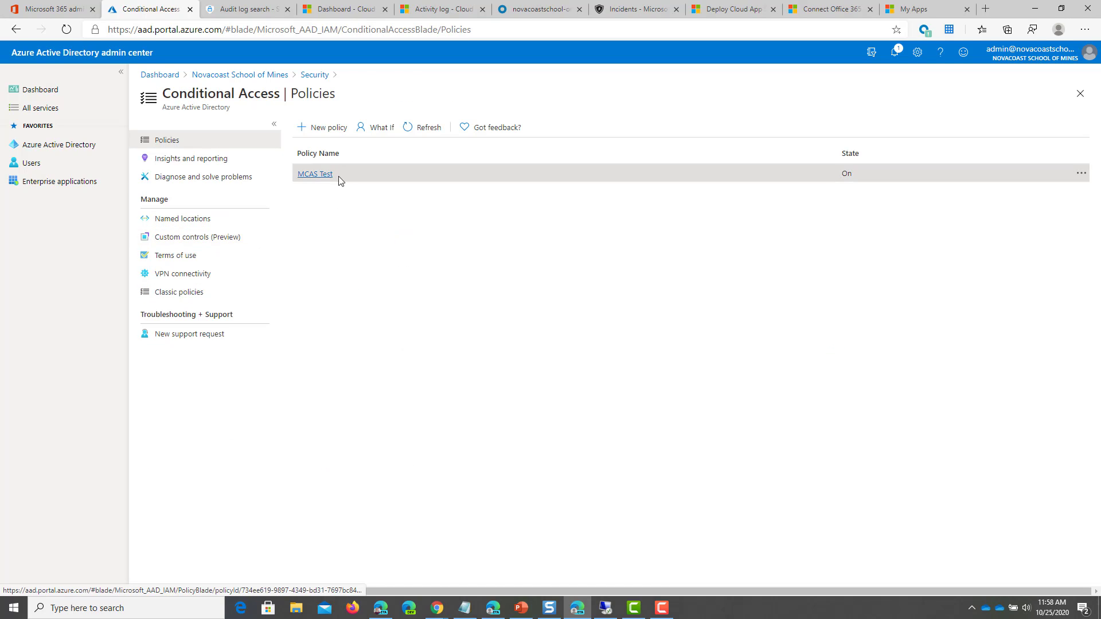
pyautogui.click(314, 175)
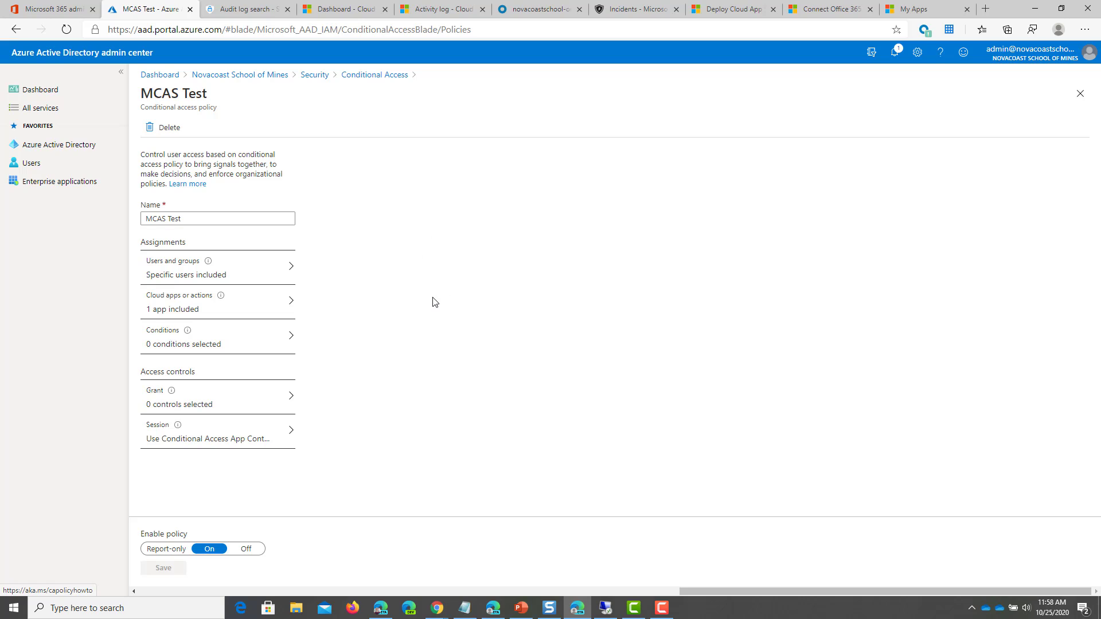
pyautogui.moveTo(284, 282)
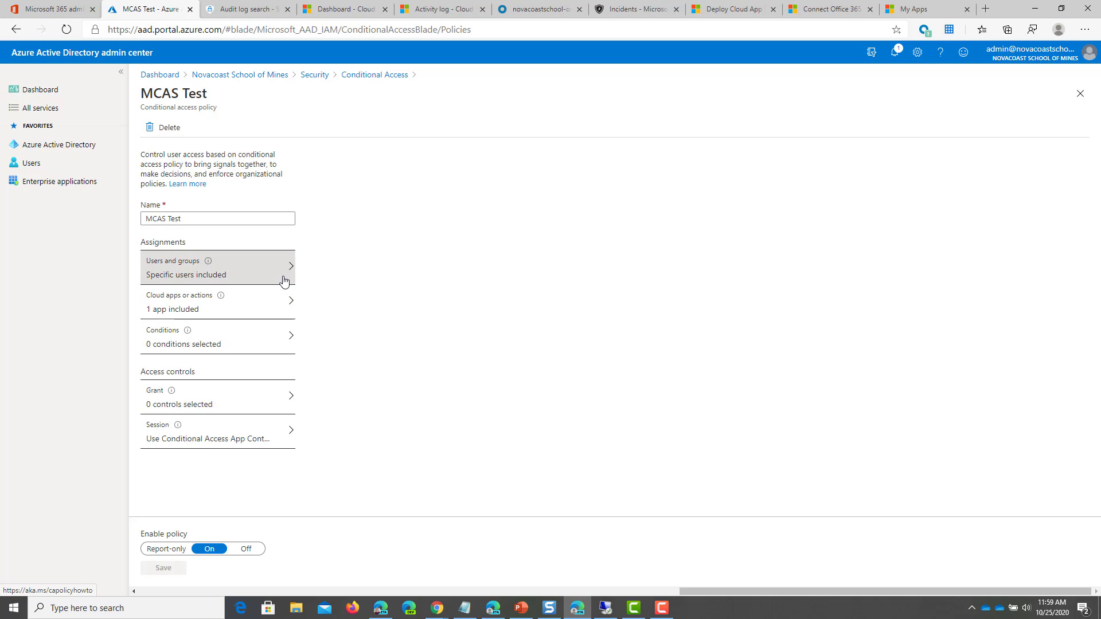
pyautogui.click(216, 268)
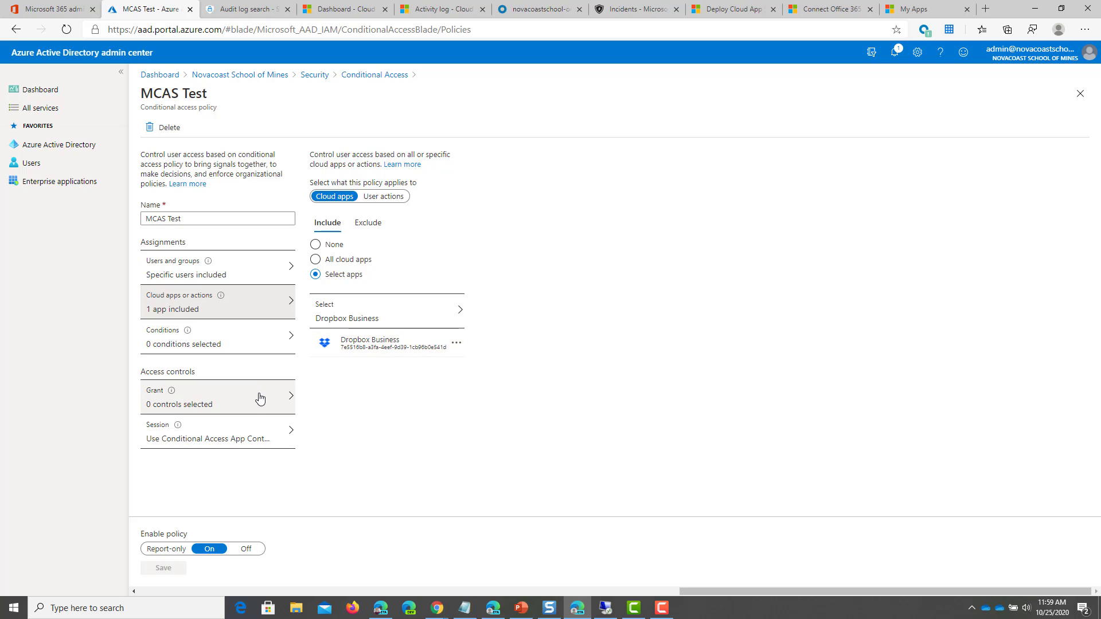
# Review MCAS Test's grant controls and keep session control on Conditional Access App Control with custom policy
pyautogui.click(217, 396)
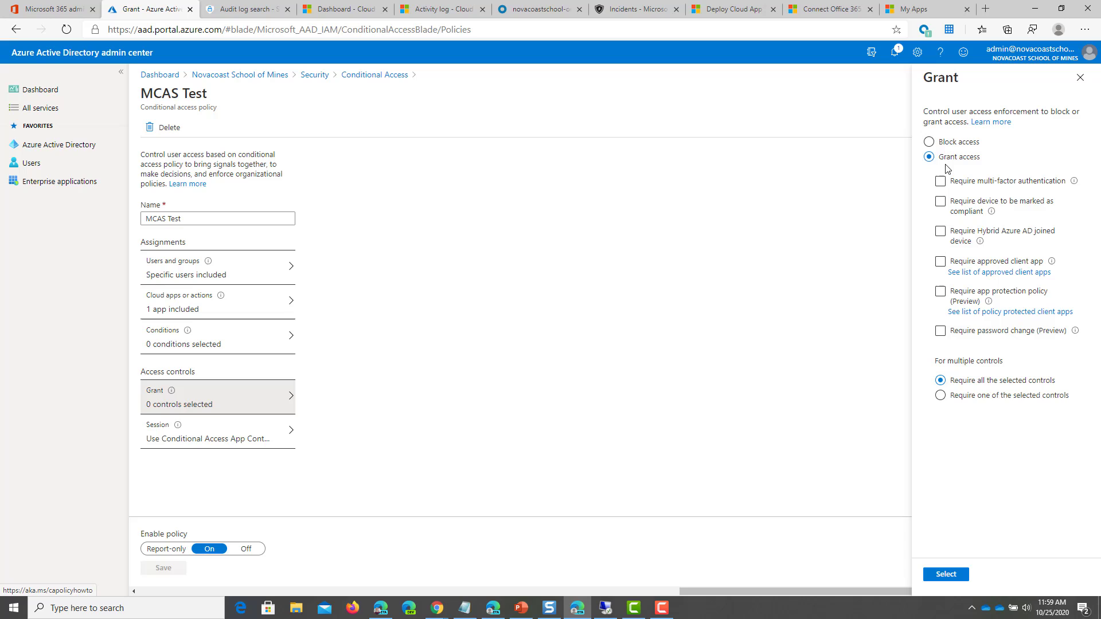
pyautogui.click(217, 431)
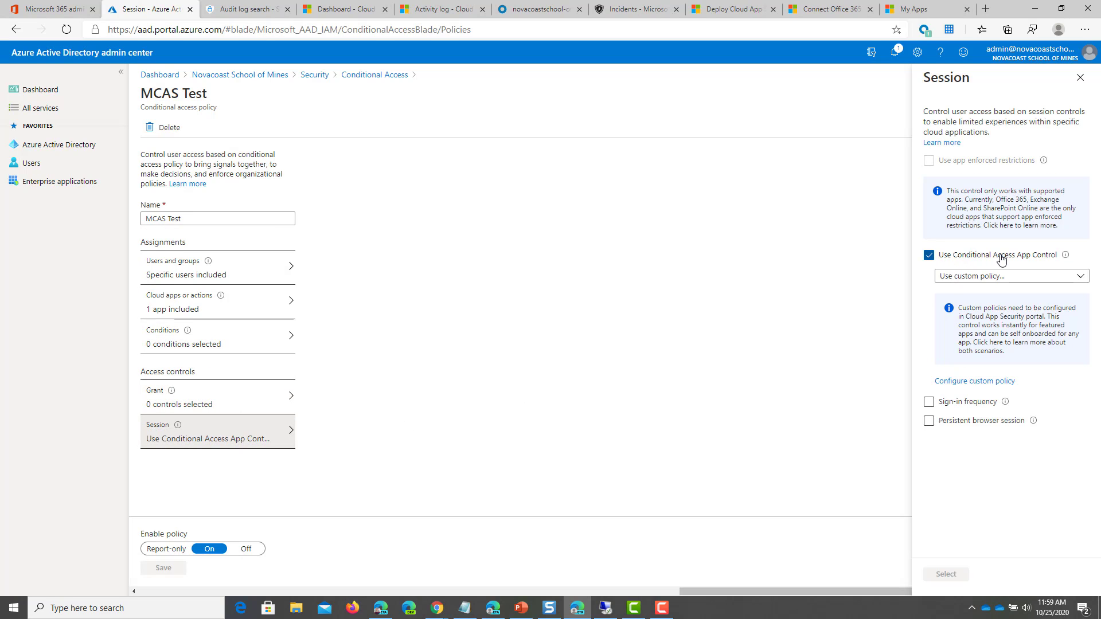
pyautogui.moveTo(1064, 255)
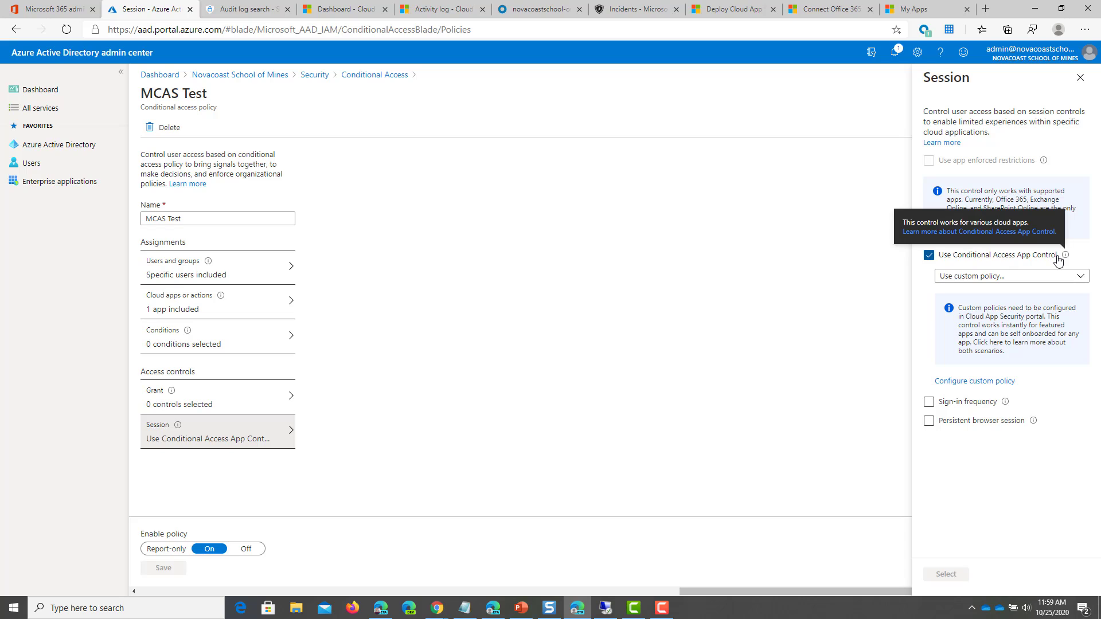
pyautogui.click(1011, 275)
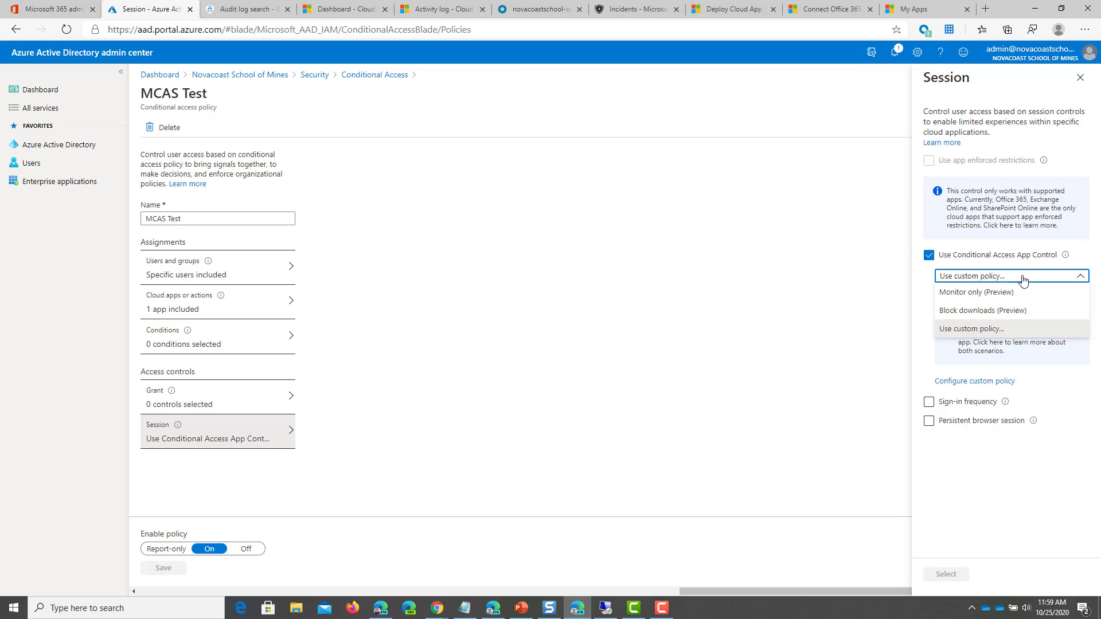
pyautogui.click(972, 328)
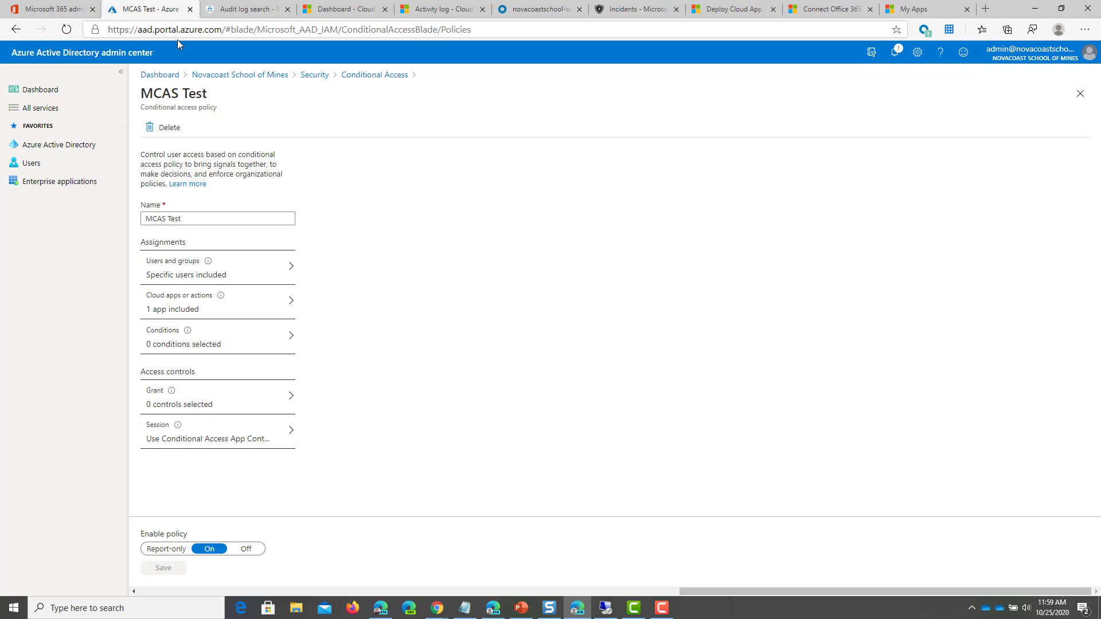
# In Cloud App Security, list the Conditional Access App Control apps showing Dropbox - General connected
pyautogui.click(342, 8)
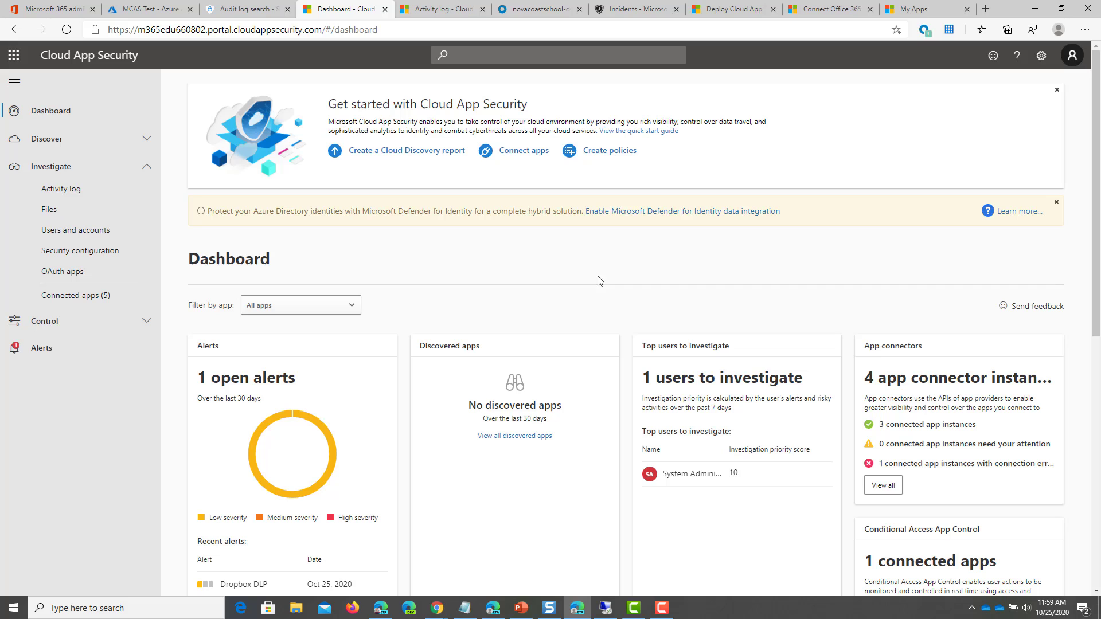
pyautogui.moveTo(328, 296)
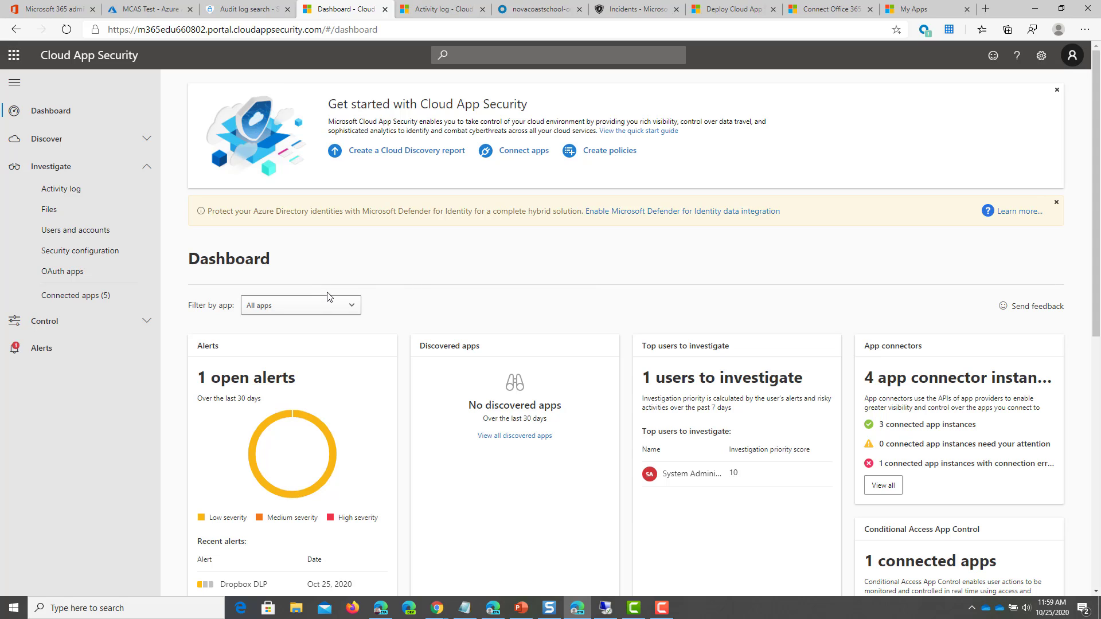
pyautogui.click(76, 296)
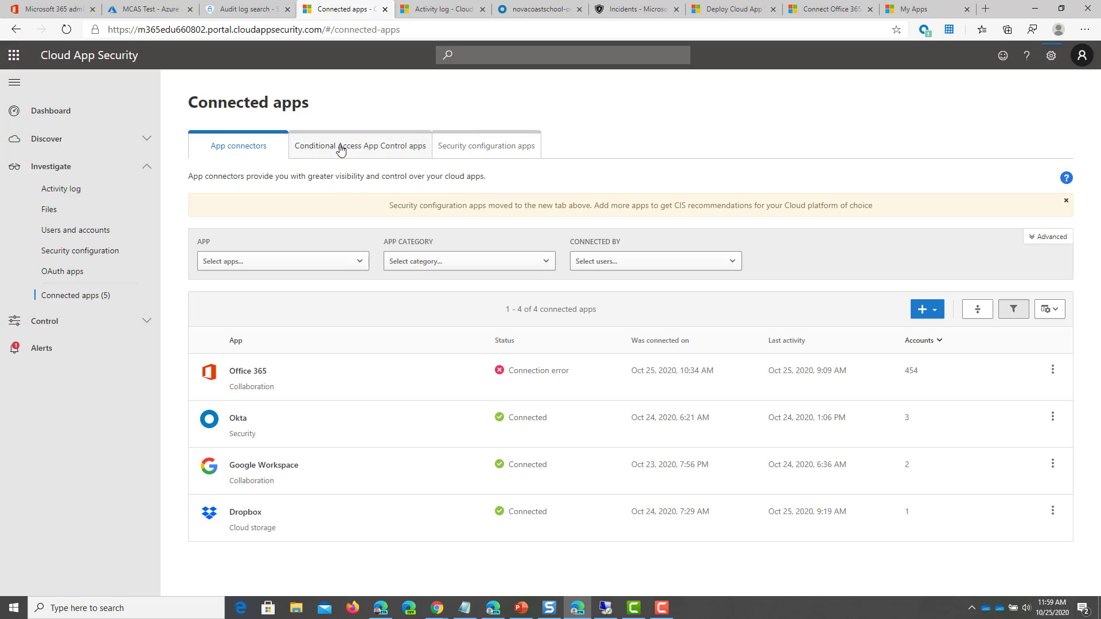
pyautogui.click(360, 145)
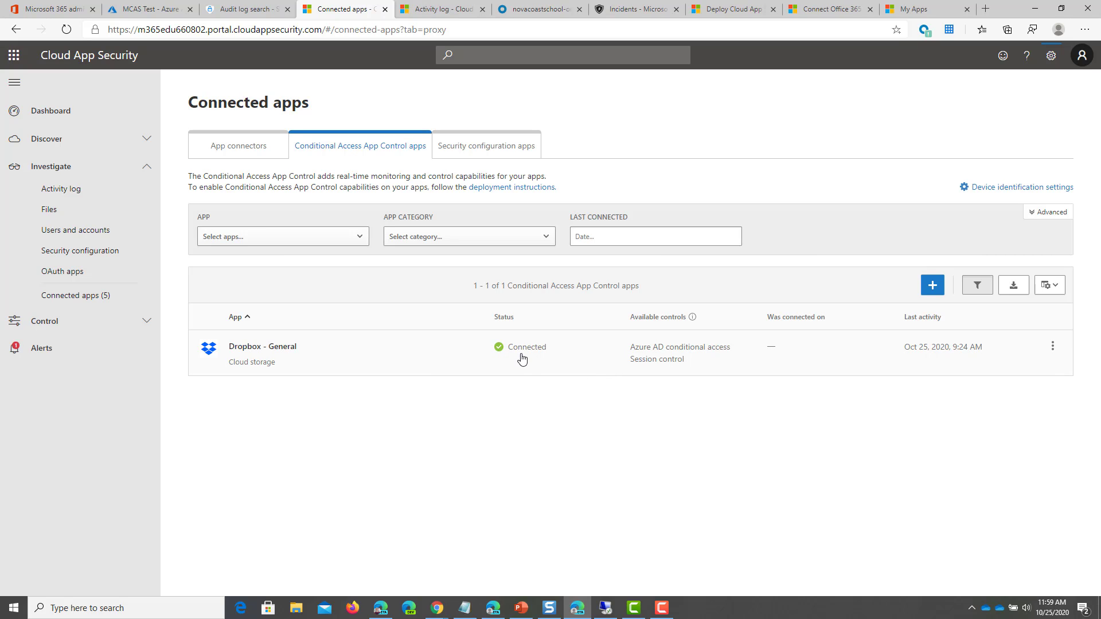
pyautogui.moveTo(534, 363)
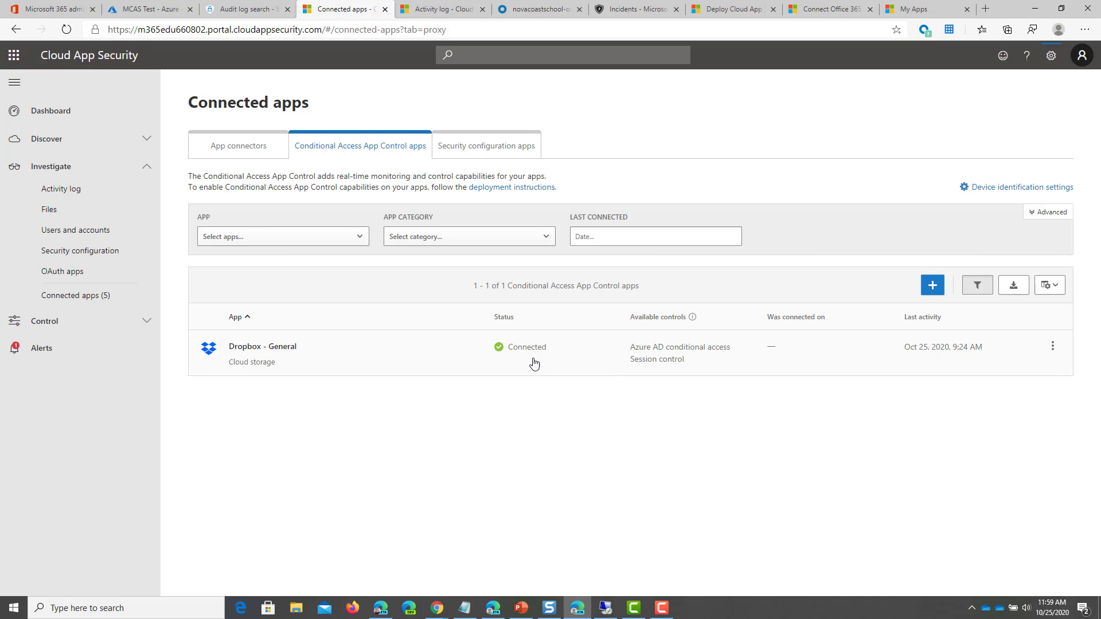
pyautogui.moveTo(344, 336)
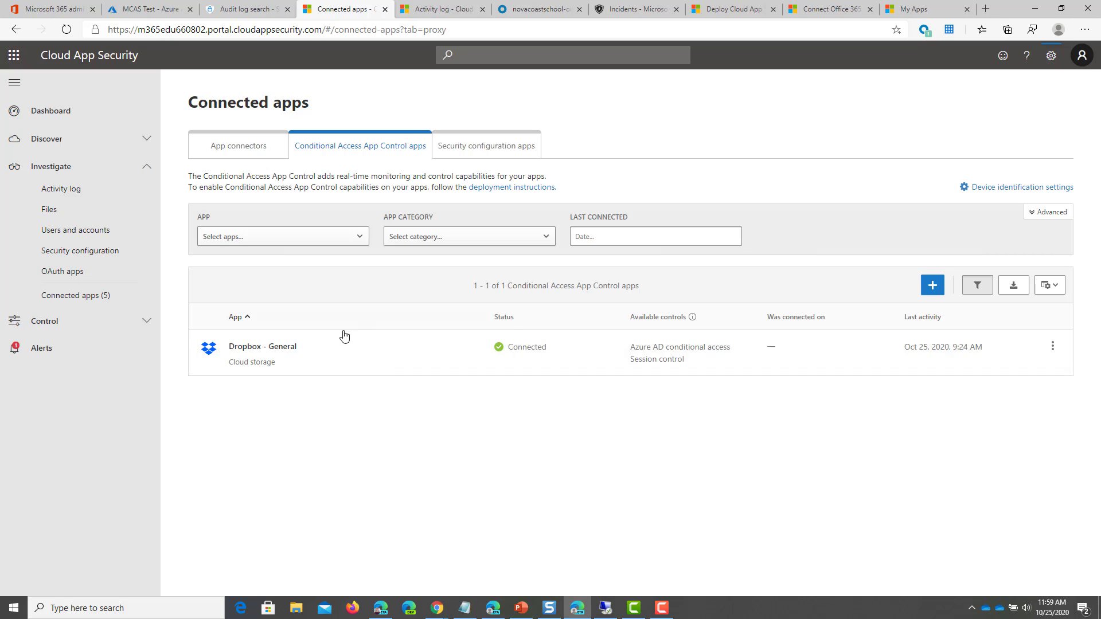
pyautogui.moveTo(417, 360)
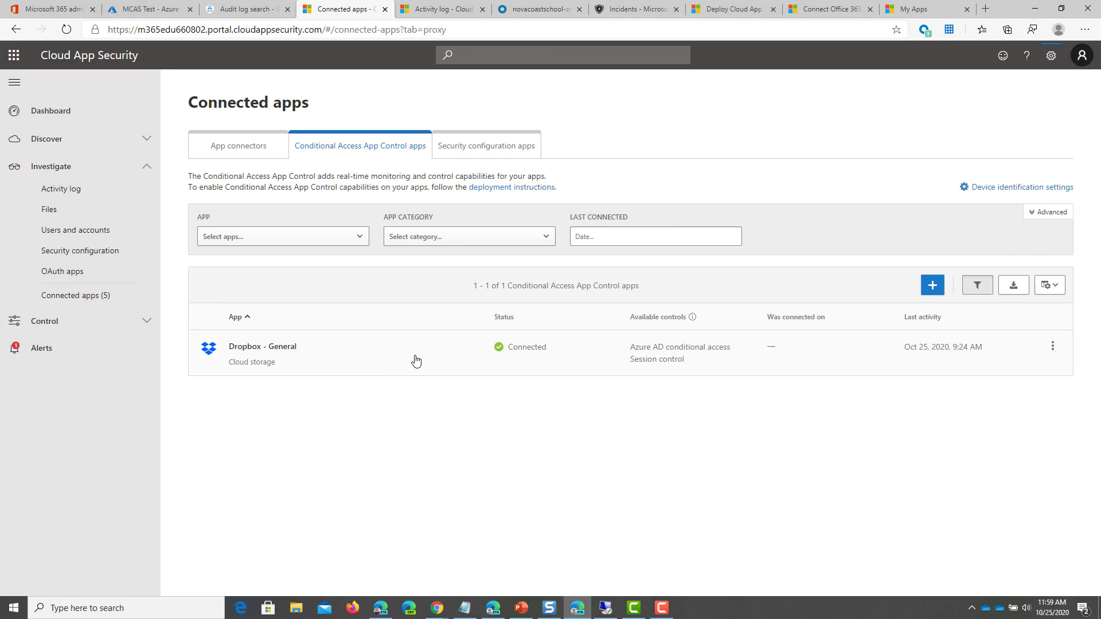
pyautogui.moveTo(410, 351)
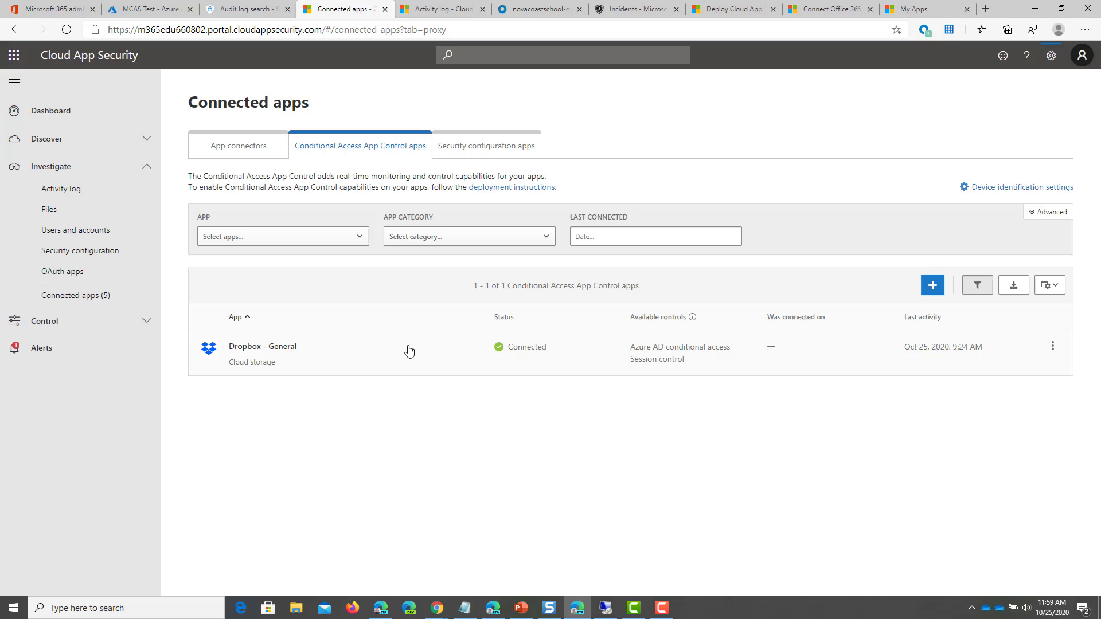
pyautogui.moveTo(887, 7)
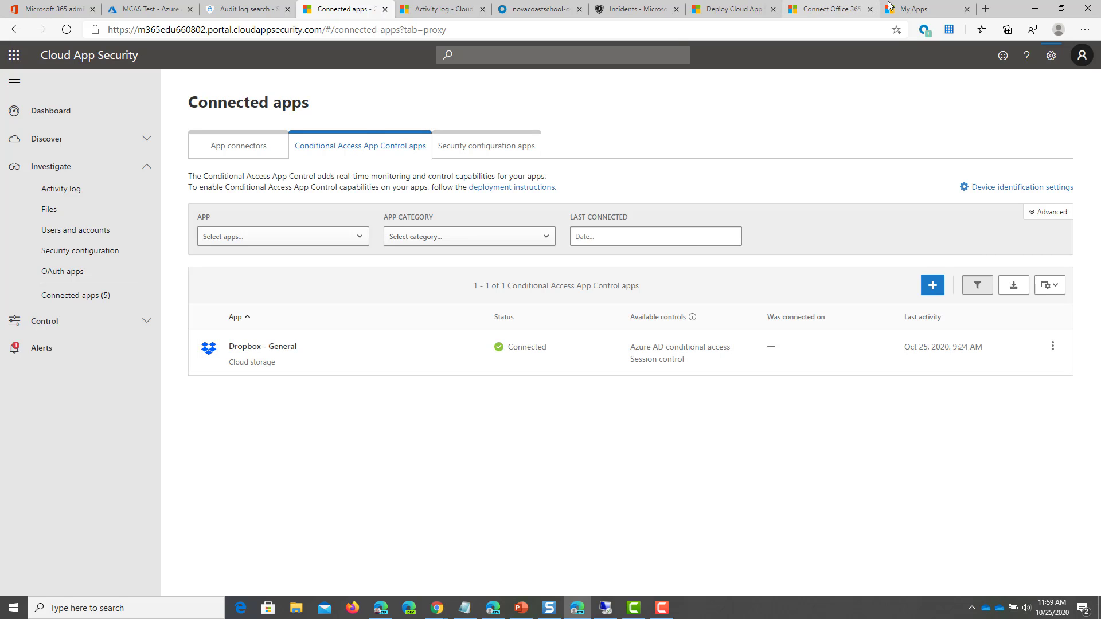
# Launch Dropbox Business from My Apps, landing on the 'Access to Dropbox is monitored' notice
pyautogui.click(922, 9)
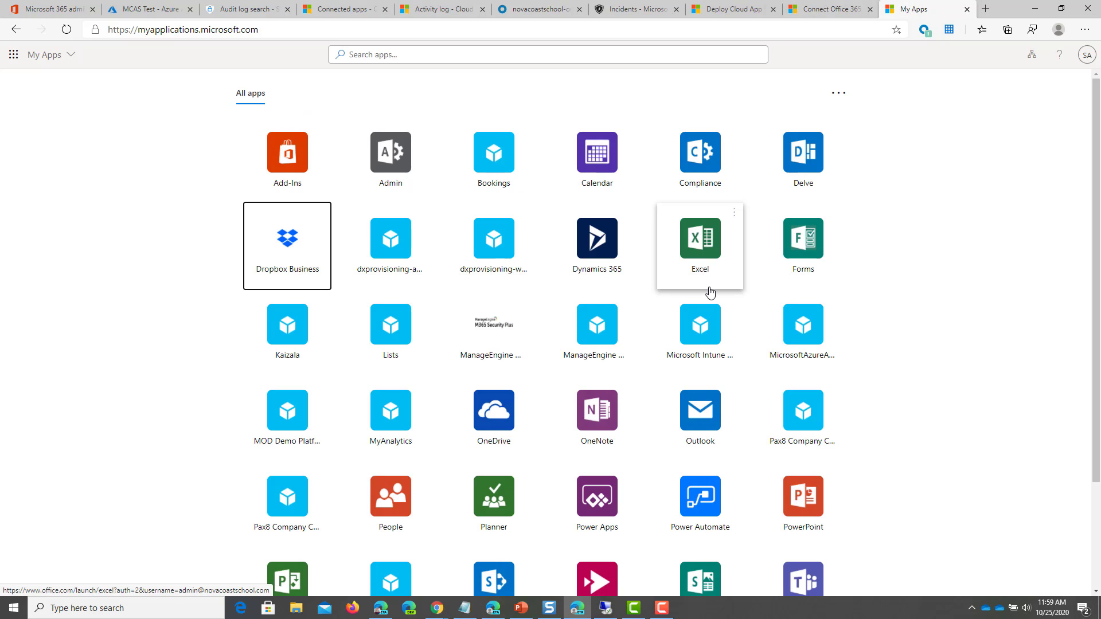
pyautogui.click(286, 239)
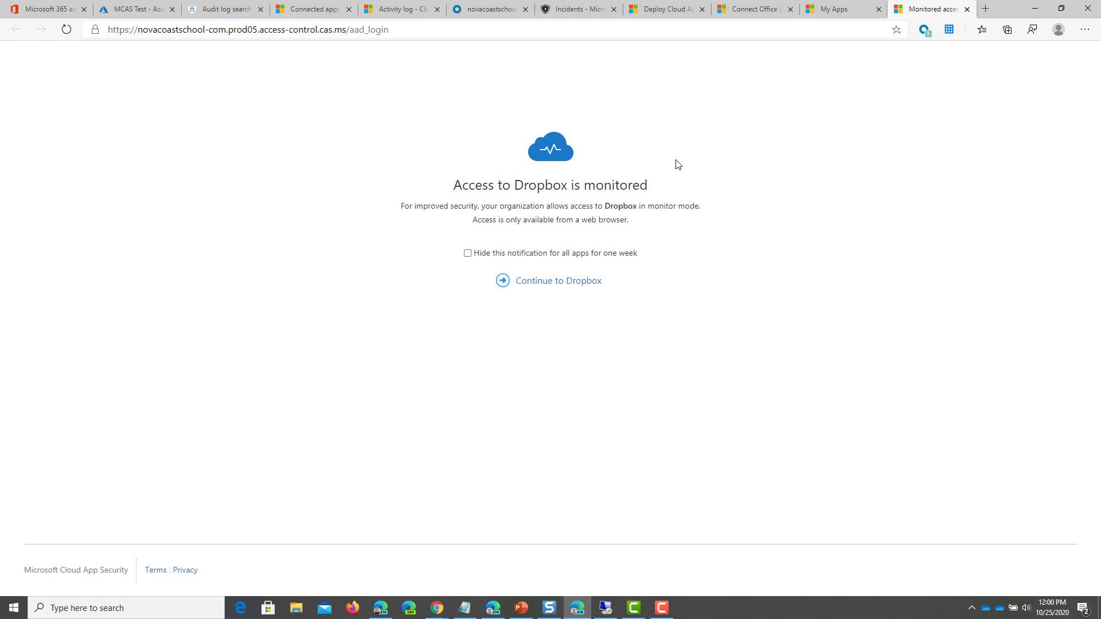
pyautogui.moveTo(640, 325)
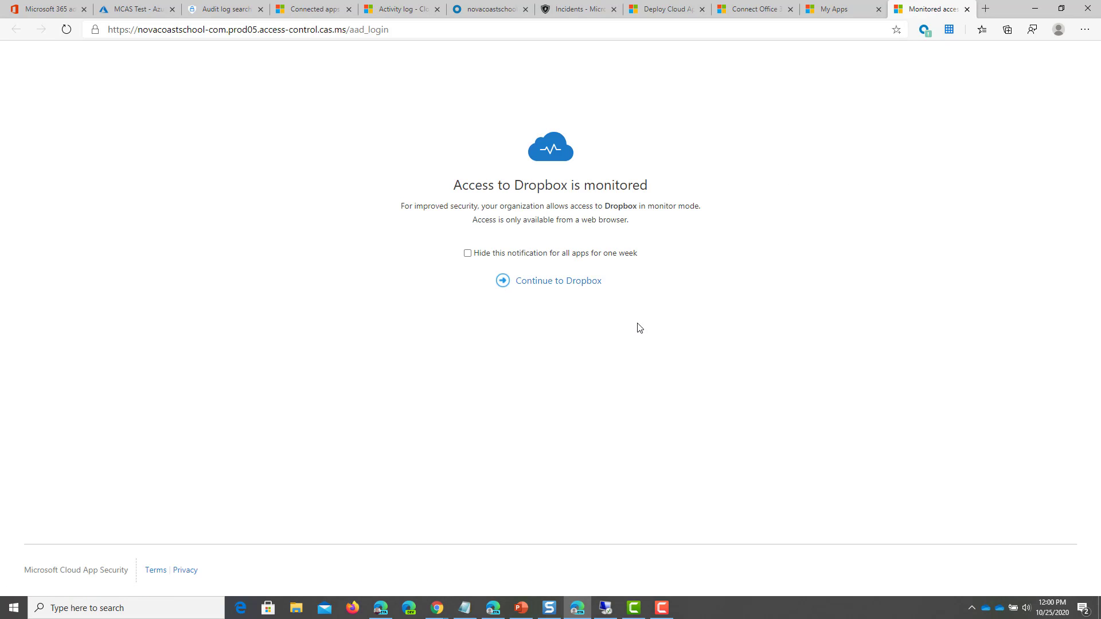
pyautogui.moveTo(299, 4)
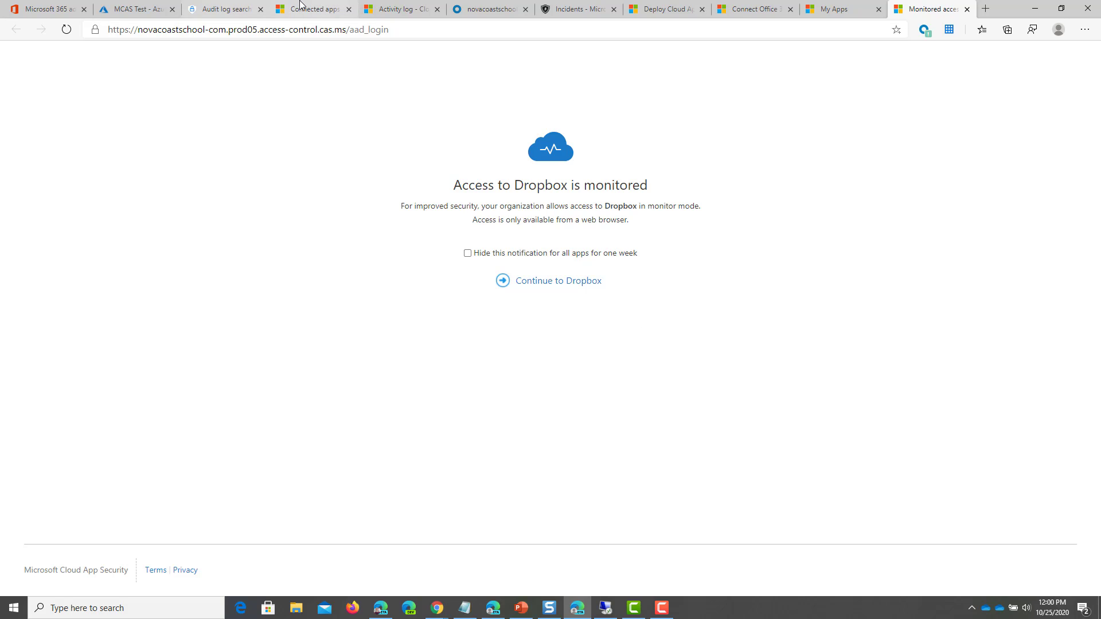
# From Connected apps, search 'drop' and start the SAML app wizard for Droplr
pyautogui.click(312, 9)
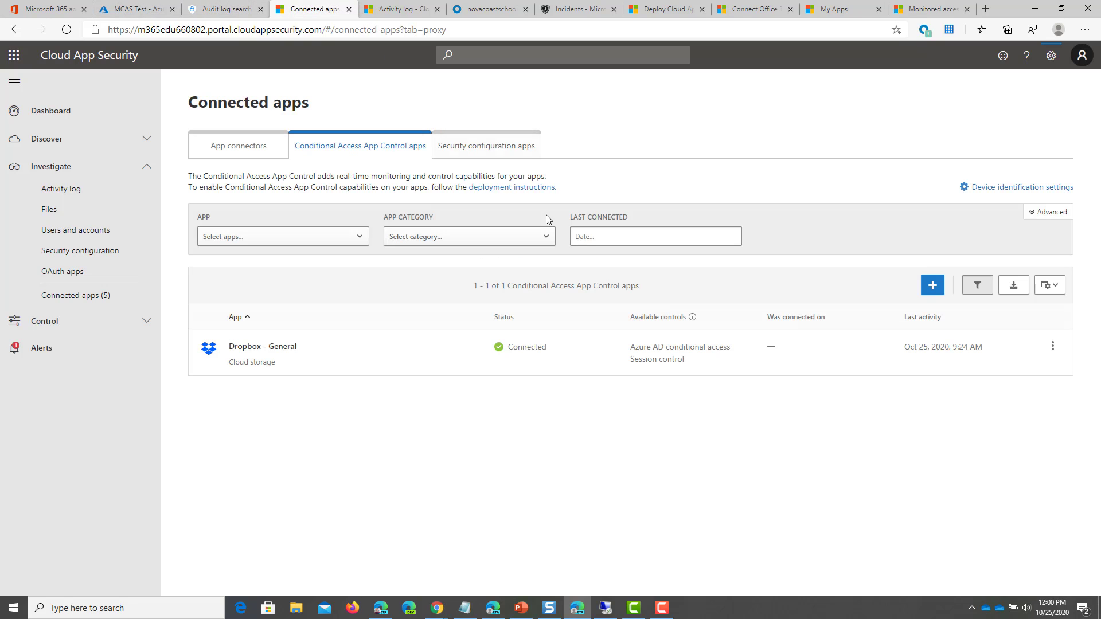
pyautogui.moveTo(896, 278)
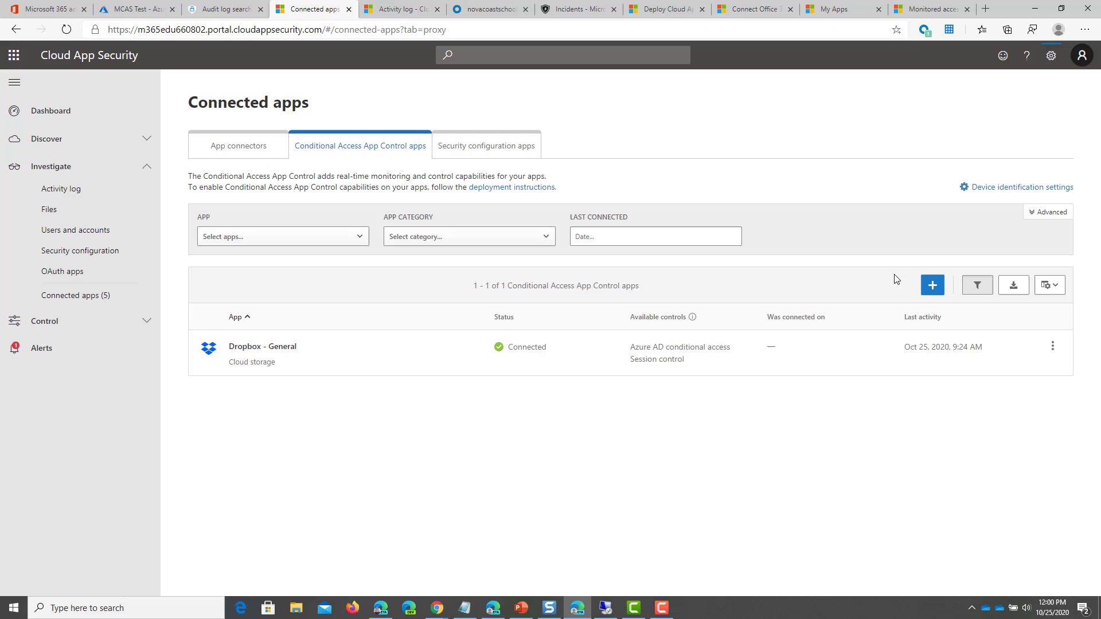
pyautogui.click(932, 284)
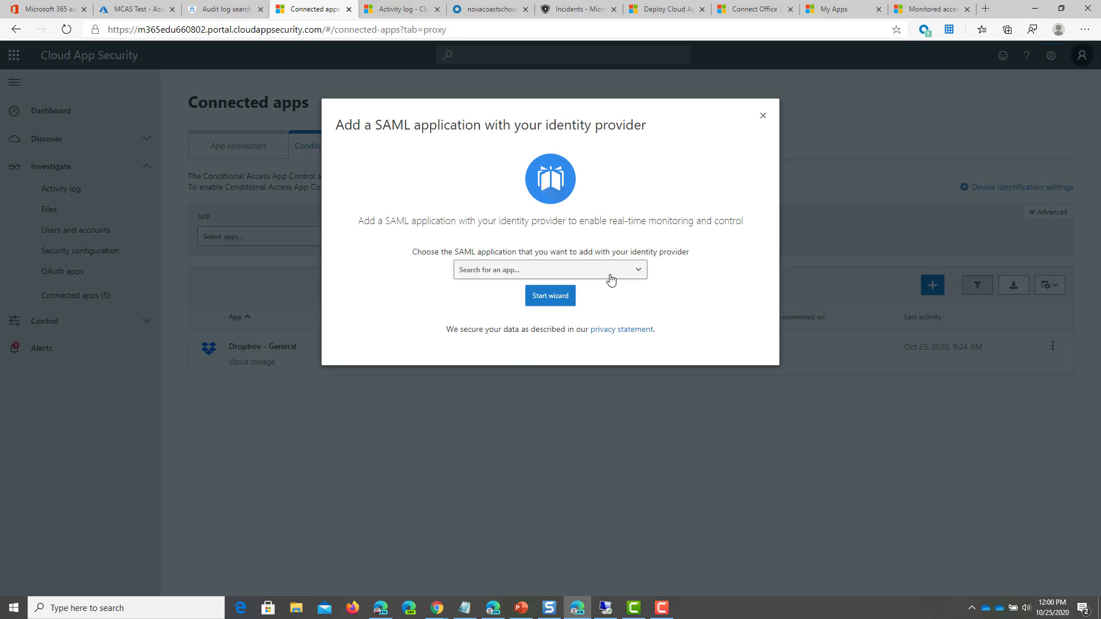
pyautogui.write('do')
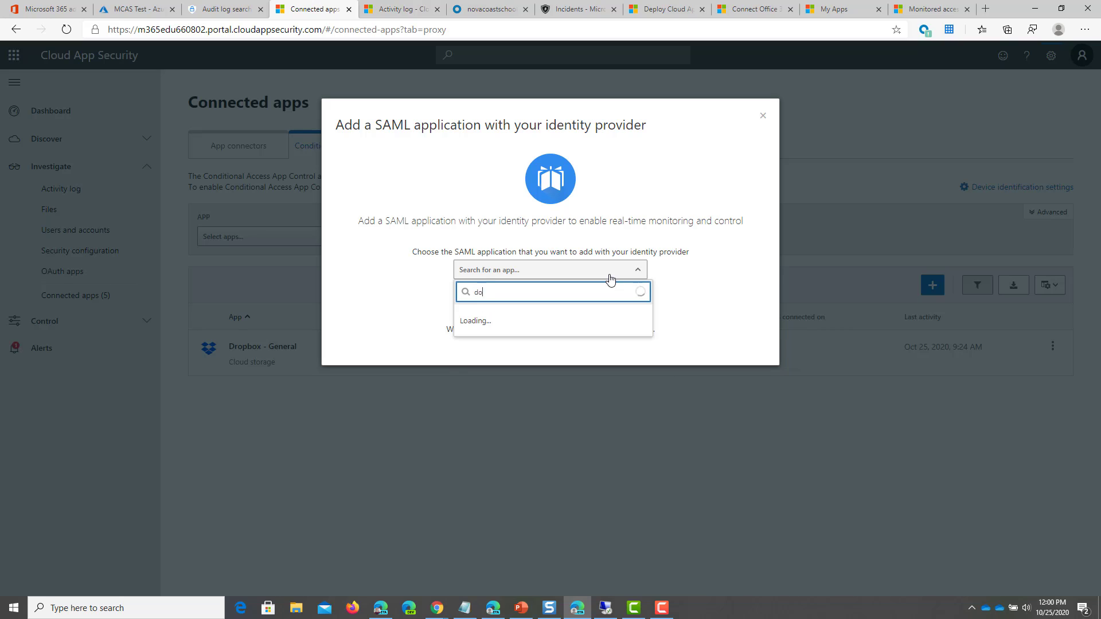
pyautogui.write('rop')
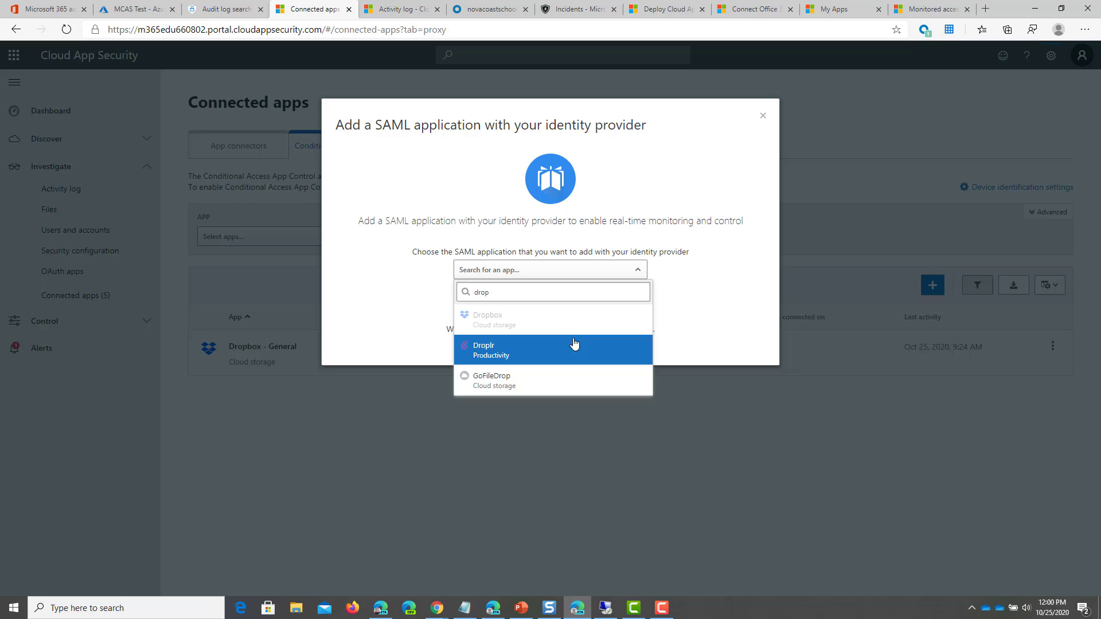
pyautogui.click(552, 350)
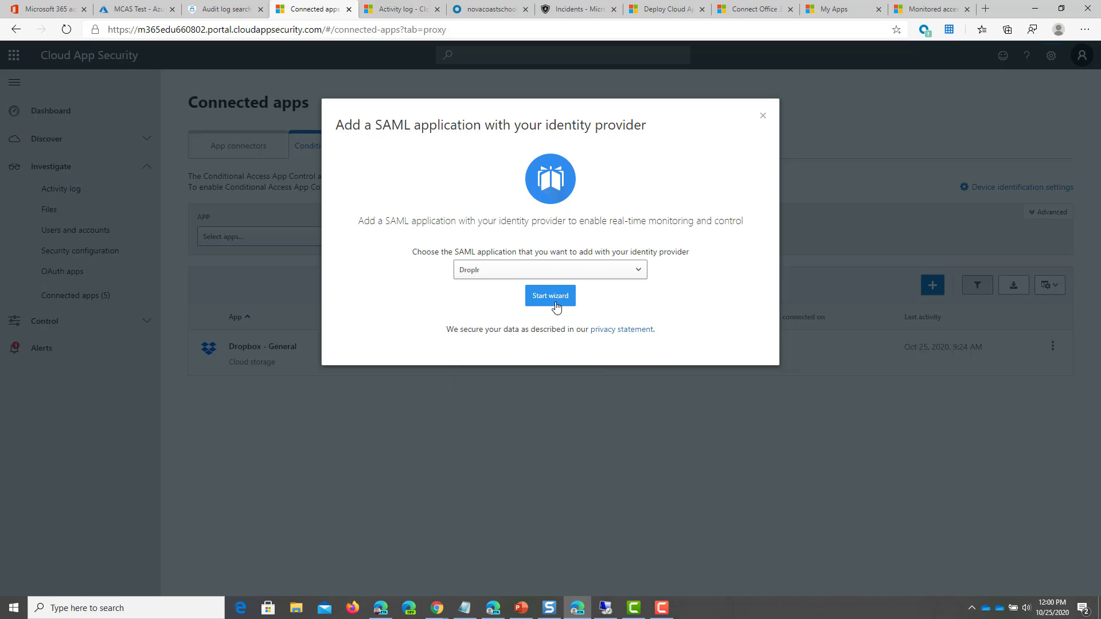
pyautogui.click(550, 295)
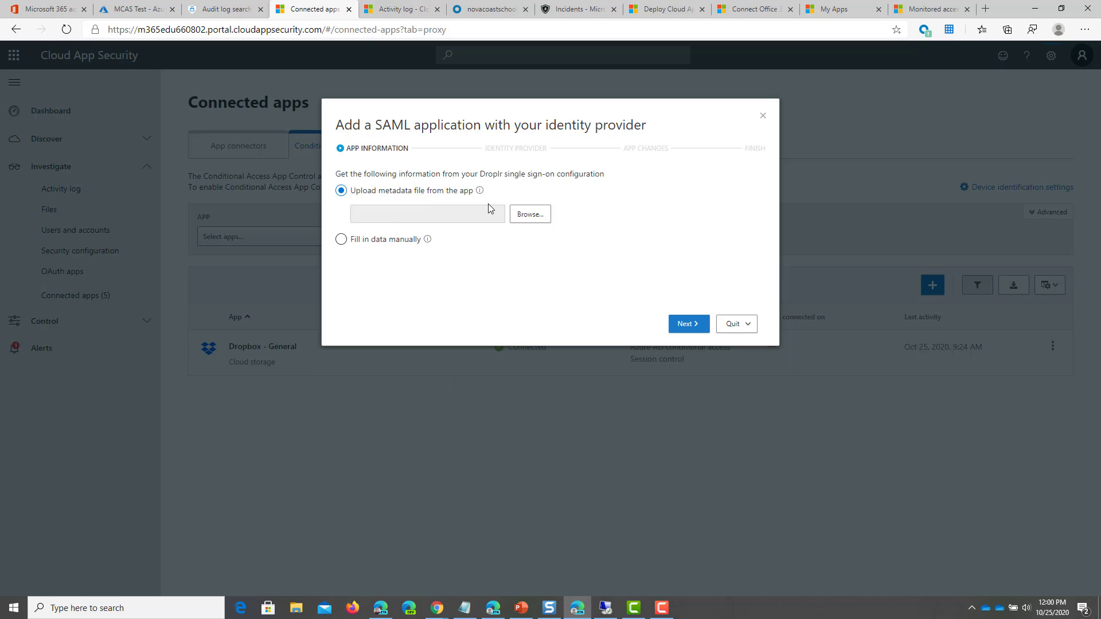
pyautogui.moveTo(511, 213)
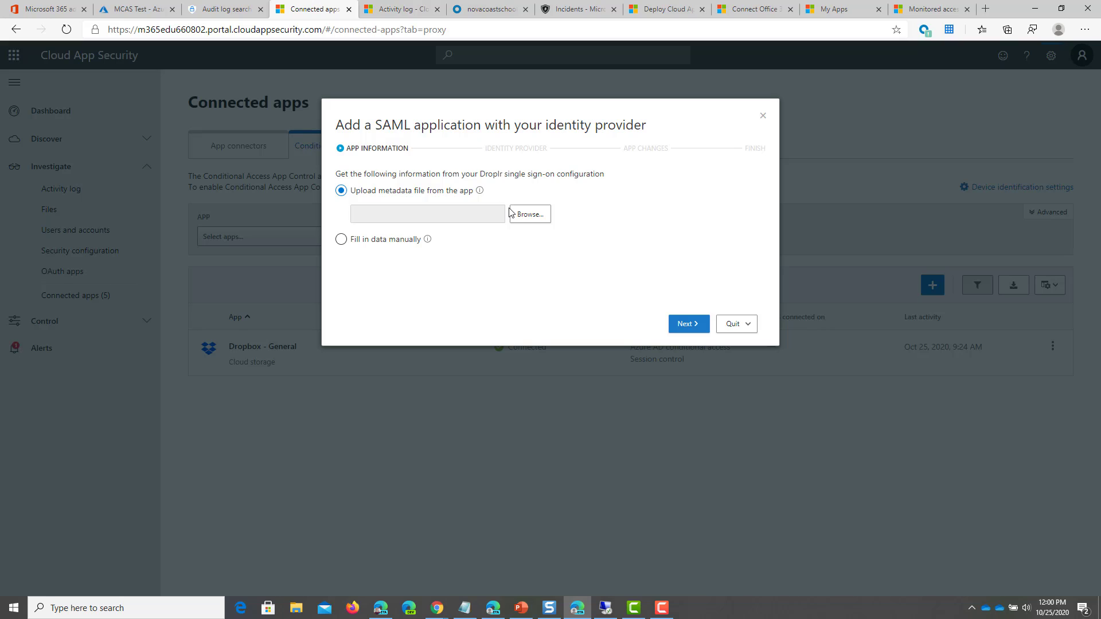
pyautogui.moveTo(477, 197)
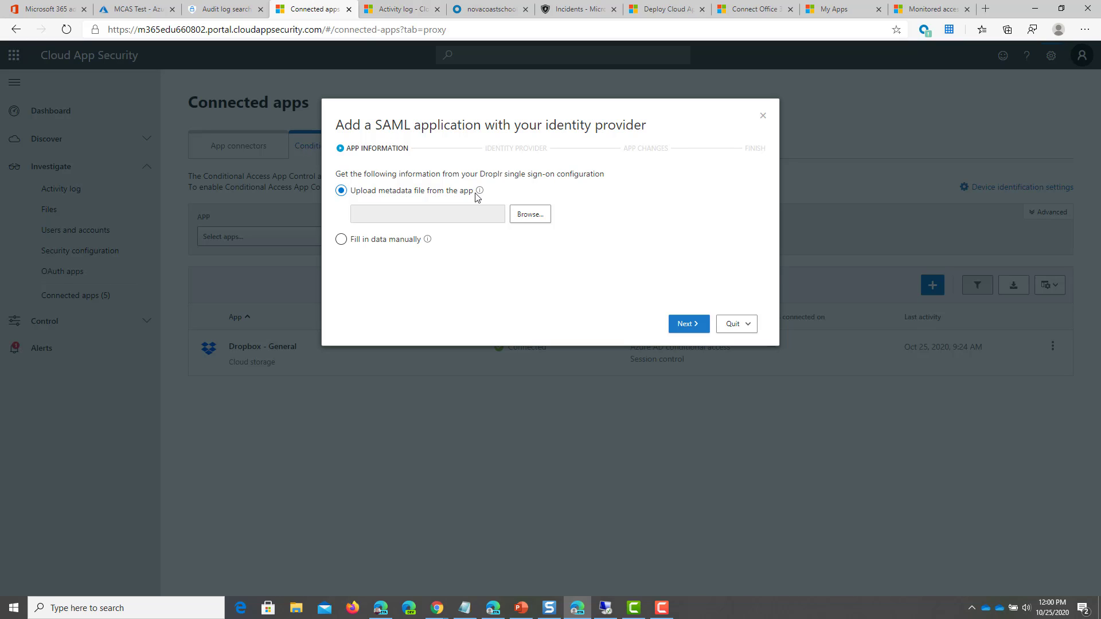
pyautogui.moveTo(594, 153)
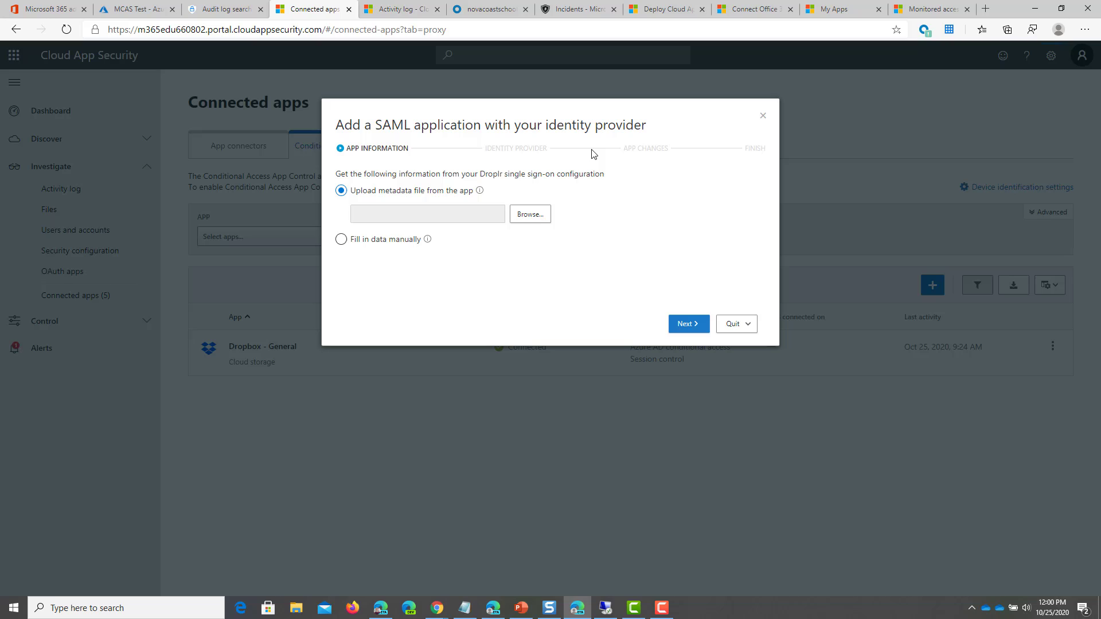
# Leave the Droplr wizard with Save and quit, keeping Dropbox - General the only connected app
pyautogui.click(736, 324)
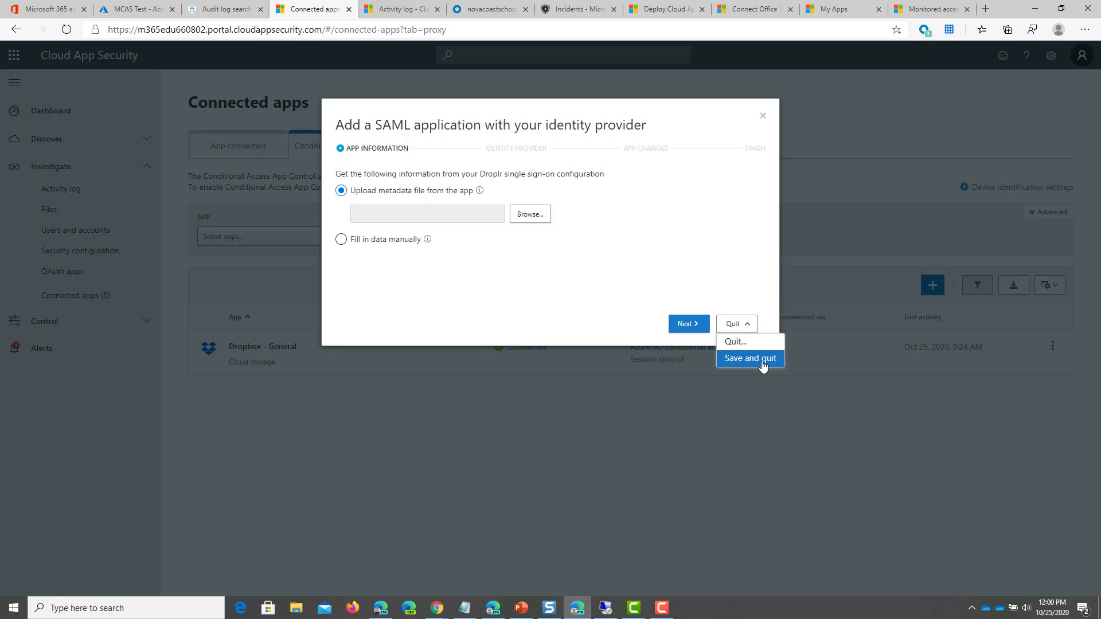
pyautogui.click(750, 358)
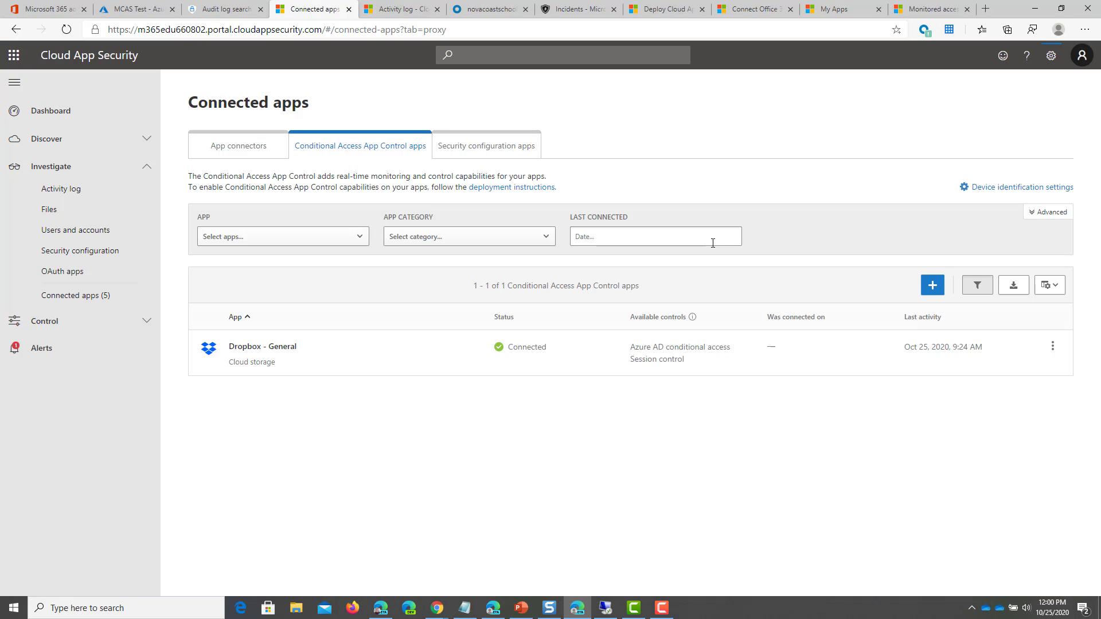
pyautogui.moveTo(674, 254)
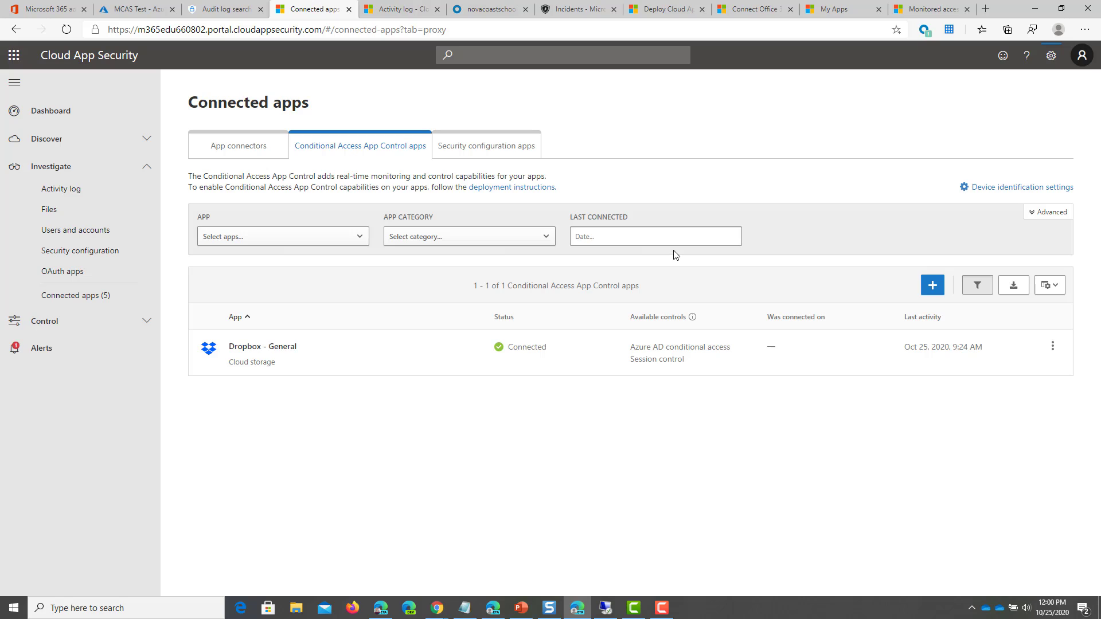
pyautogui.moveTo(751, 205)
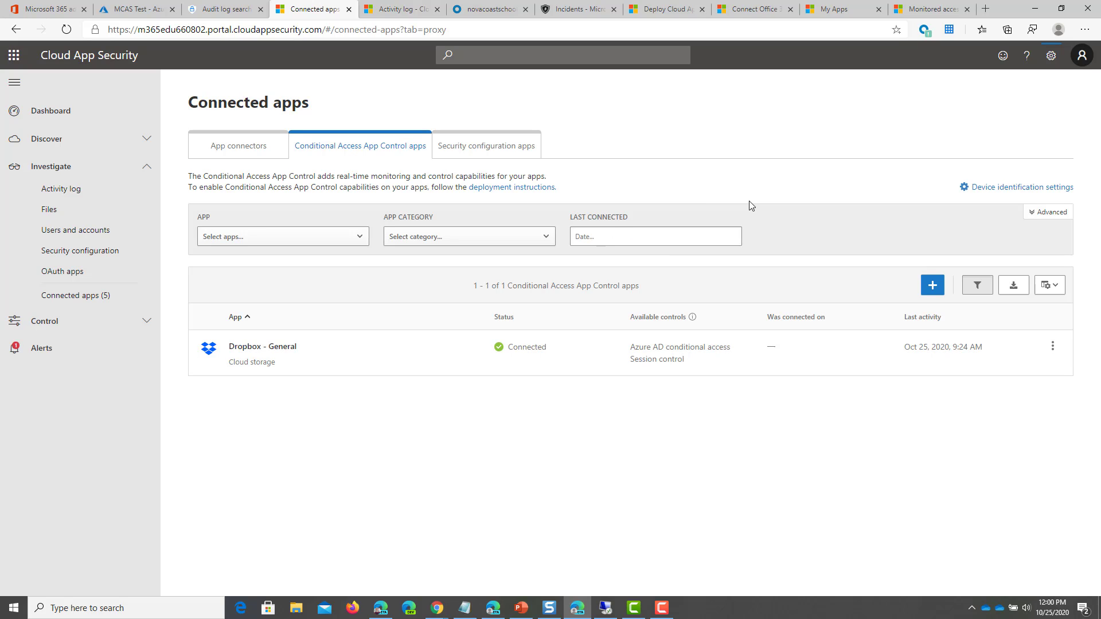
pyautogui.moveTo(656, 371)
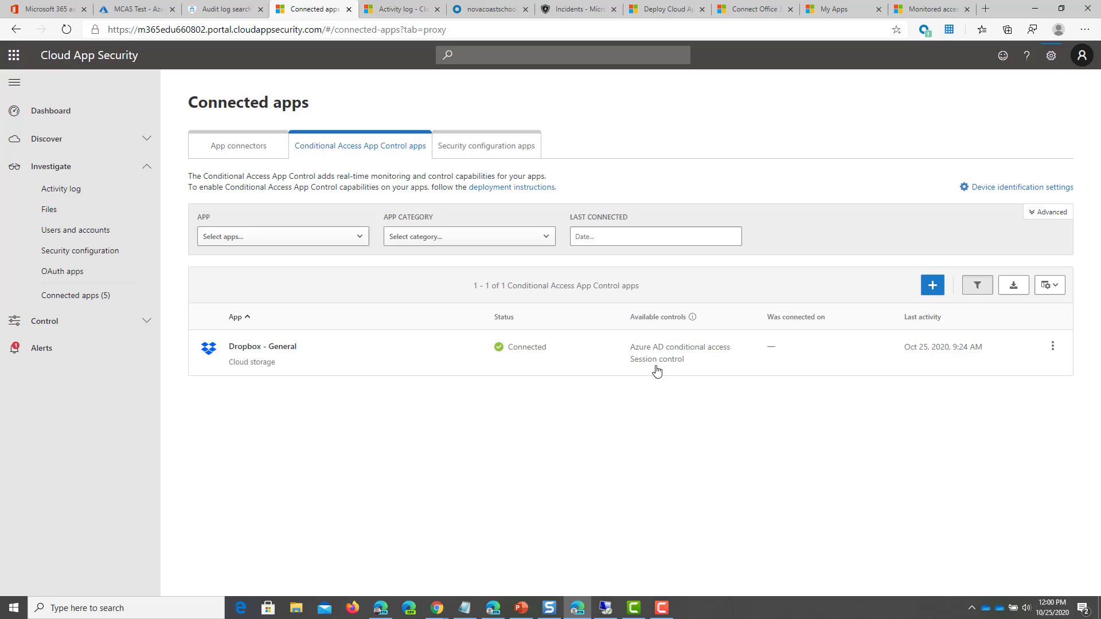
pyautogui.moveTo(438, 359)
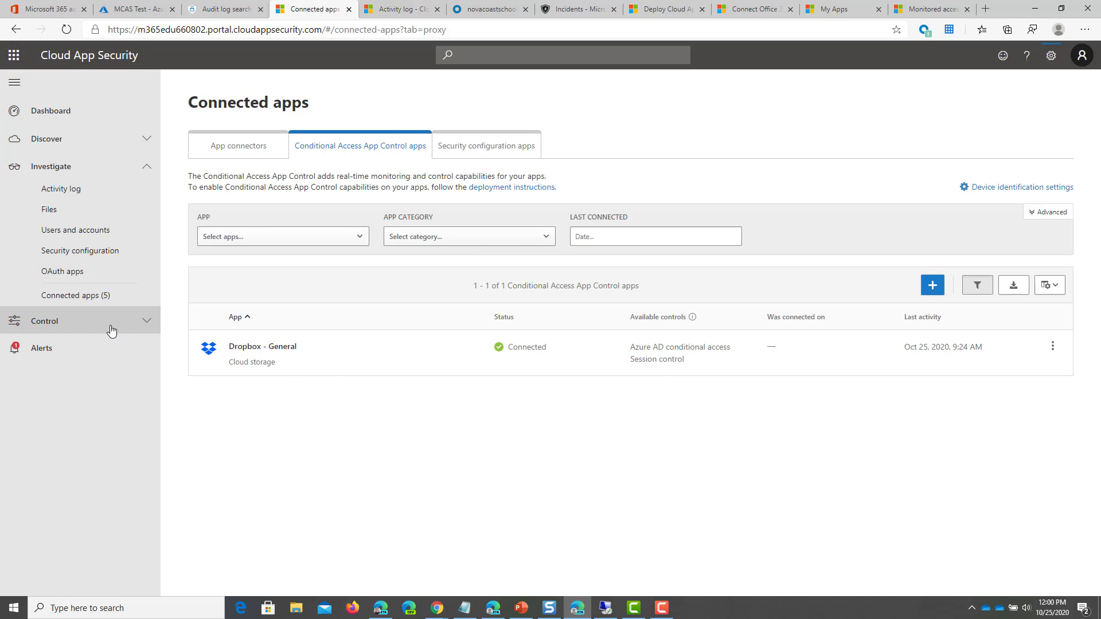
# From Control > Policies, start creating a new session policy
pyautogui.click(44, 321)
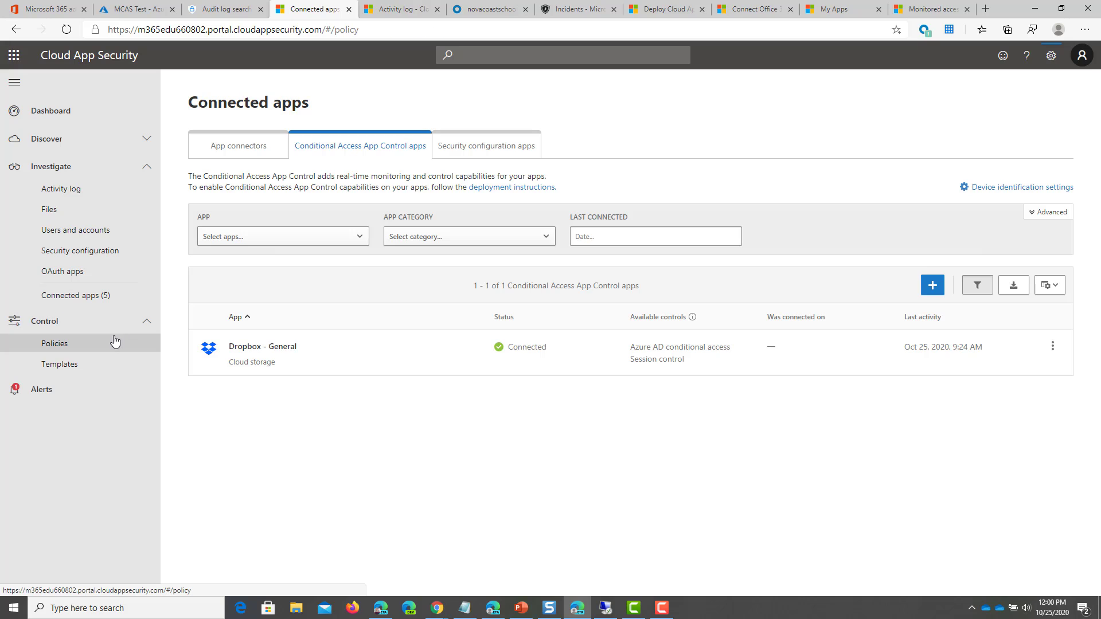
pyautogui.click(55, 344)
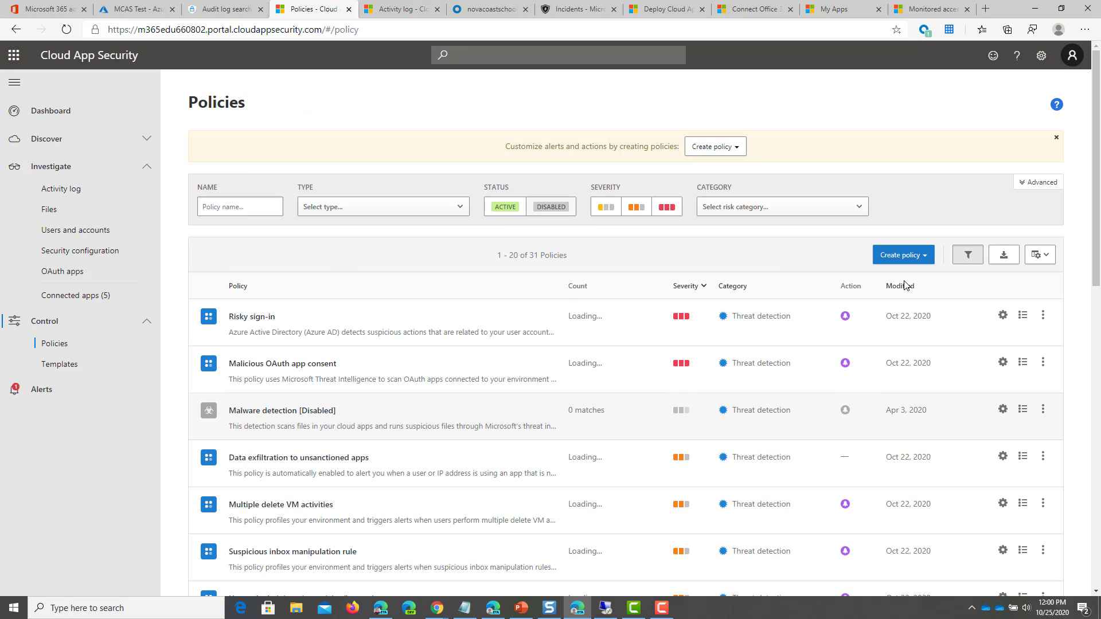
pyautogui.click(903, 255)
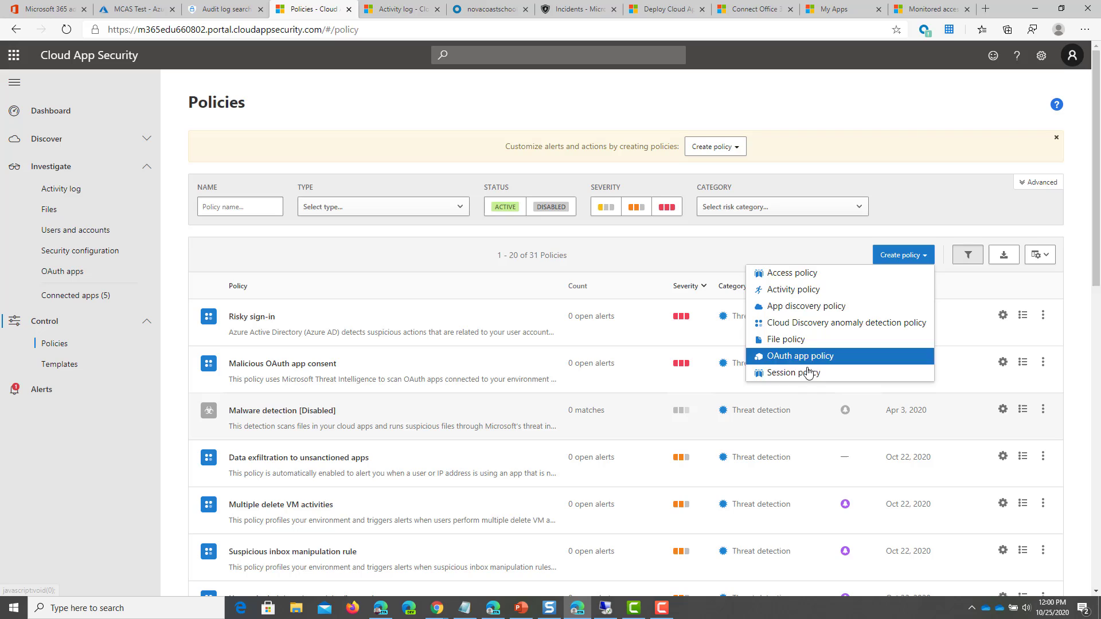
pyautogui.click(793, 372)
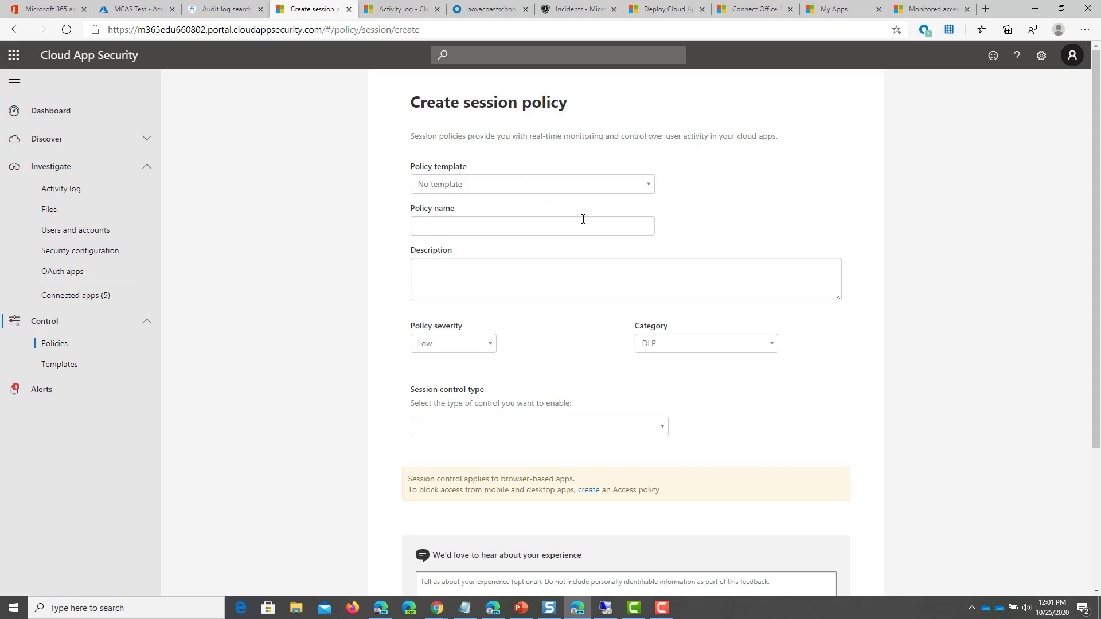
pyautogui.moveTo(580, 218)
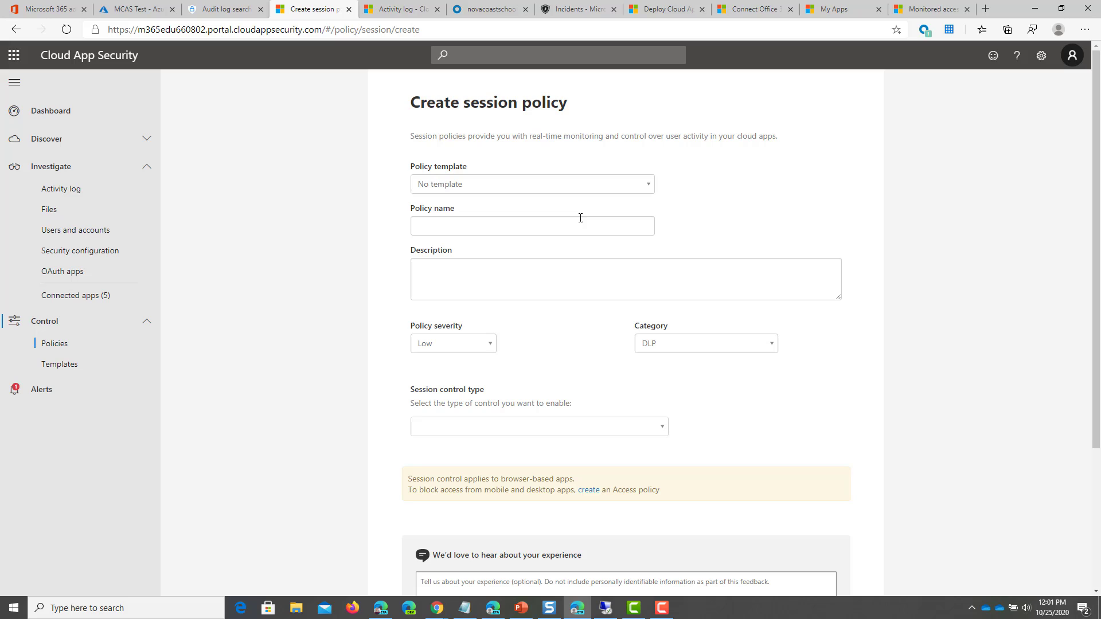
pyautogui.click(532, 183)
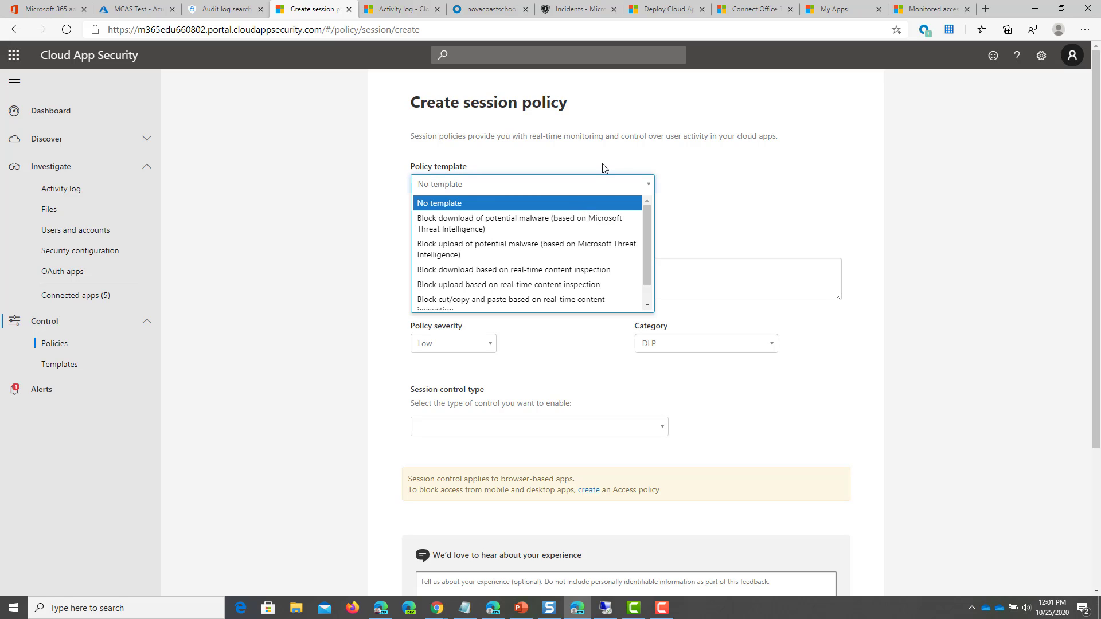
pyautogui.moveTo(532, 234)
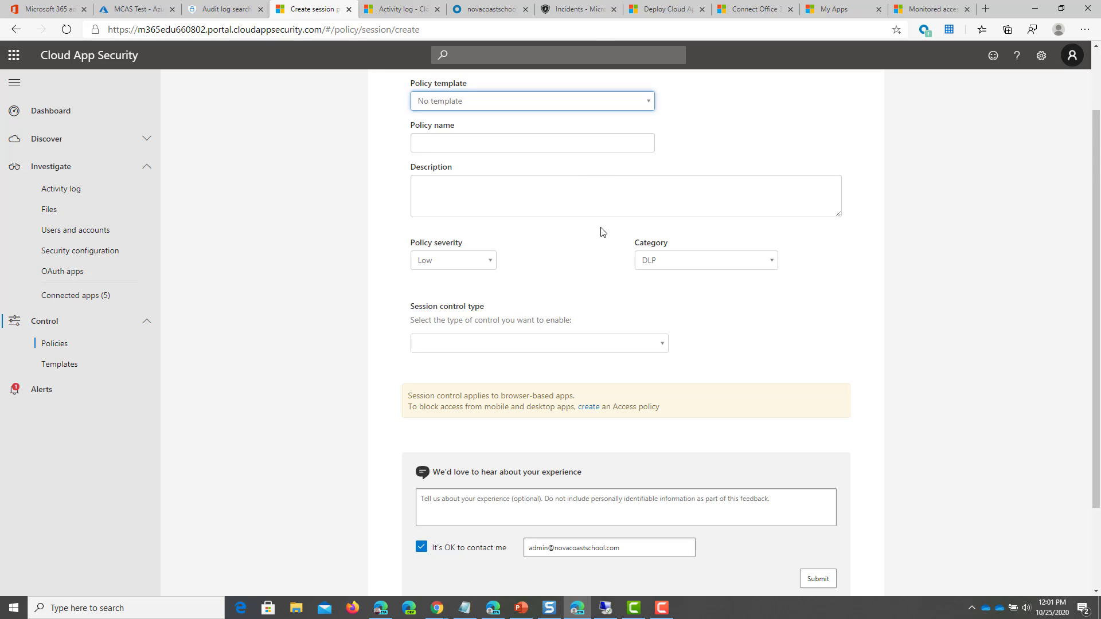
pyautogui.moveTo(550, 333)
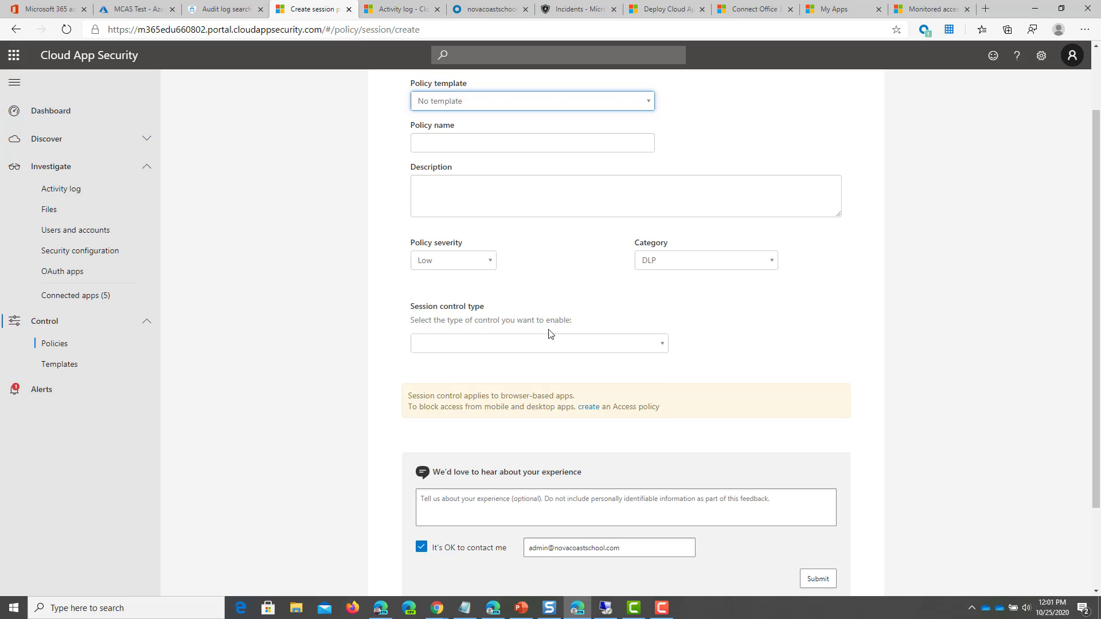
# Set the session control type to Control file download (with inspection) instead of Block activities
pyautogui.click(538, 343)
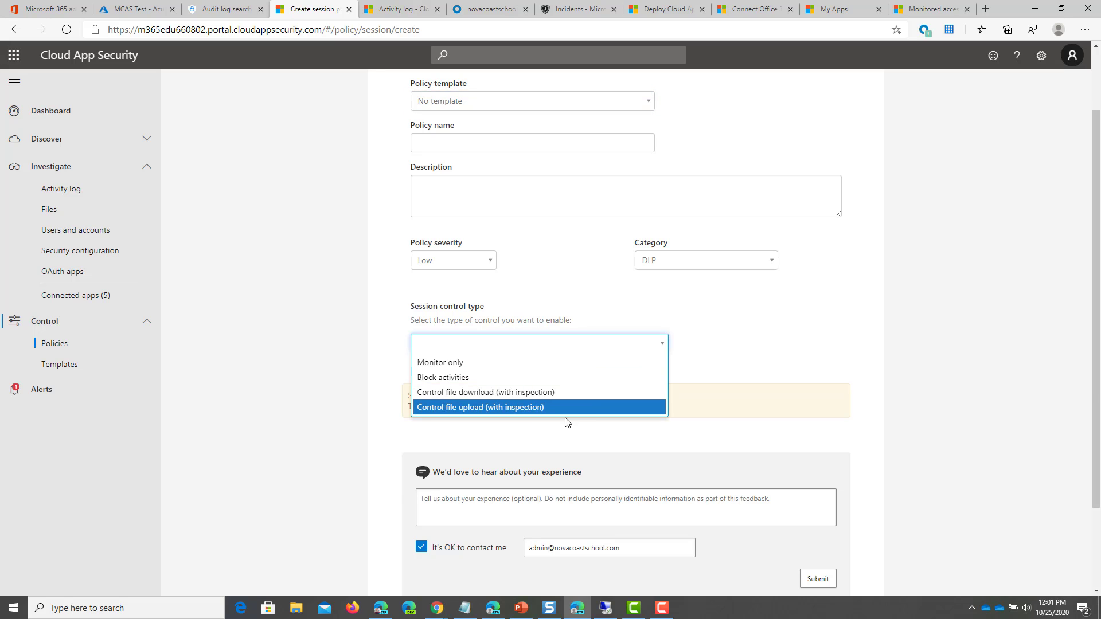
pyautogui.moveTo(548, 383)
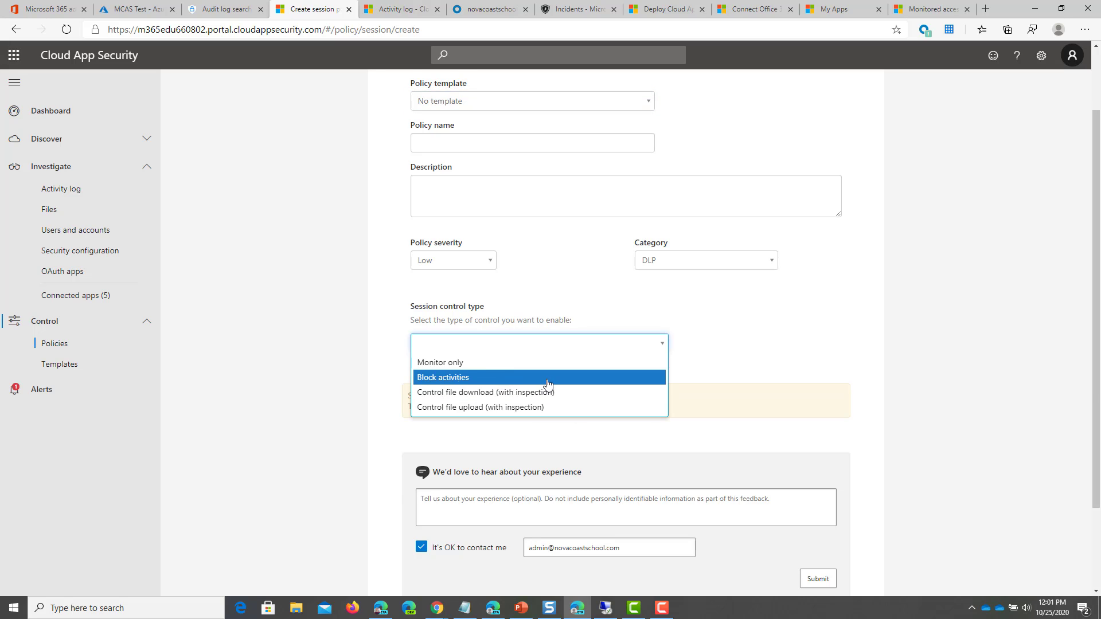
pyautogui.click(443, 377)
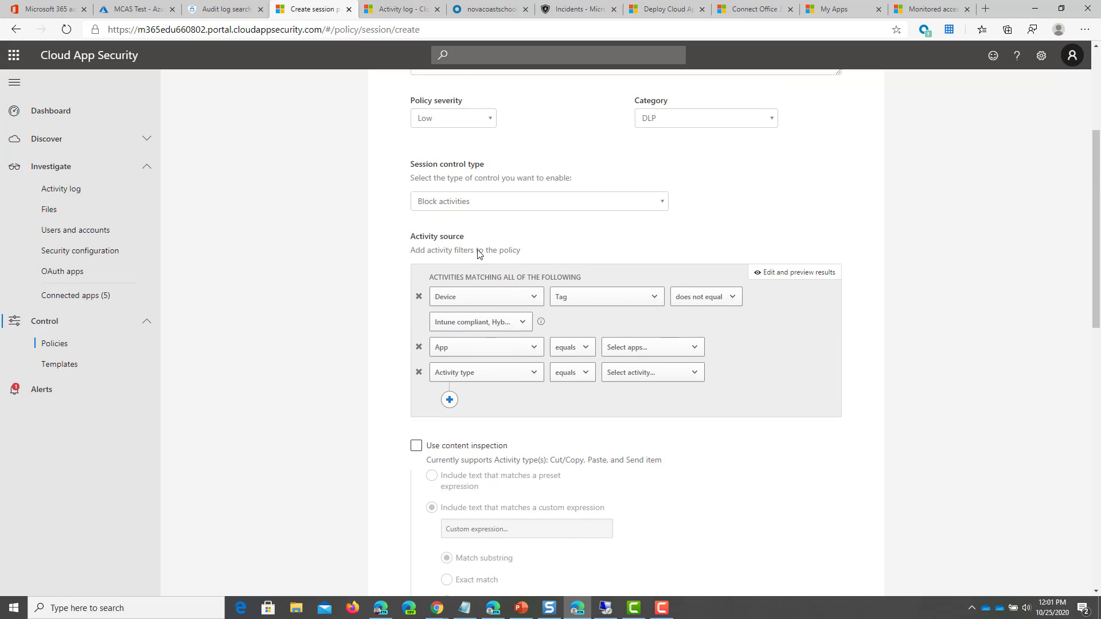
pyautogui.click(539, 200)
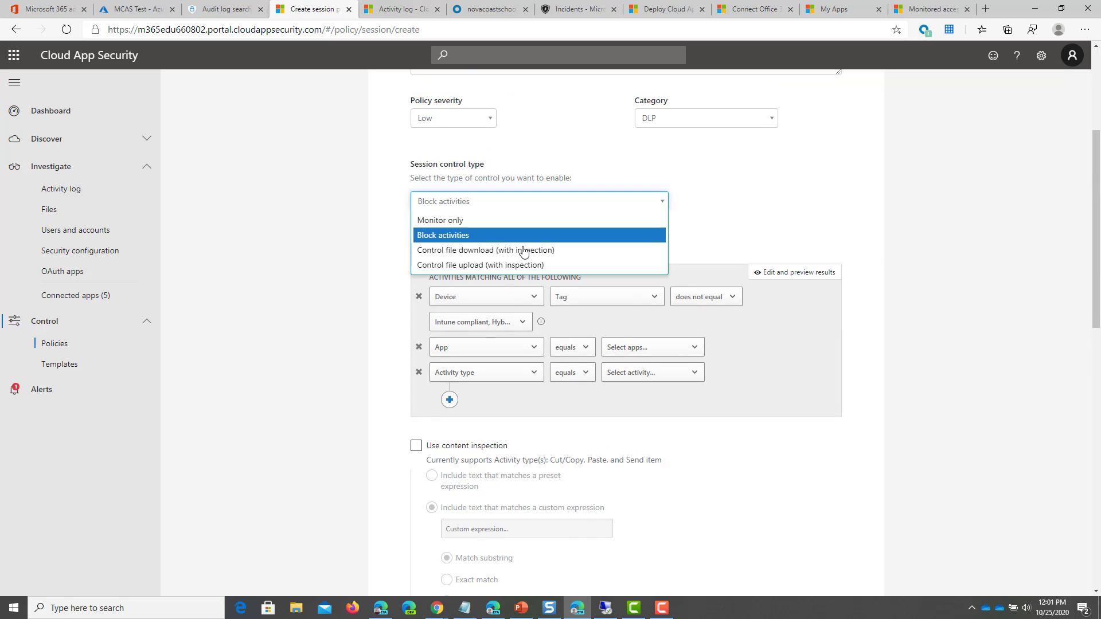
pyautogui.moveTo(485, 250)
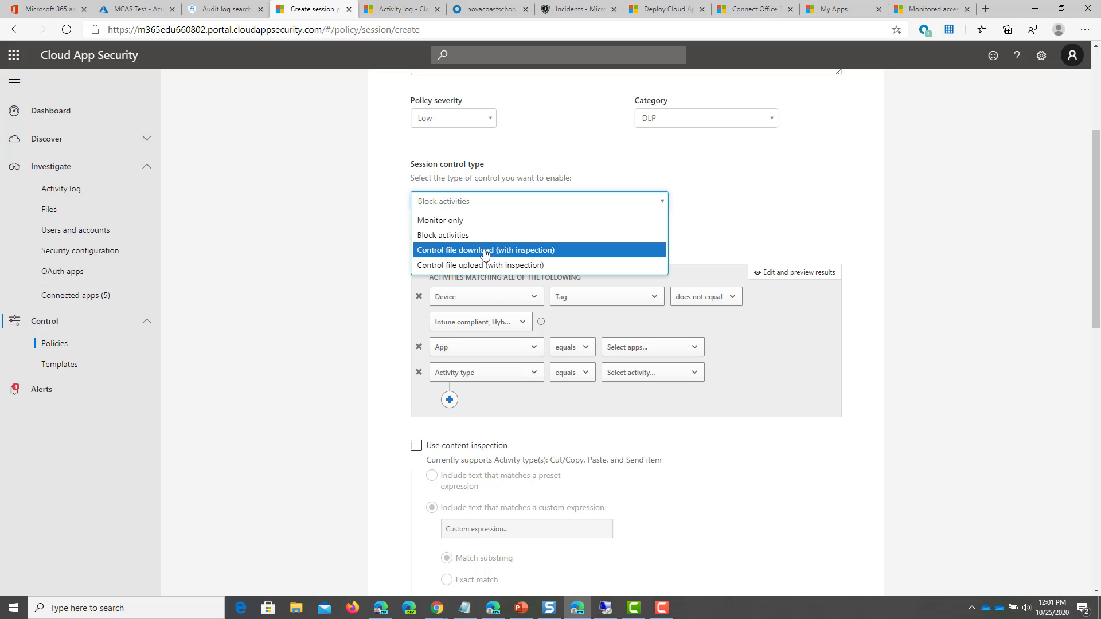
pyautogui.click(485, 250)
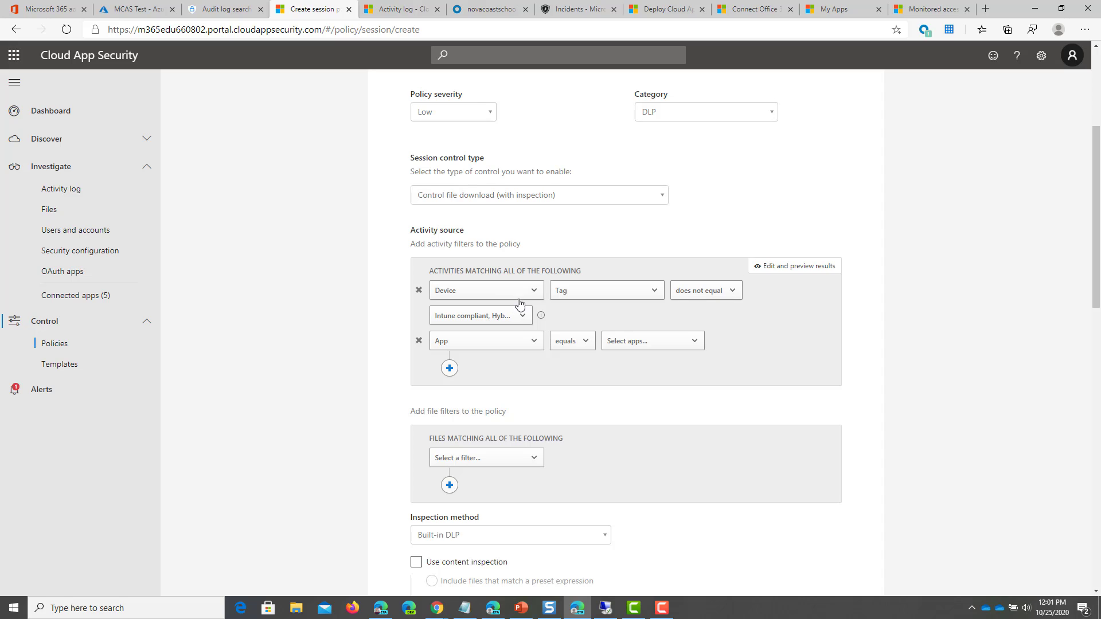
pyautogui.moveTo(484, 326)
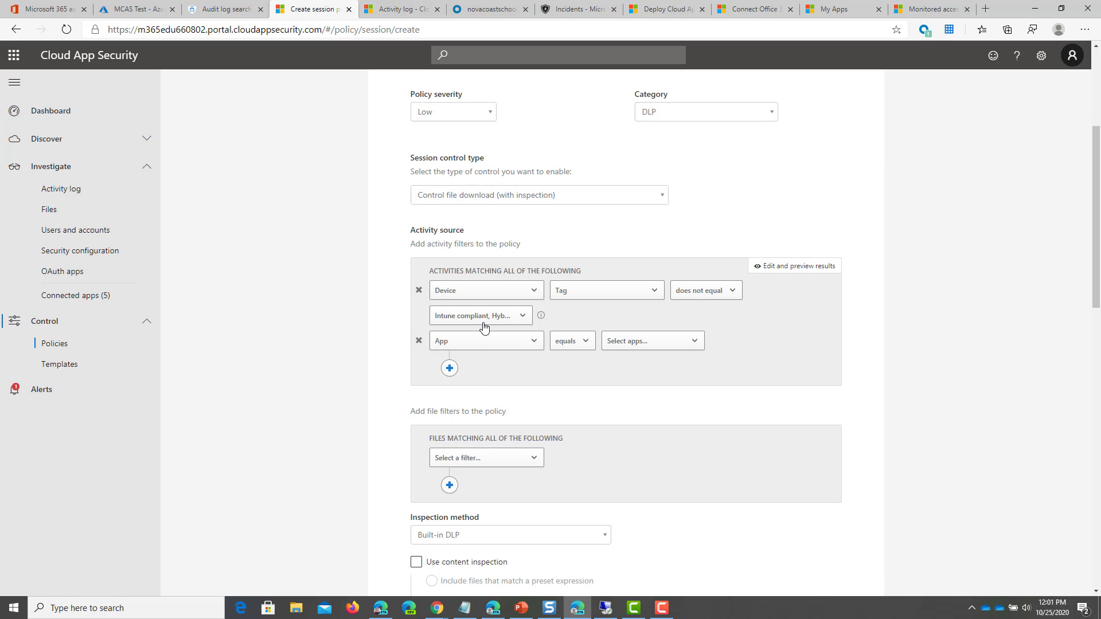
pyautogui.moveTo(505, 296)
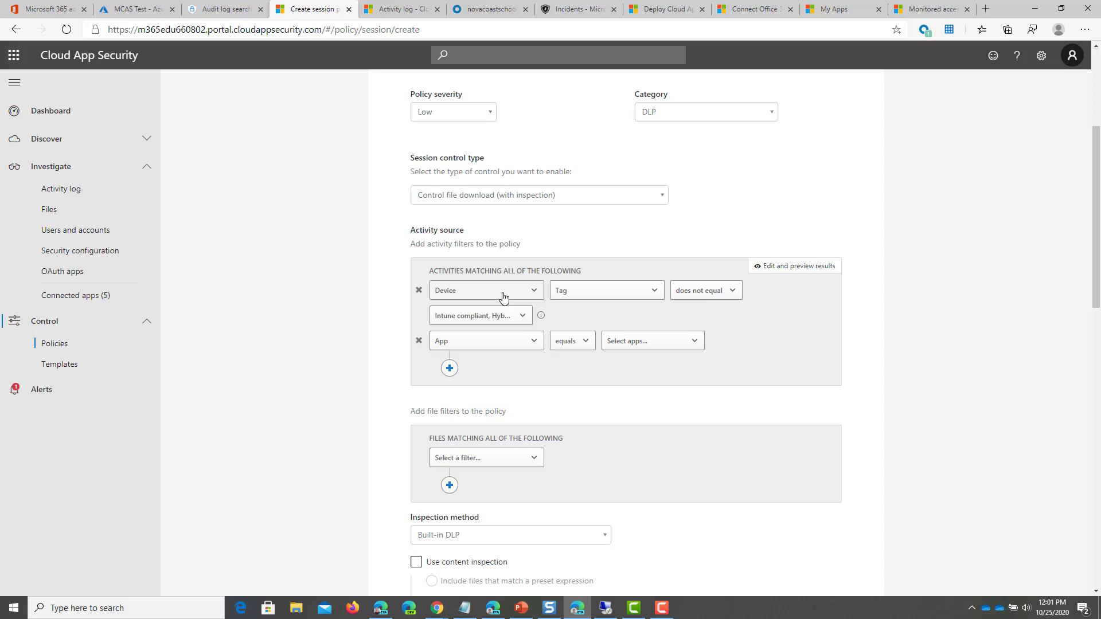
pyautogui.moveTo(471, 303)
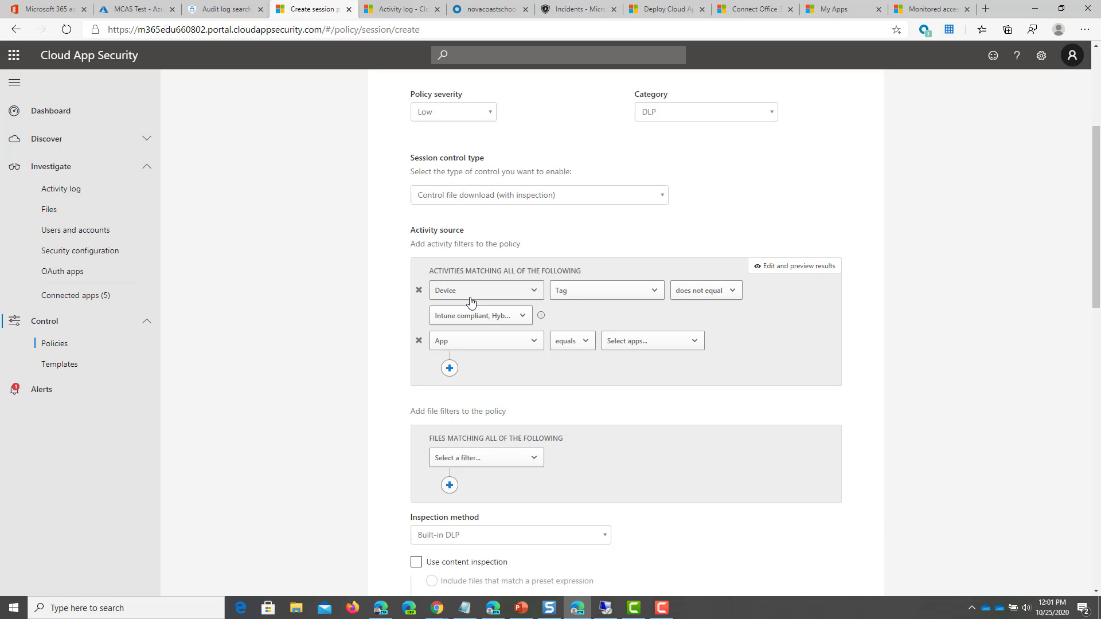
pyautogui.moveTo(461, 330)
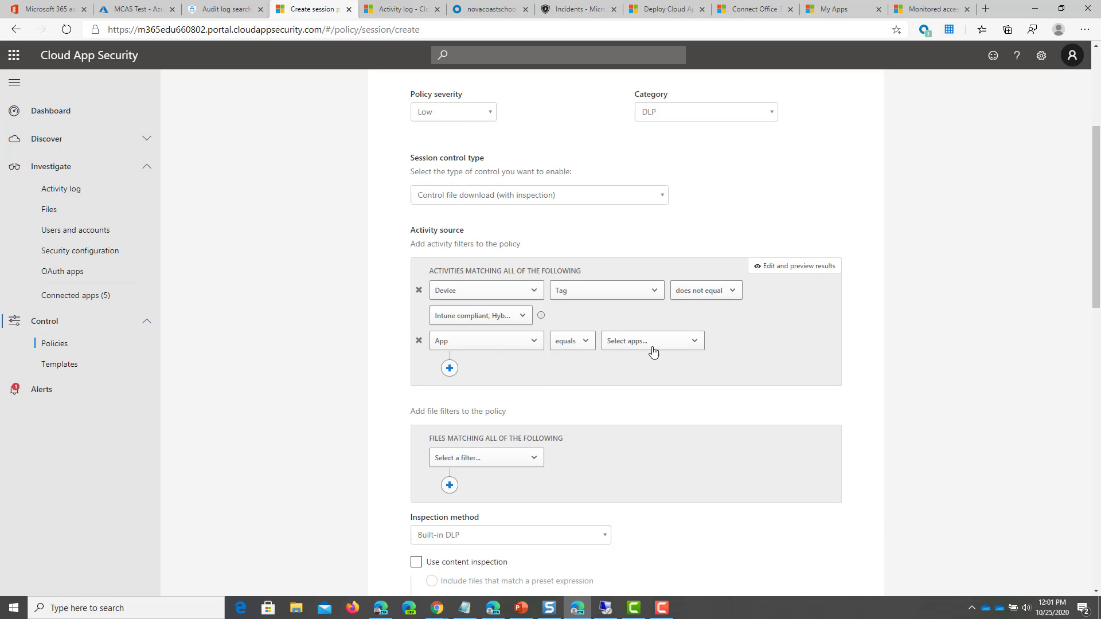
# Target Dropbox, inspect with Data Classification Service and choose Sensitive information type matching
pyautogui.click(653, 341)
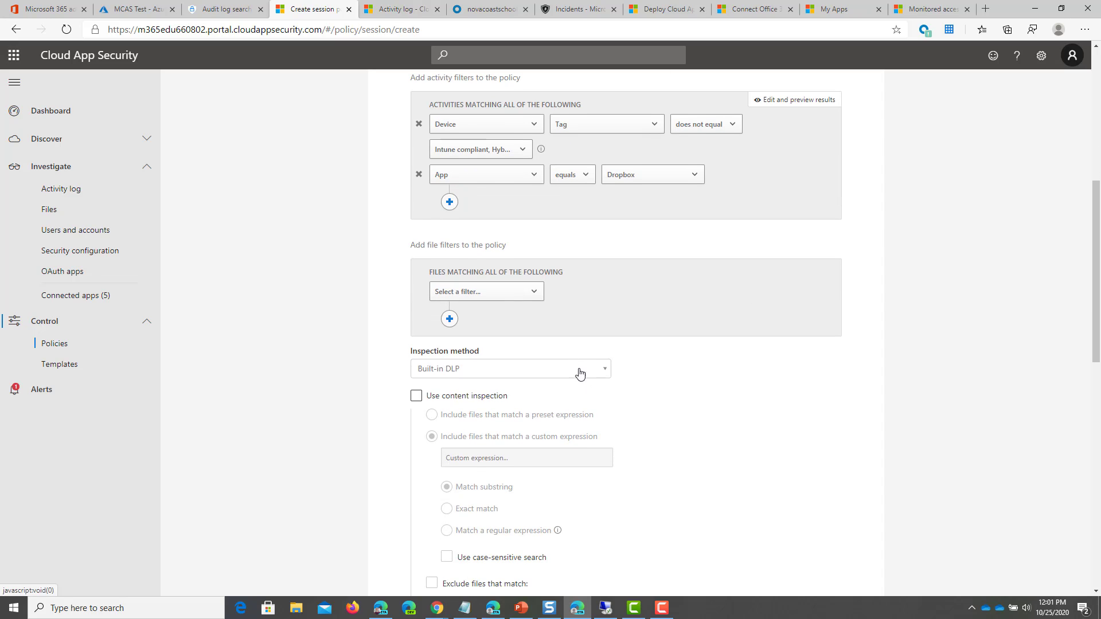
pyautogui.moveTo(531, 279)
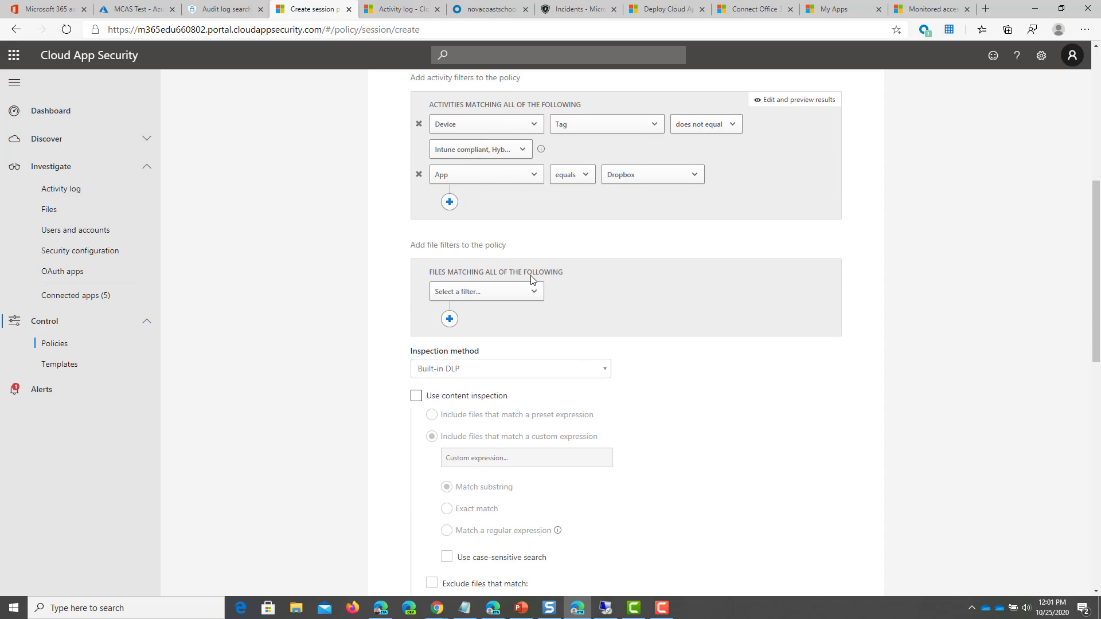
pyautogui.click(486, 291)
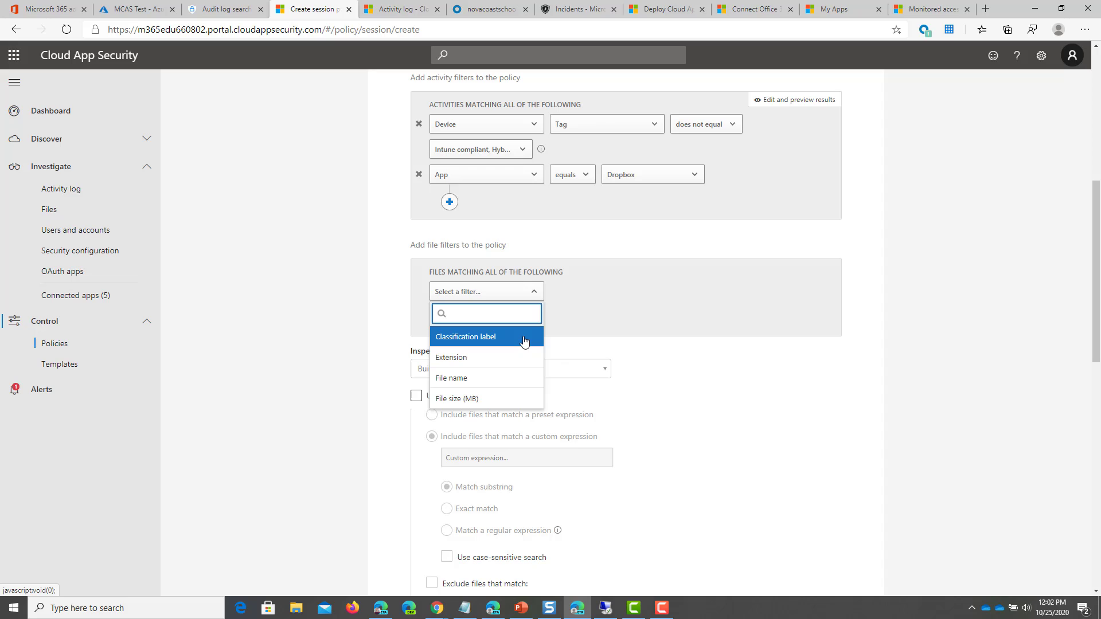
pyautogui.moveTo(509, 378)
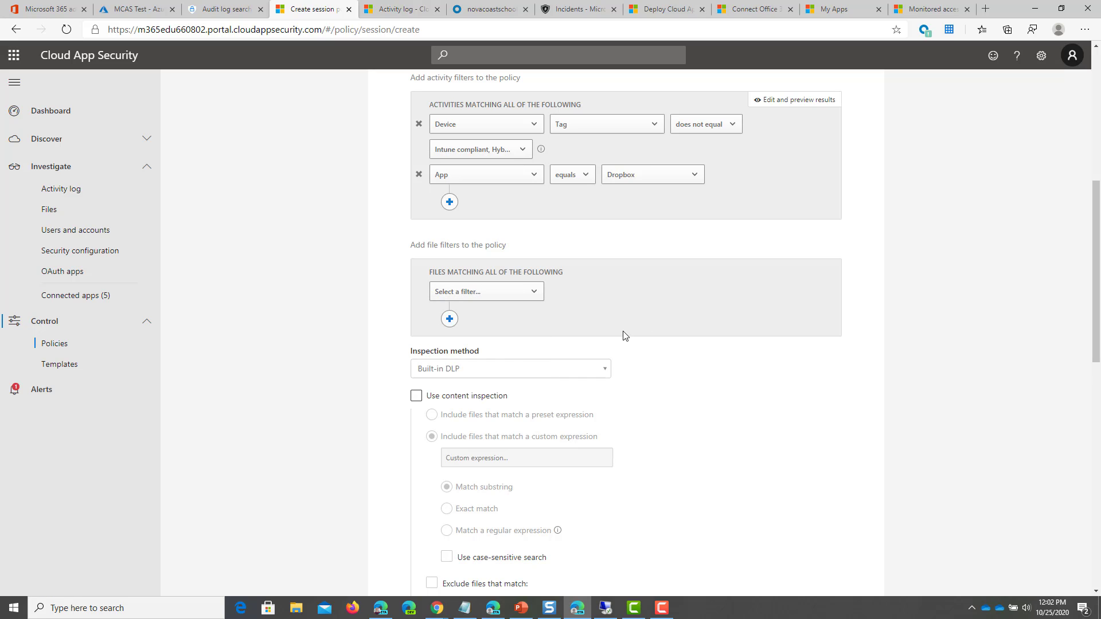
pyautogui.click(510, 369)
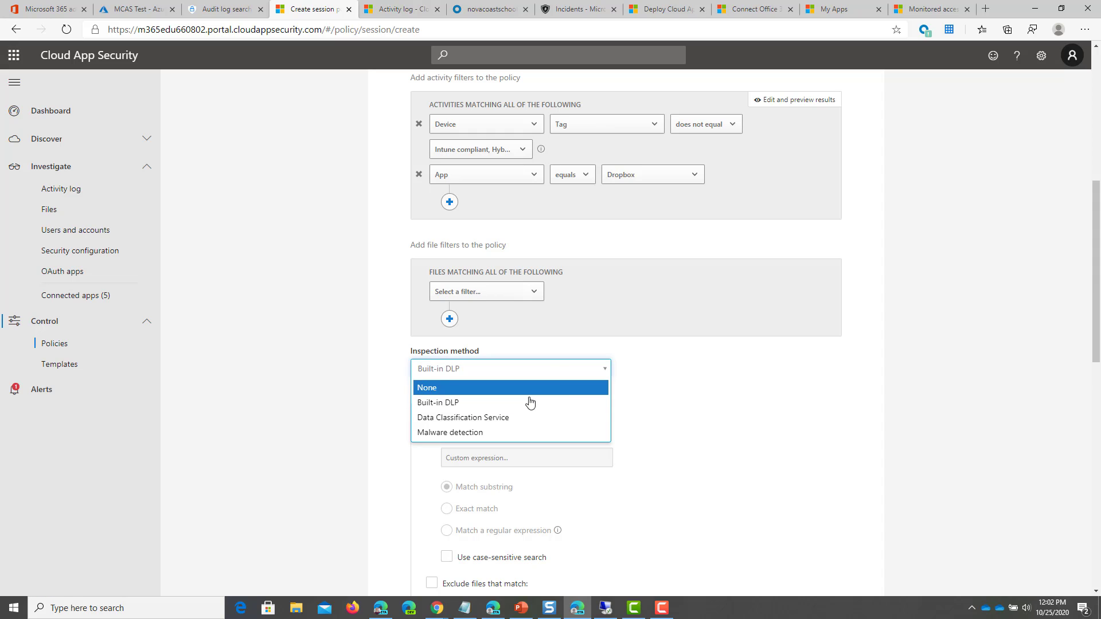
pyautogui.moveTo(545, 420)
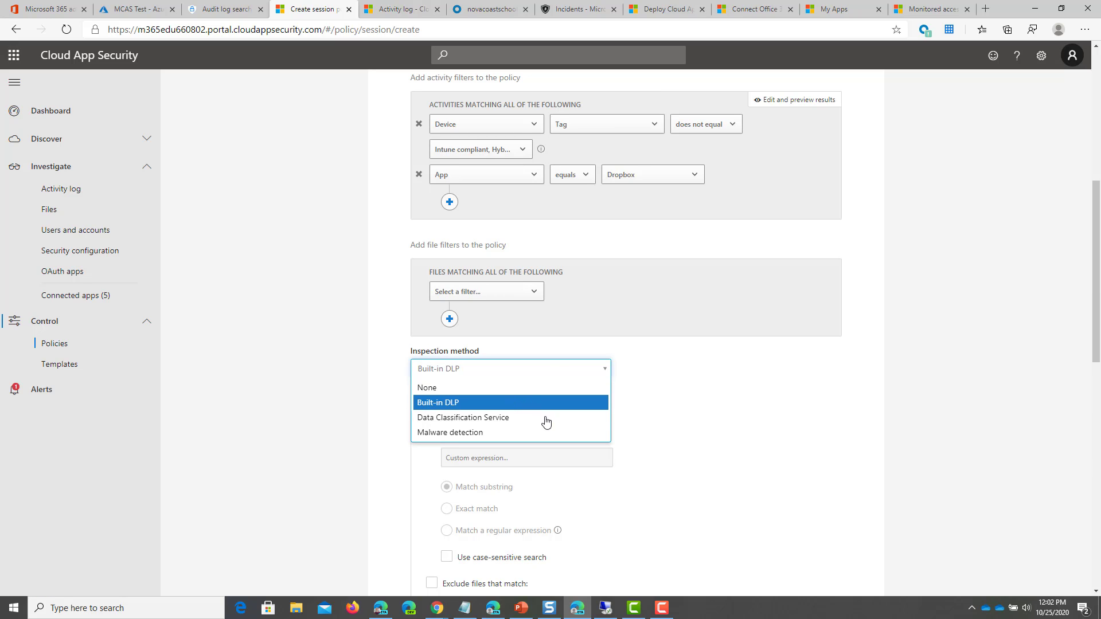
pyautogui.click(463, 418)
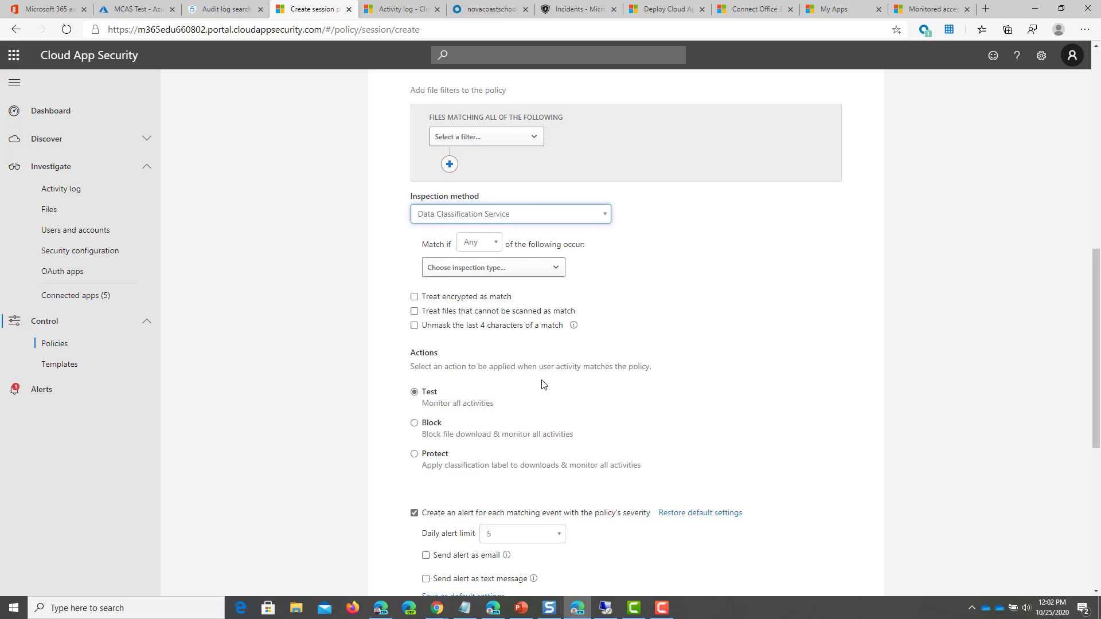
pyautogui.click(493, 267)
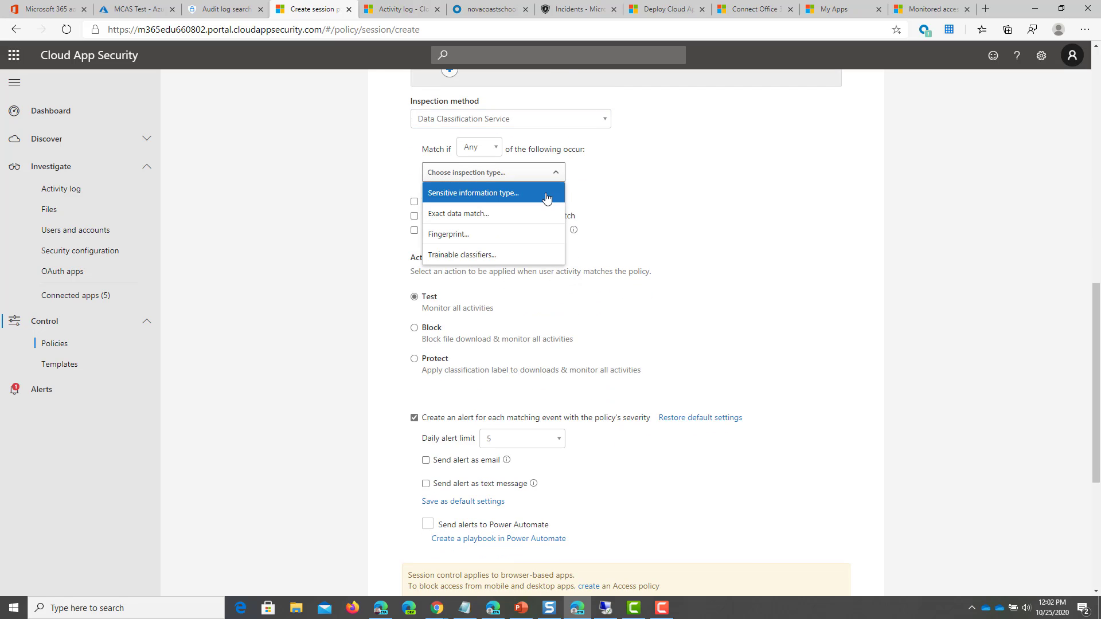
pyautogui.click(473, 192)
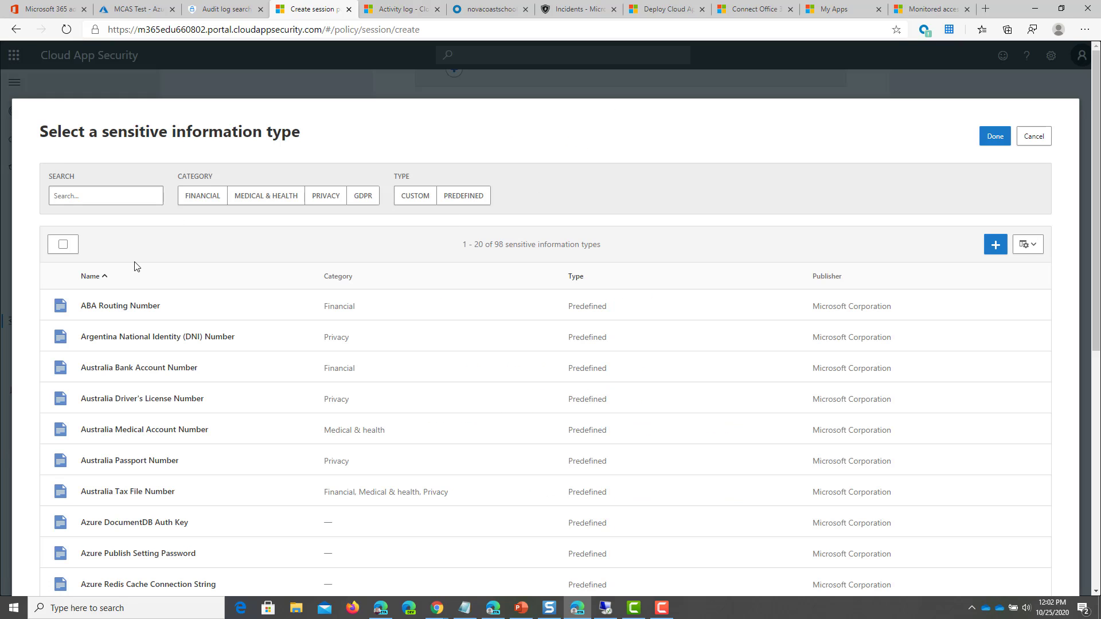
# Add ABA Routing Number and Credit Card Number (found via 'cred') as sensitive types and confirm with Done
pyautogui.scroll(-3)
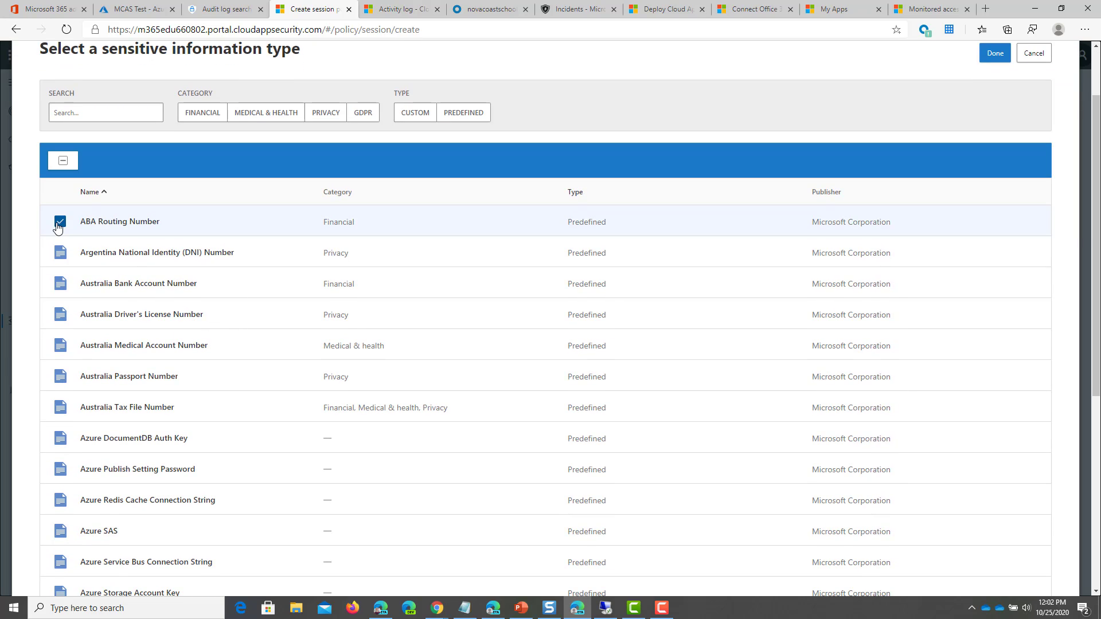
pyautogui.click(106, 113)
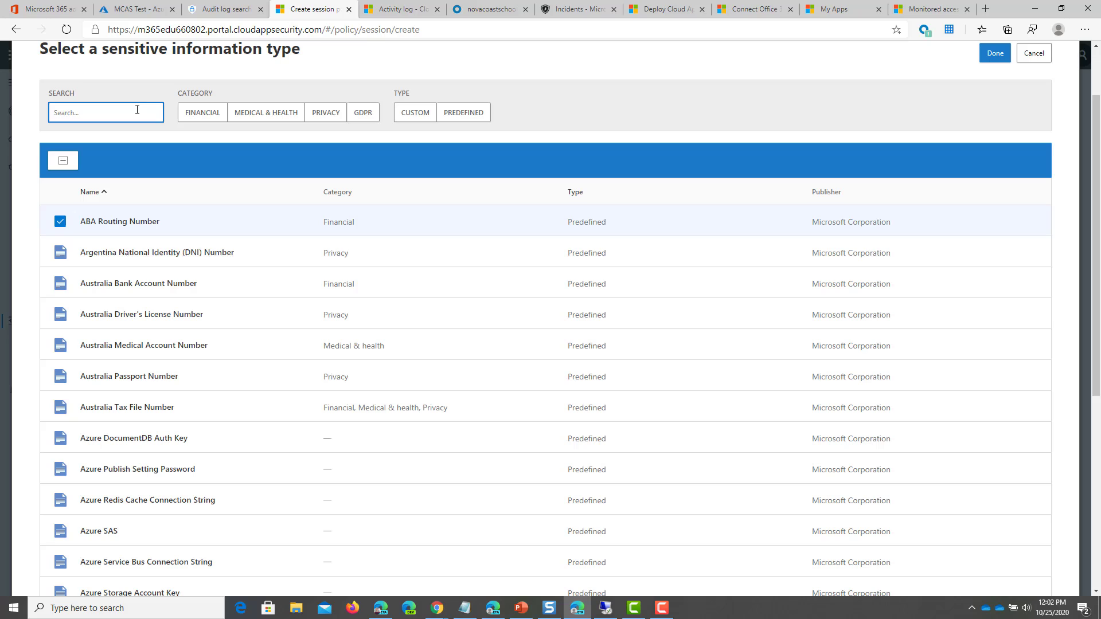
pyautogui.write('cred')
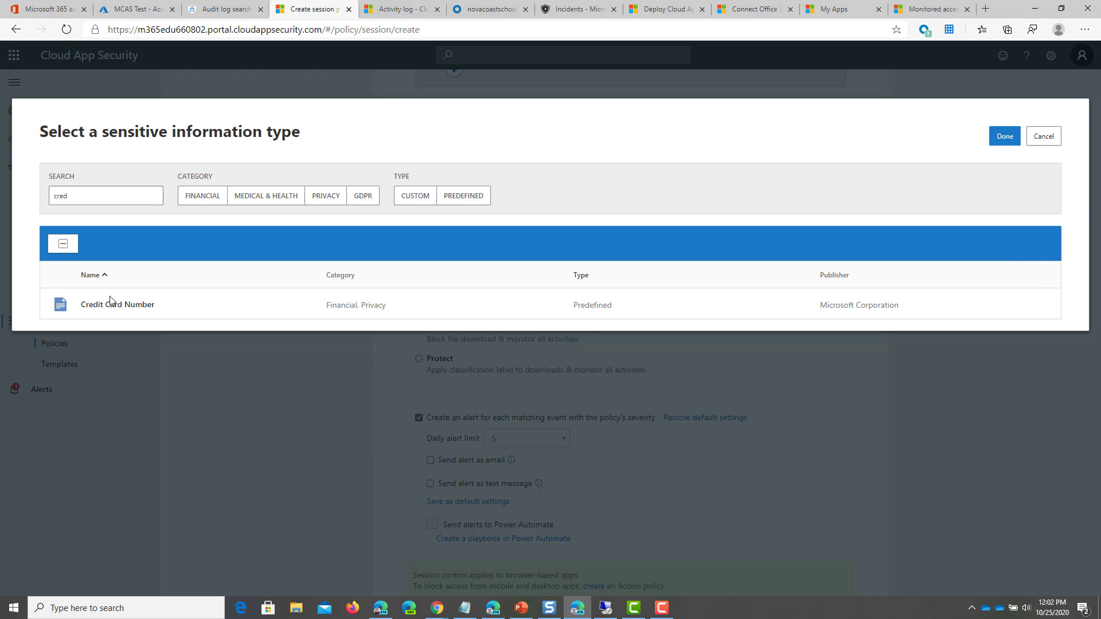
pyautogui.click(59, 305)
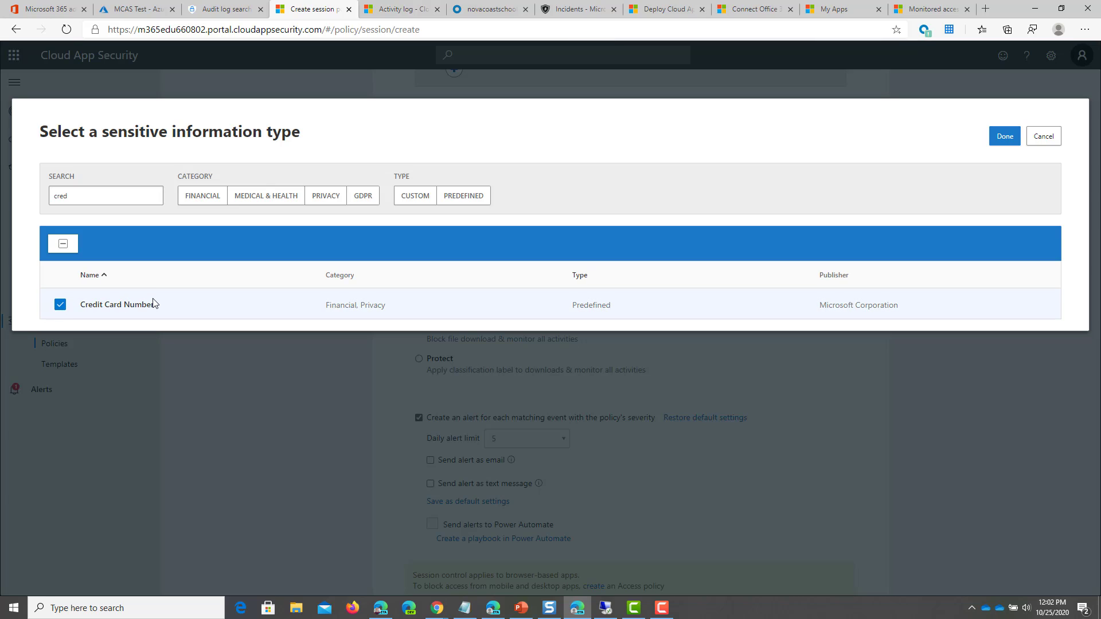
pyautogui.moveTo(255, 270)
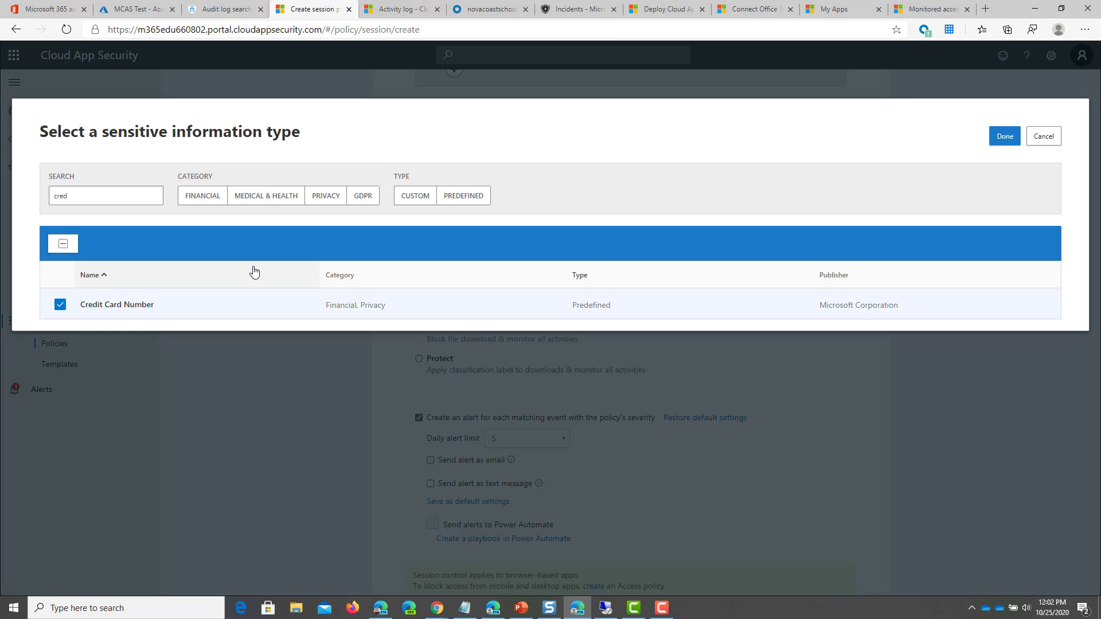
pyautogui.moveTo(266, 289)
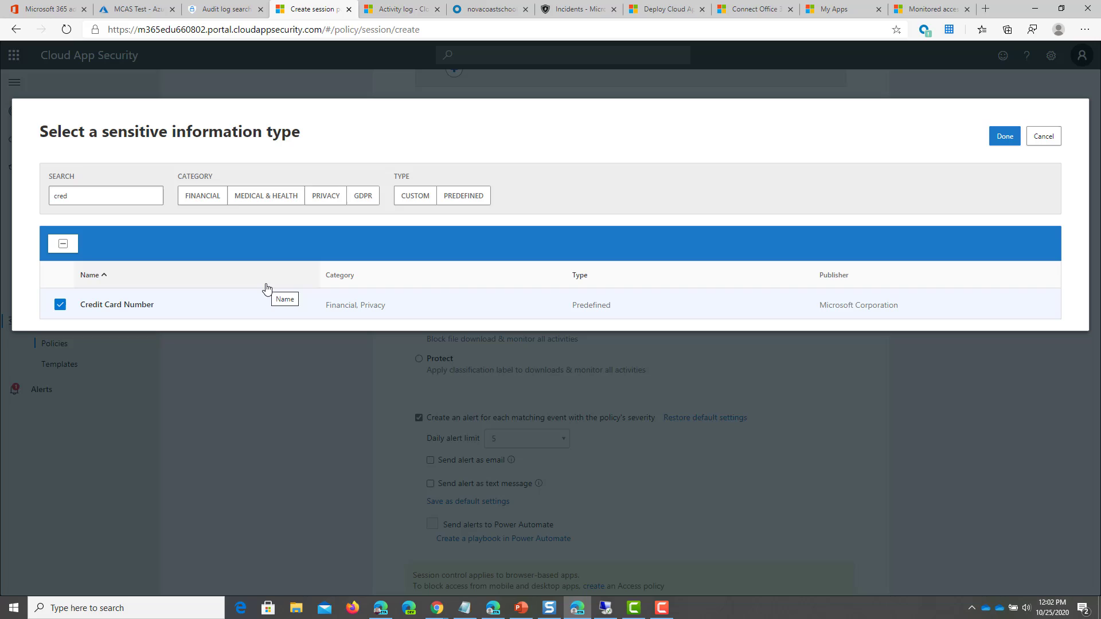
pyautogui.moveTo(568, 247)
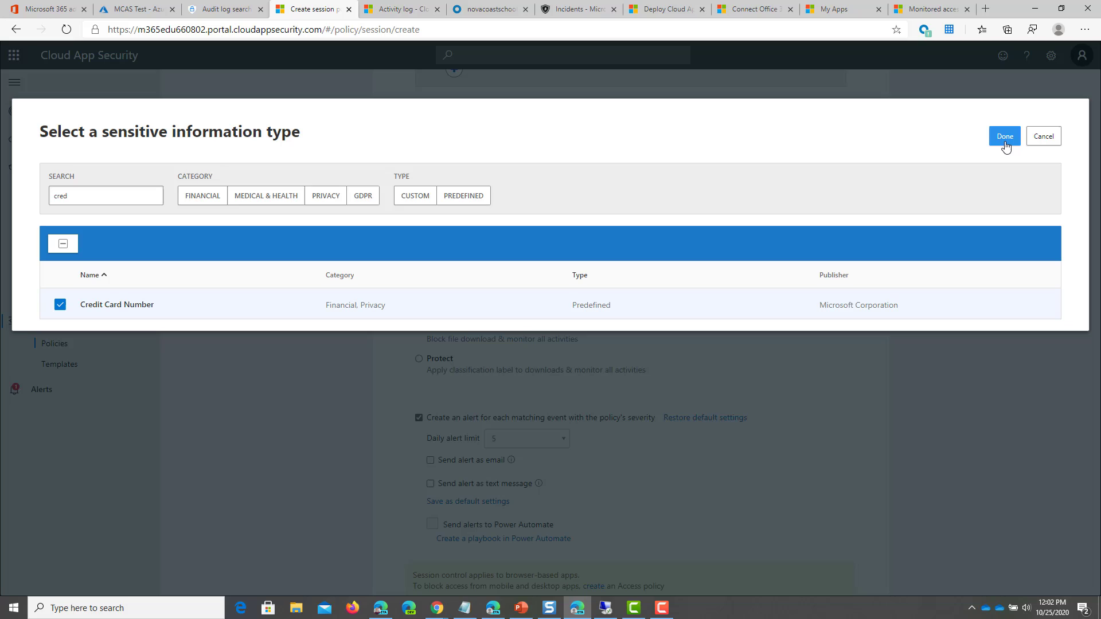
pyautogui.click(1004, 135)
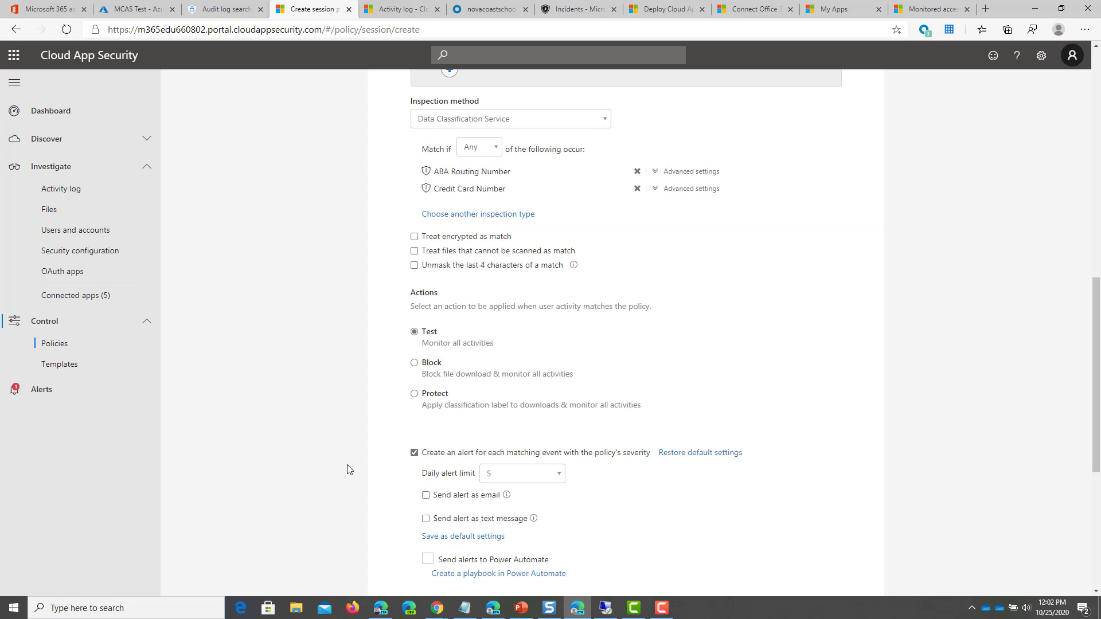
# Choose the Block action and treat files that cannot be scanned as matches
pyautogui.click(414, 362)
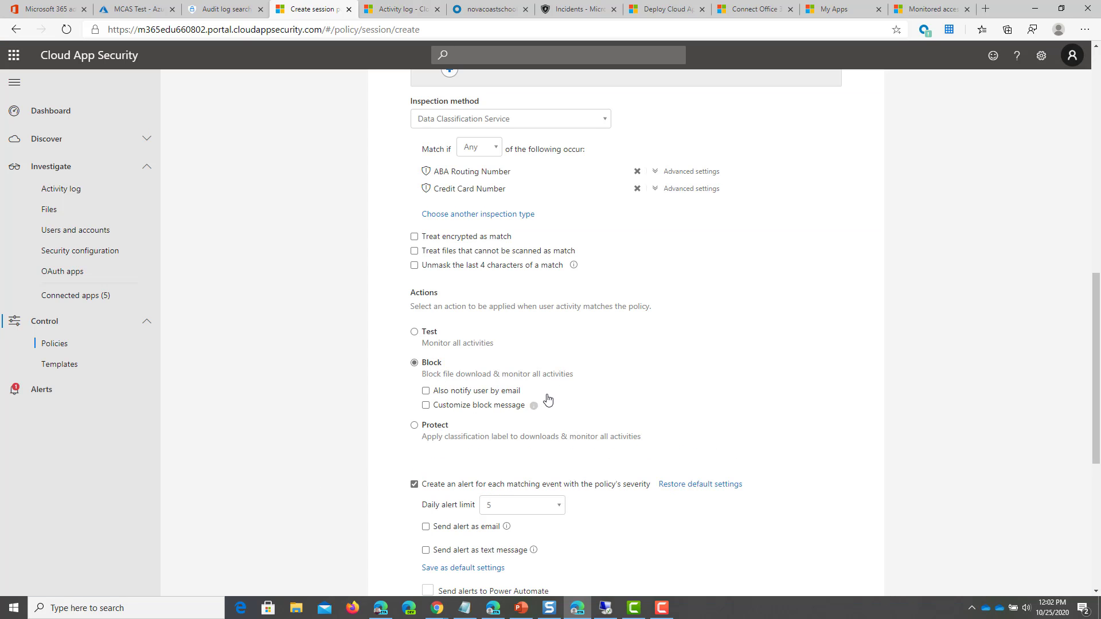
pyautogui.scroll(3)
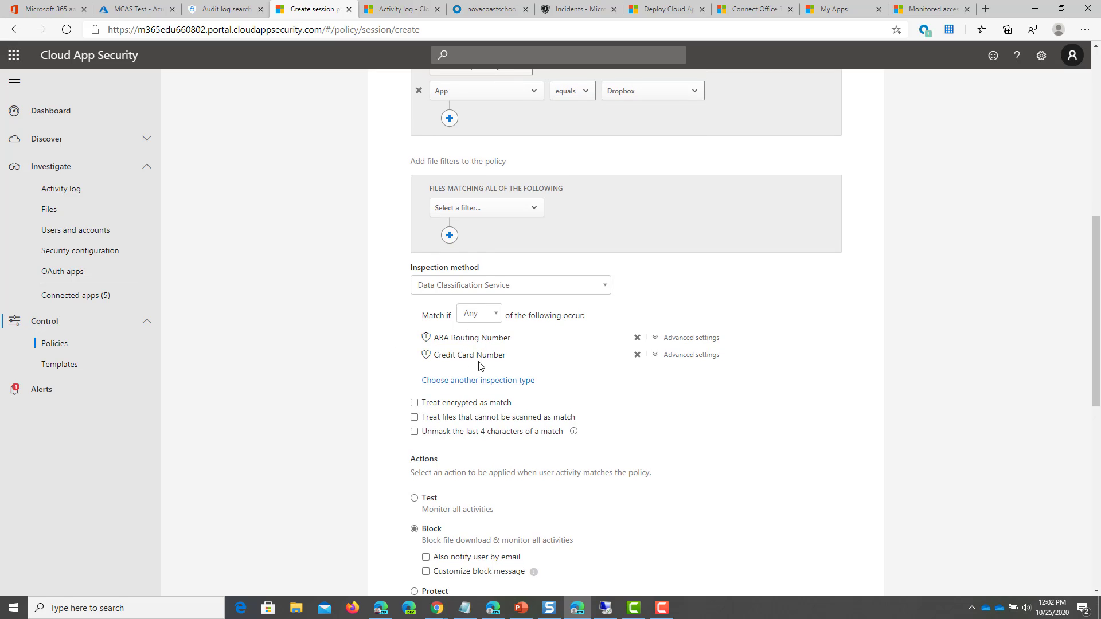
pyautogui.moveTo(471, 426)
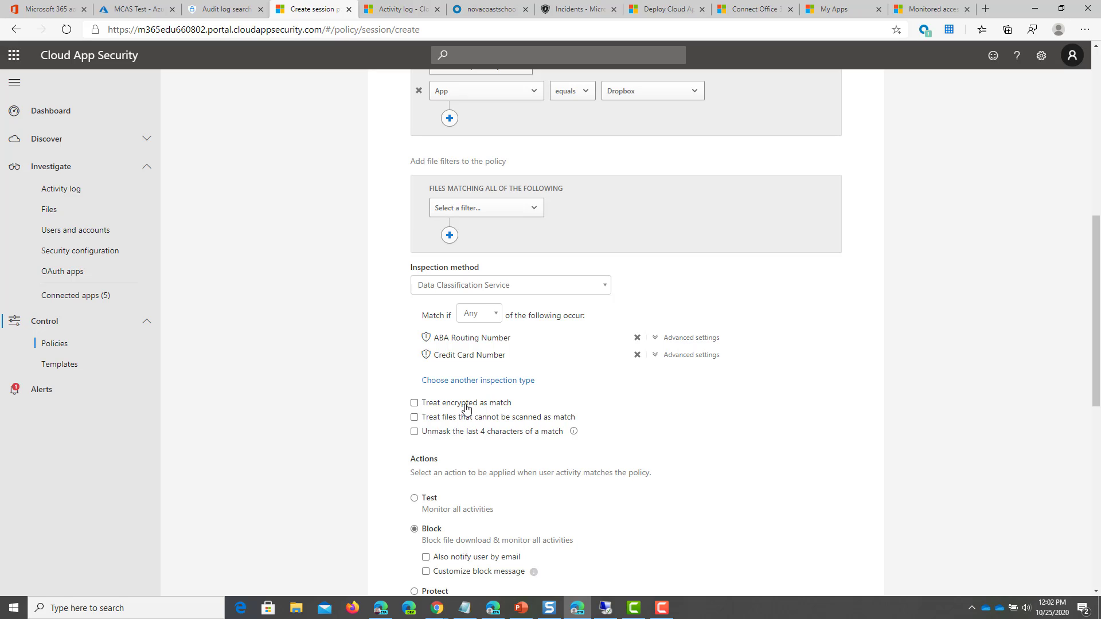
pyautogui.click(414, 418)
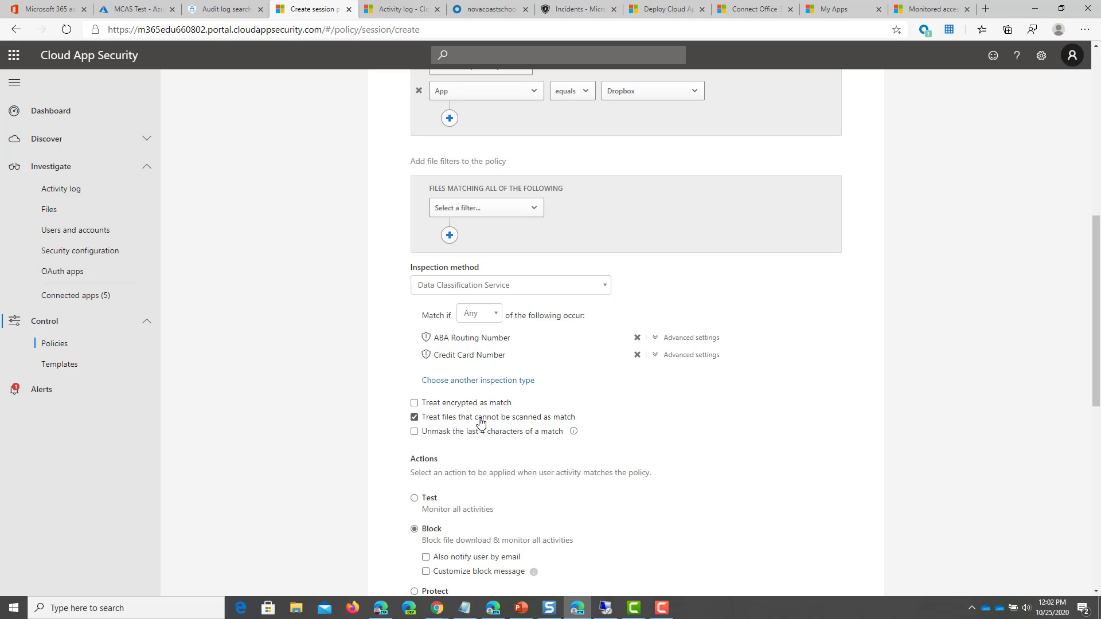
pyautogui.click(414, 431)
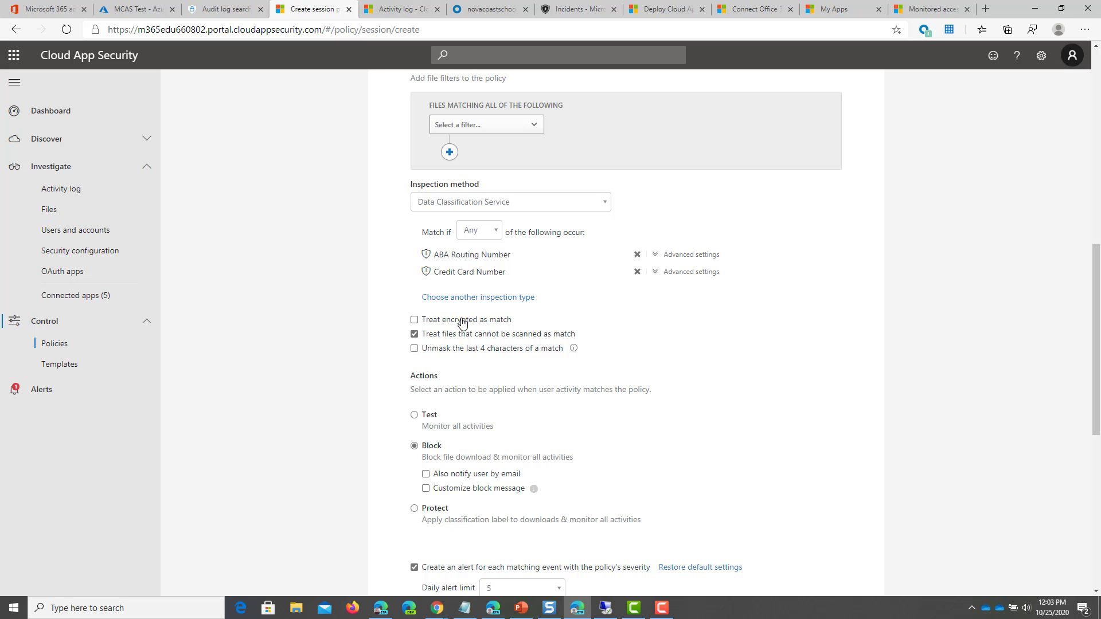
pyautogui.scroll(-3)
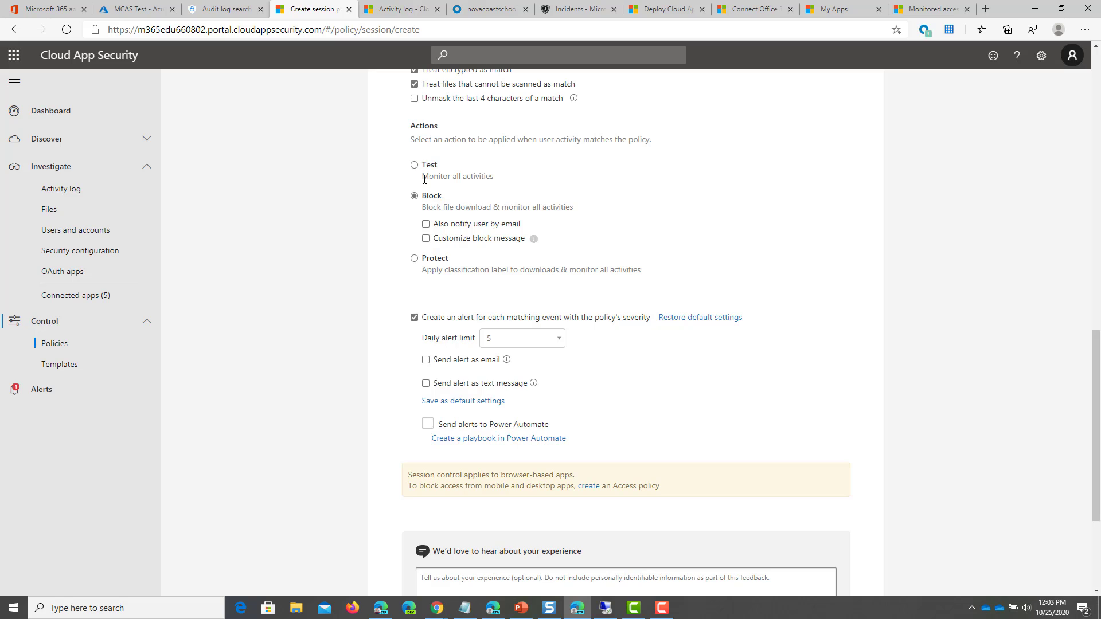
pyautogui.moveTo(483, 202)
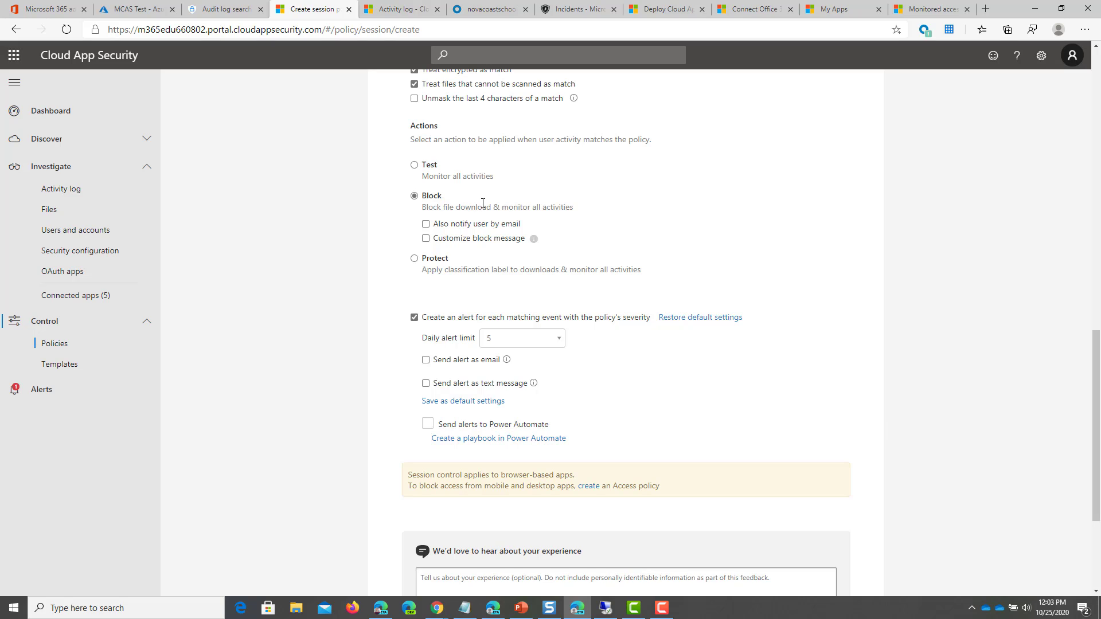
pyautogui.moveTo(436, 265)
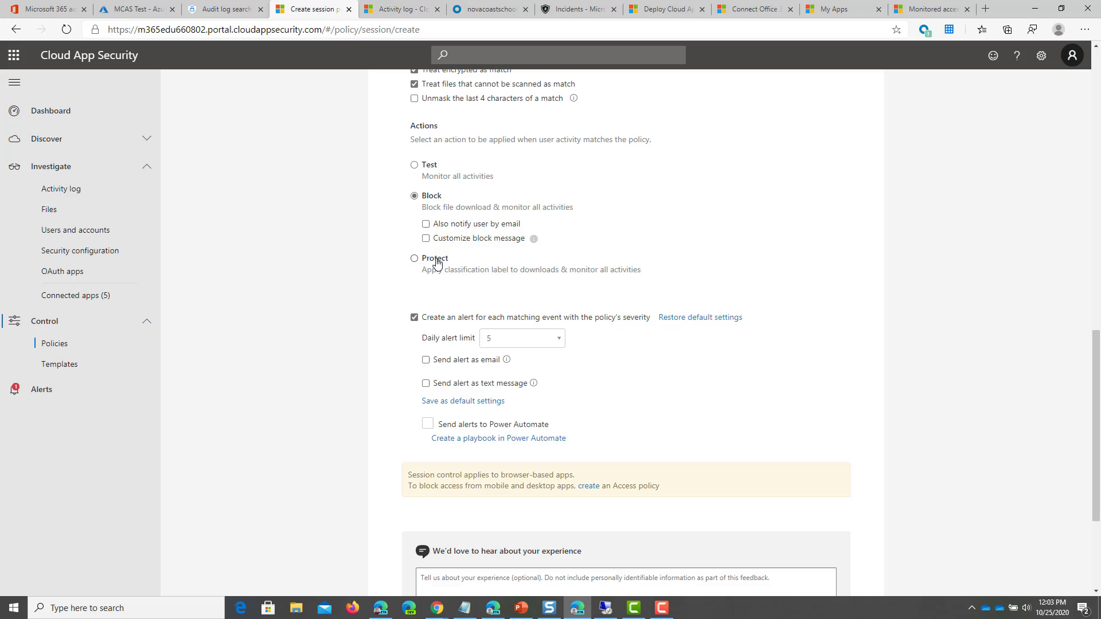
# Try the classification-label action, return to Block, and toggle the custom block message on and off
pyautogui.click(414, 258)
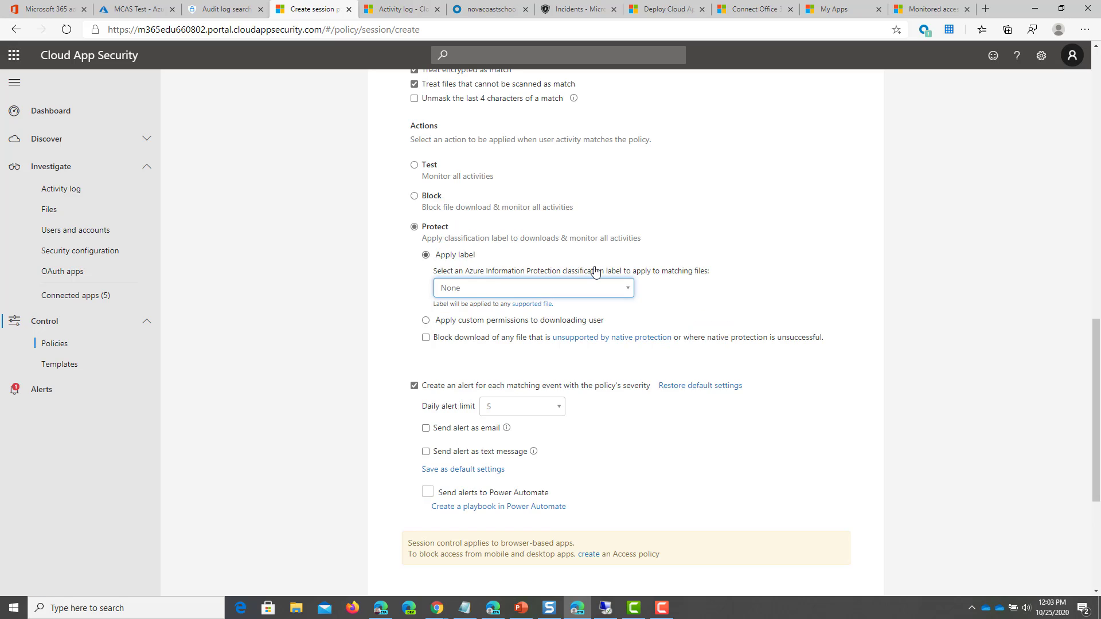
pyautogui.moveTo(550, 319)
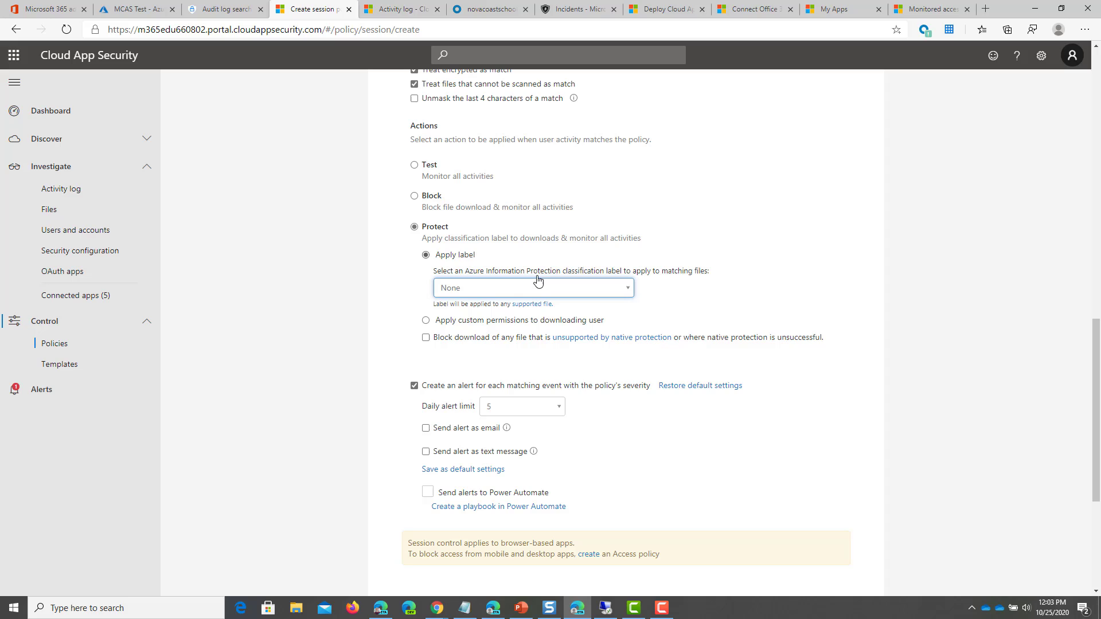
pyautogui.moveTo(770, 354)
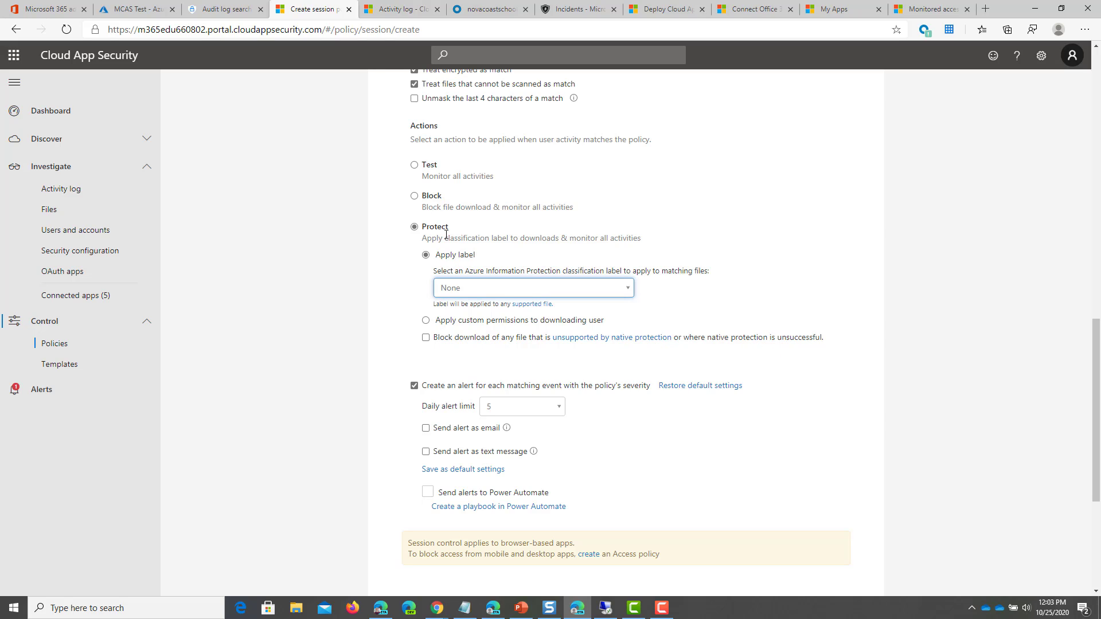
pyautogui.moveTo(440, 207)
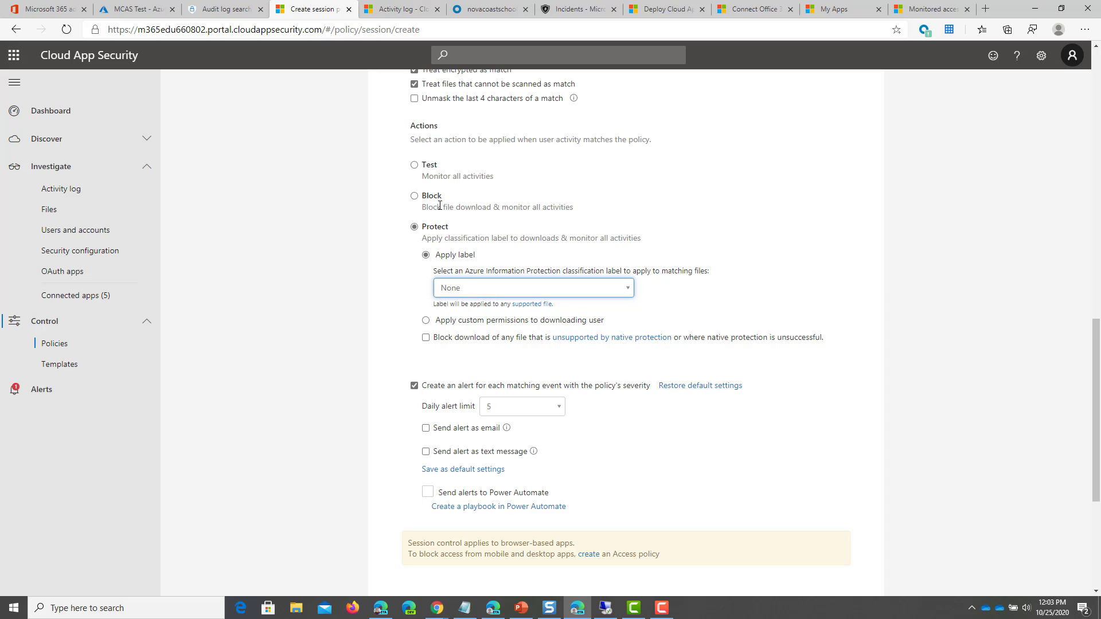
pyautogui.click(414, 195)
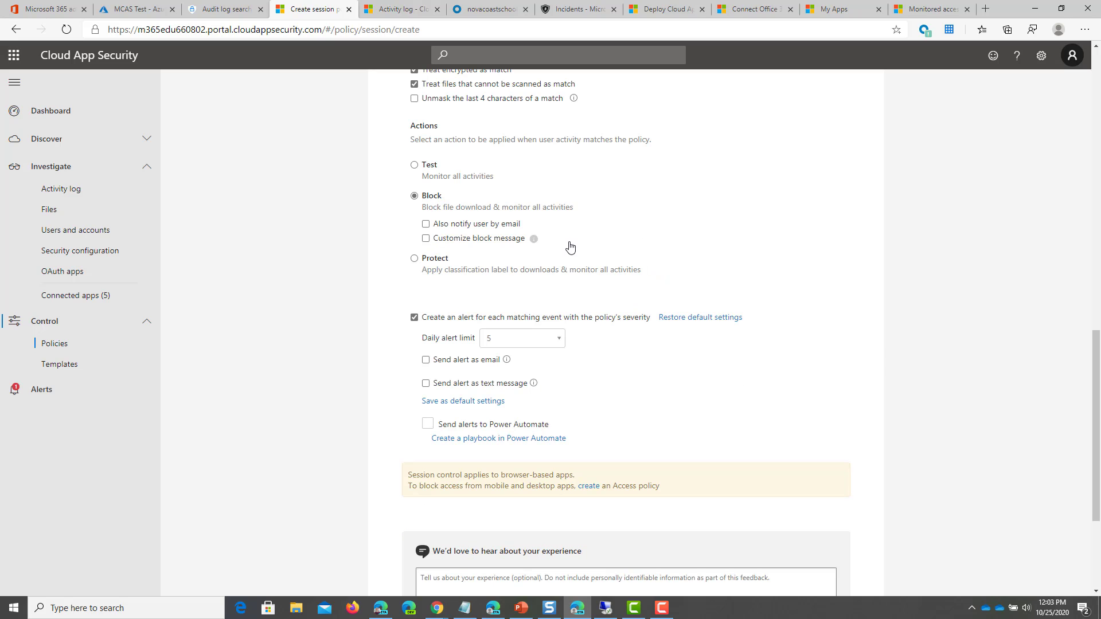
pyautogui.click(425, 239)
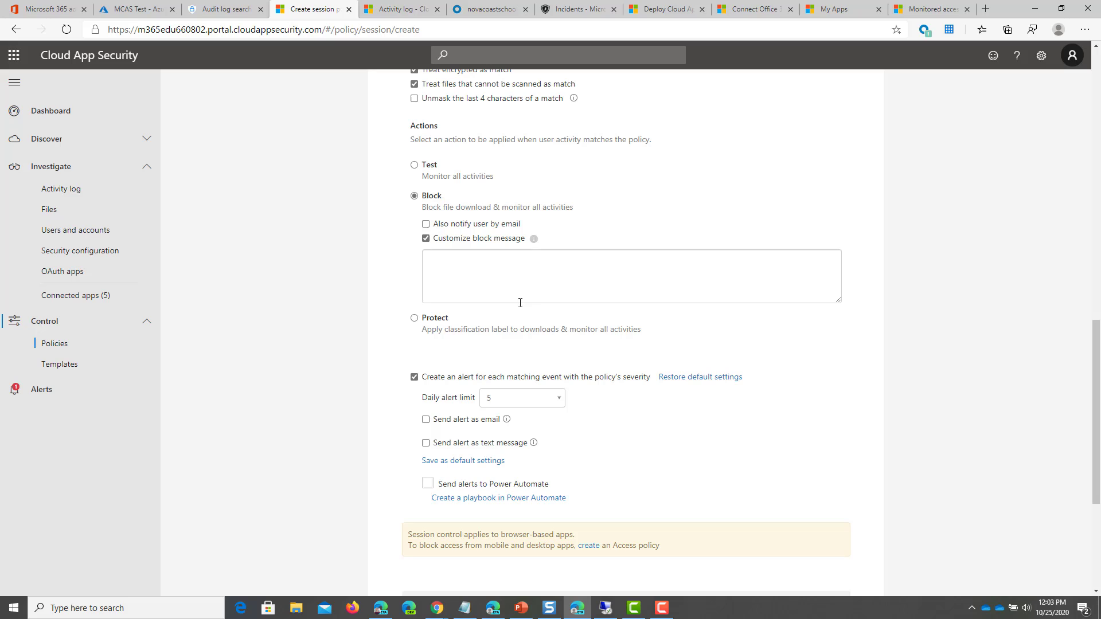
pyautogui.click(426, 238)
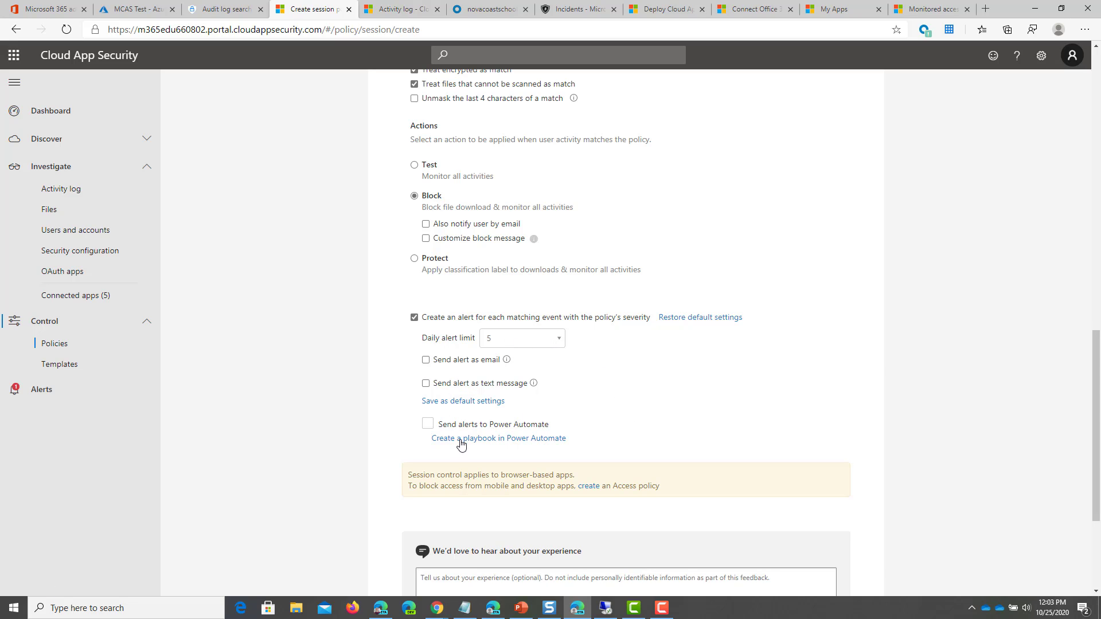
# Cancel the new session policy and return to the Policies list
pyautogui.scroll(-3)
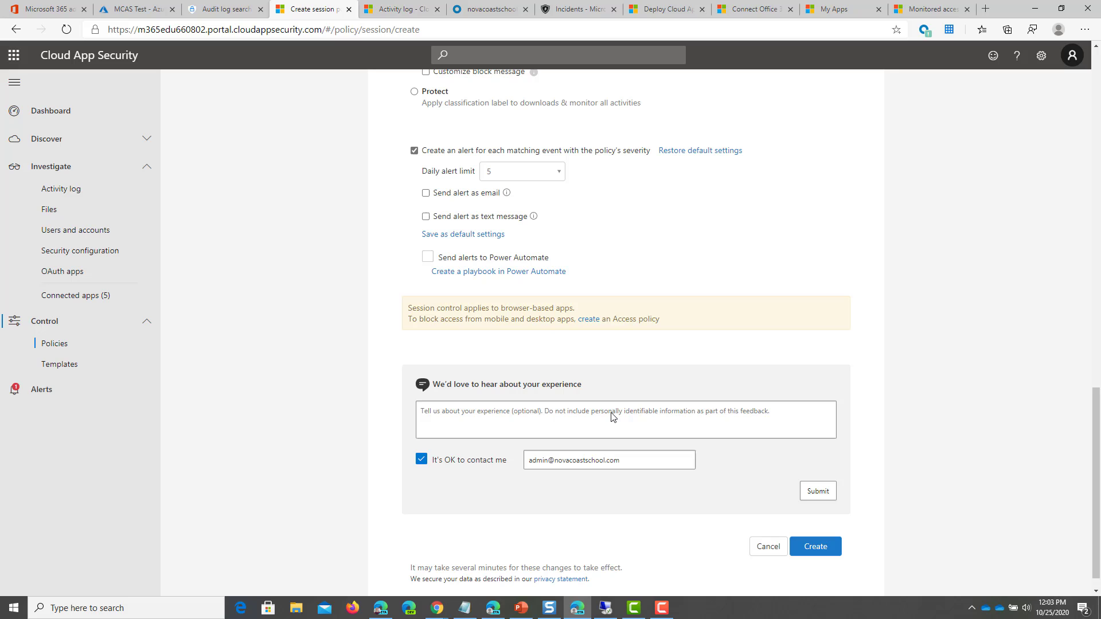
pyautogui.moveTo(756, 563)
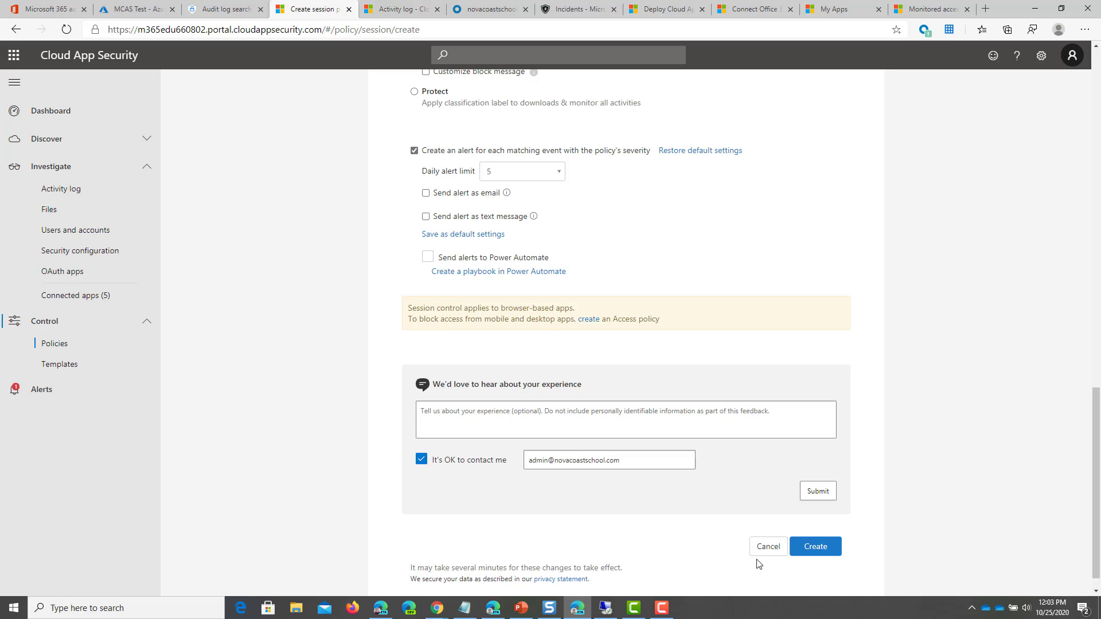
pyautogui.click(815, 546)
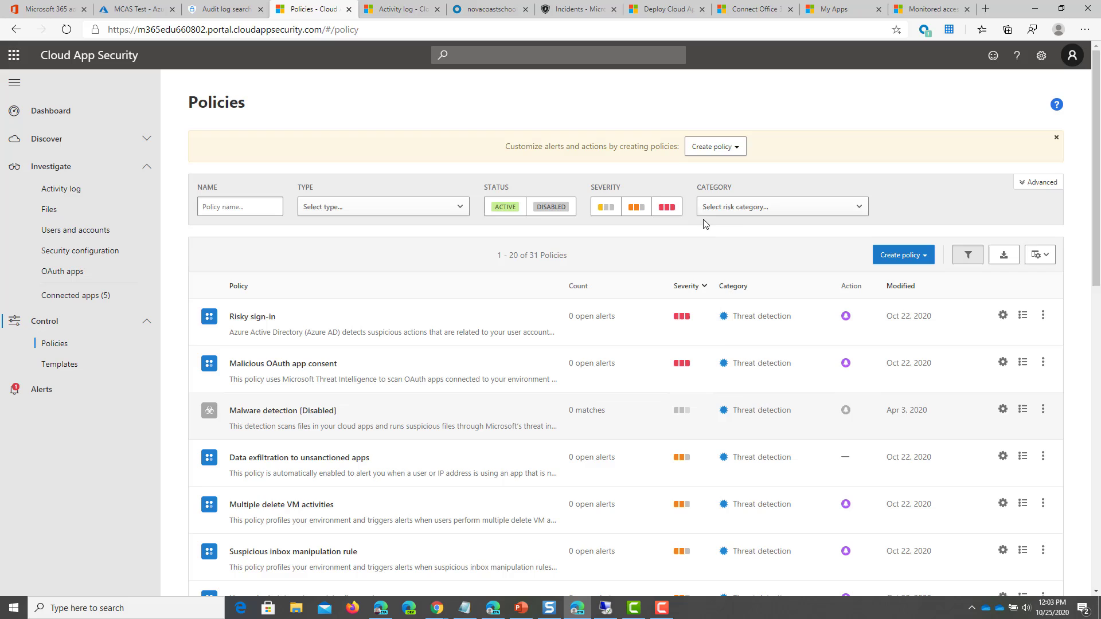
# Filter the Policies list to the DLP category and open the Dropbox DLP policy
pyautogui.click(781, 206)
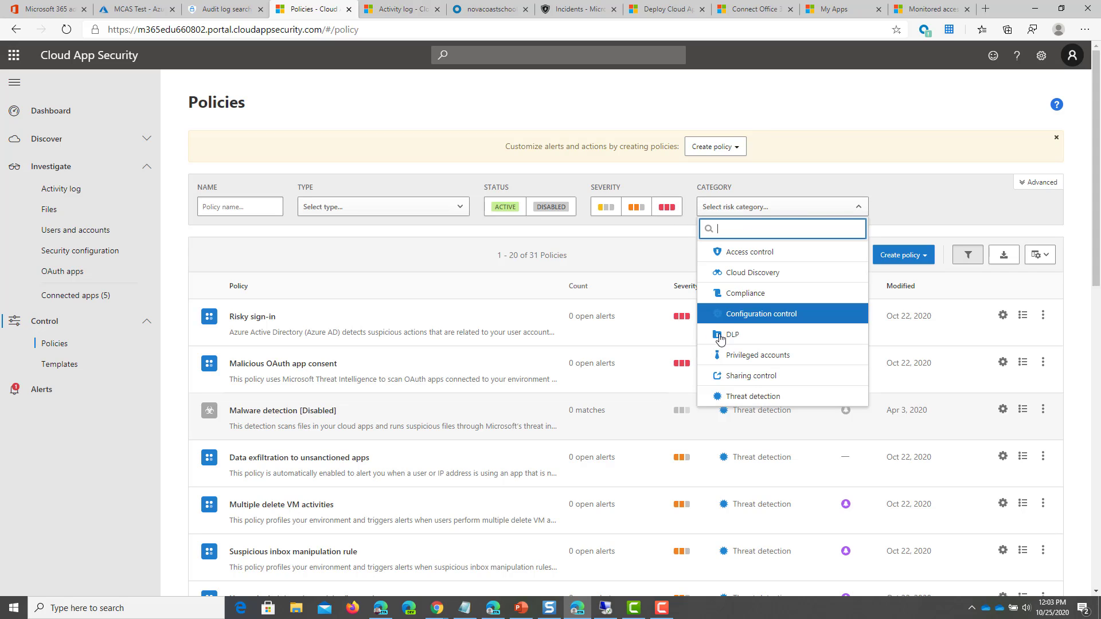
pyautogui.click(732, 335)
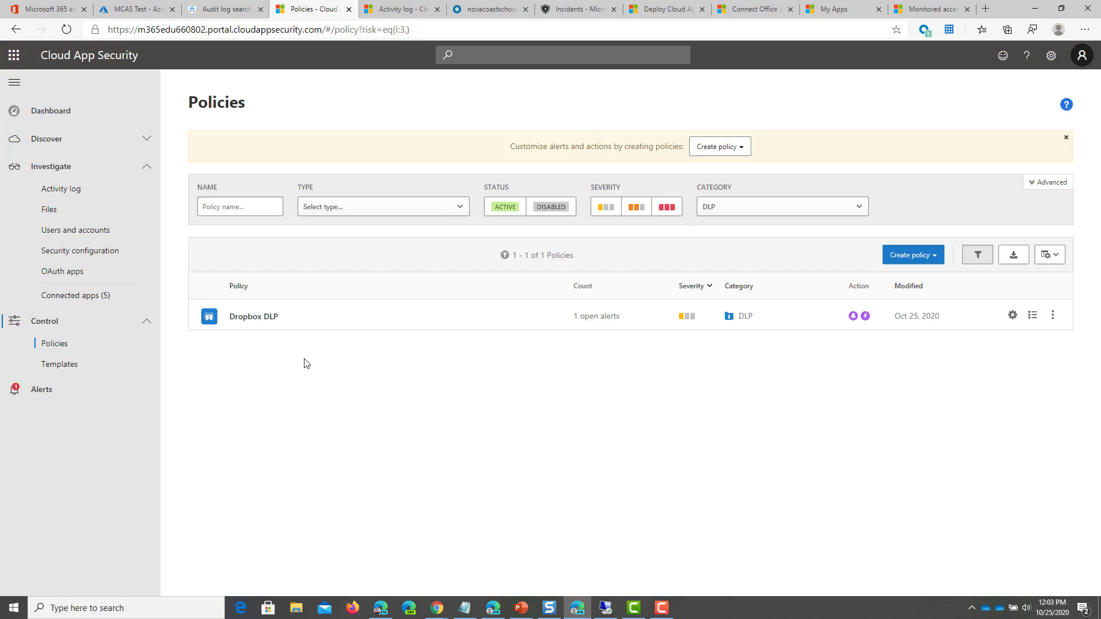
pyautogui.moveTo(314, 323)
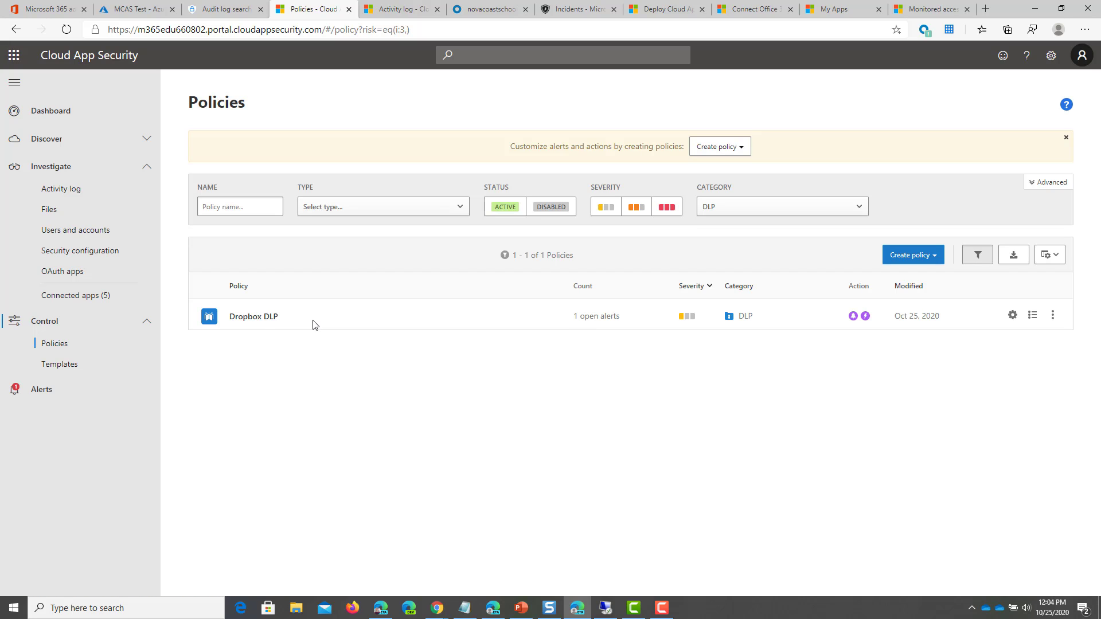
pyautogui.click(253, 316)
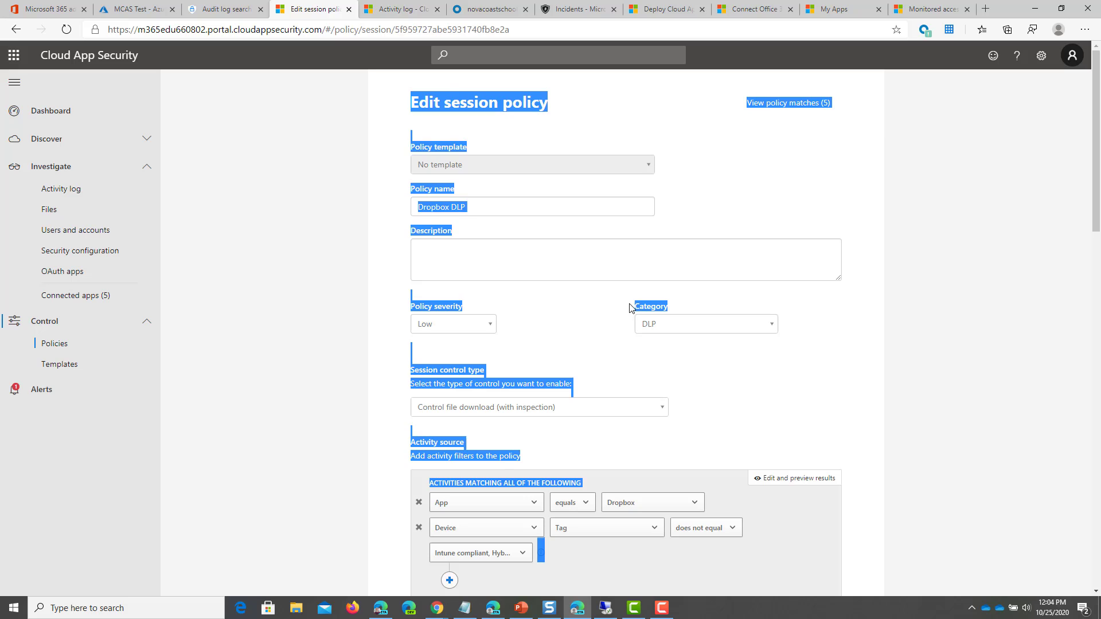
# Review the Dropbox DLP policy's settings down to its Block action
pyautogui.scroll(-3)
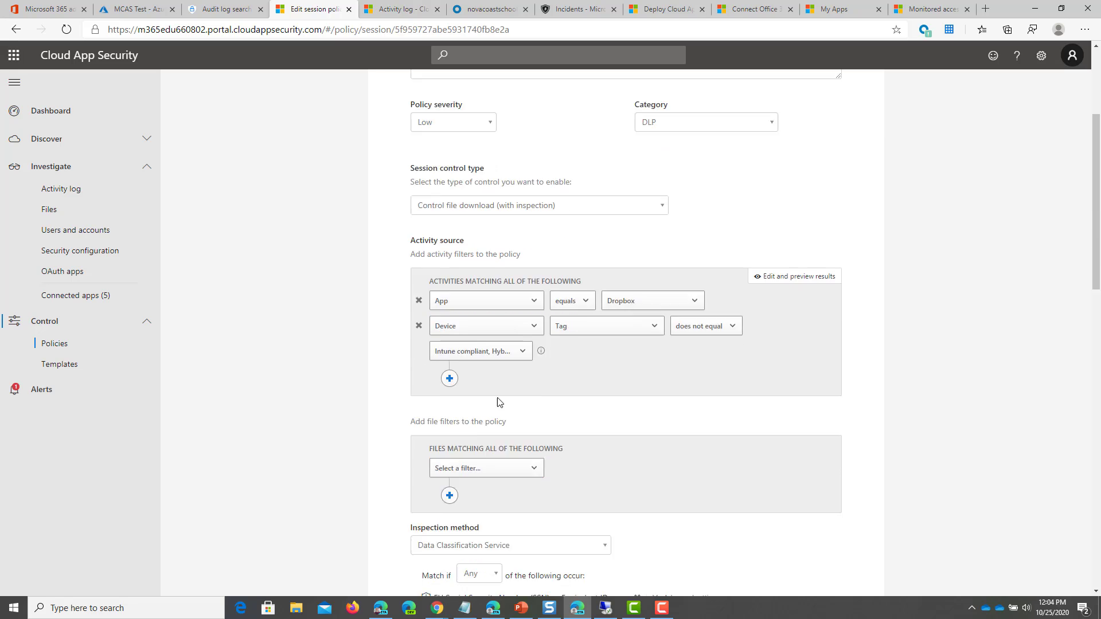
pyautogui.scroll(-3)
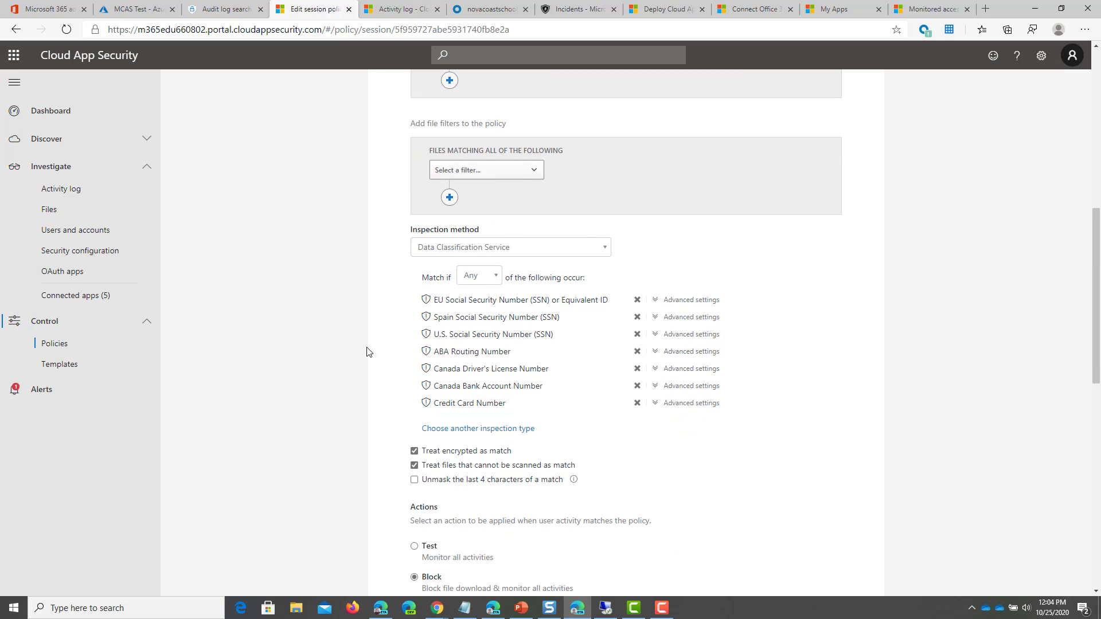
pyautogui.scroll(-3)
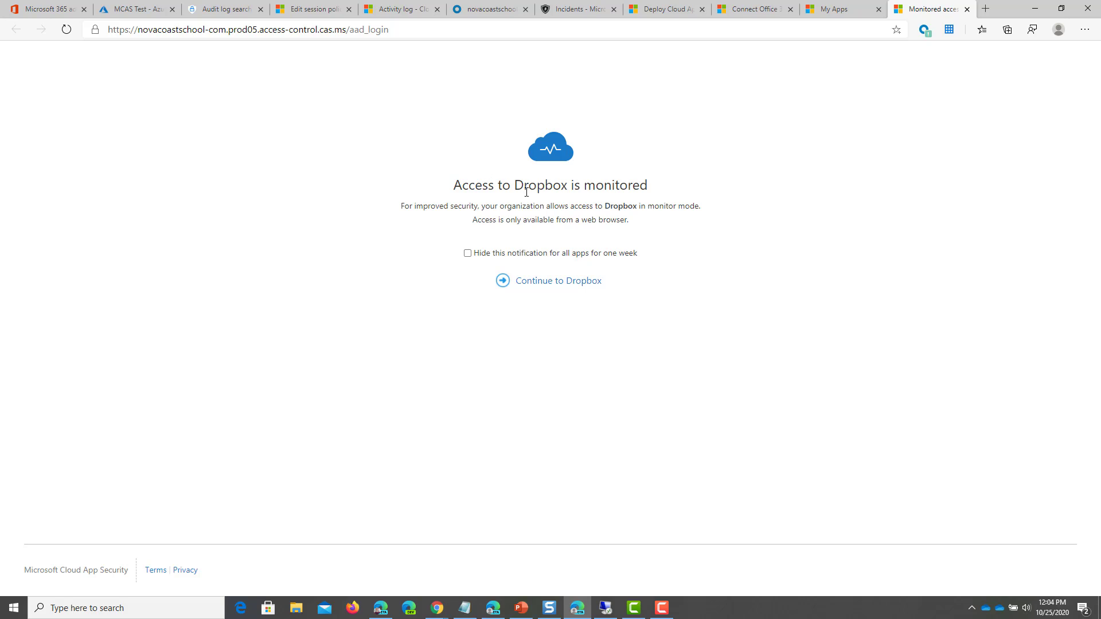
pyautogui.moveTo(408, 133)
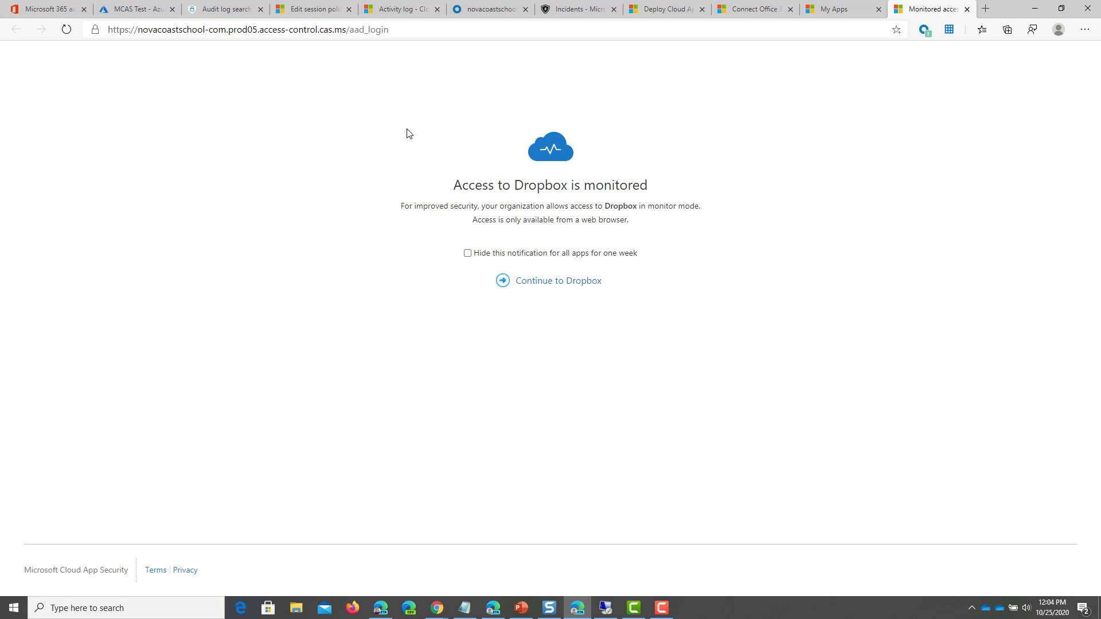
# Continue past the 'Access to Dropbox is monitored' notice into Dropbox
pyautogui.click(557, 280)
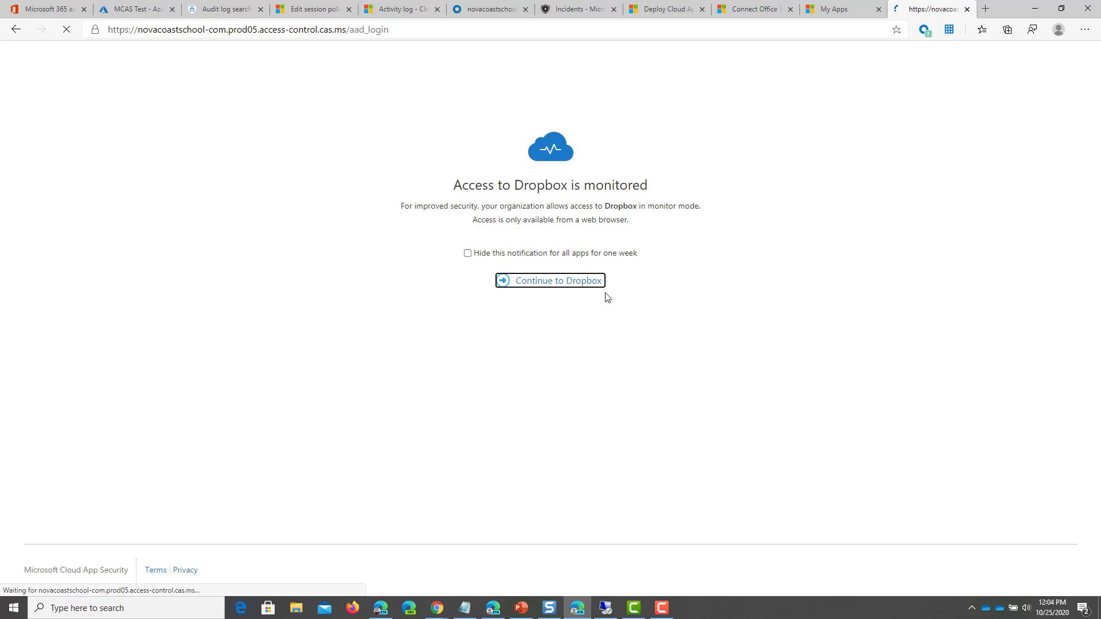
pyautogui.click(550, 279)
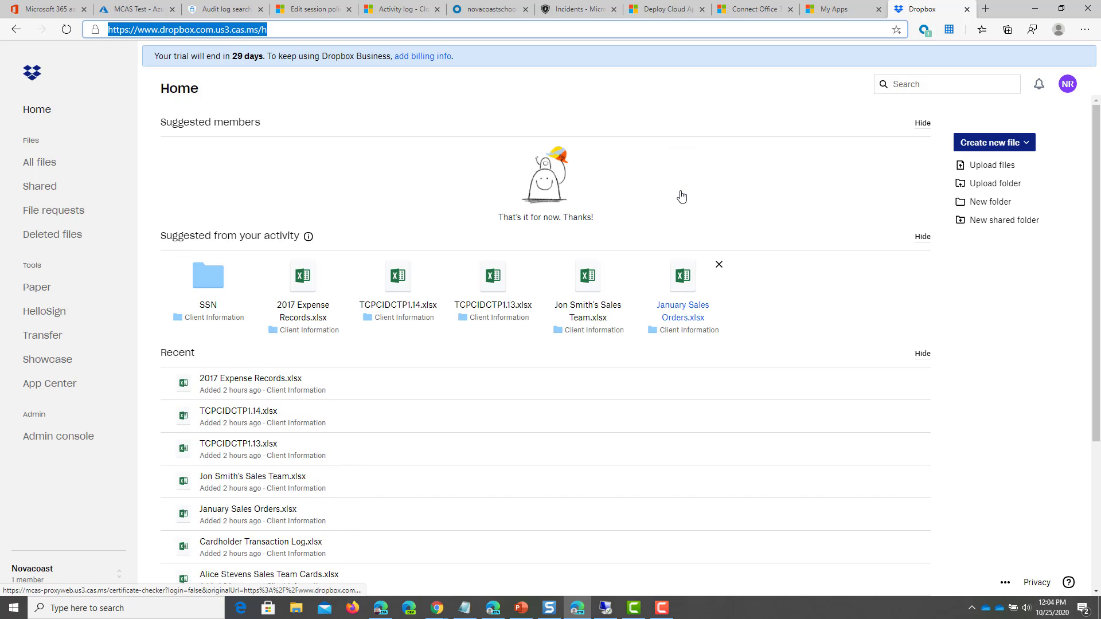
pyautogui.moveTo(216, 397)
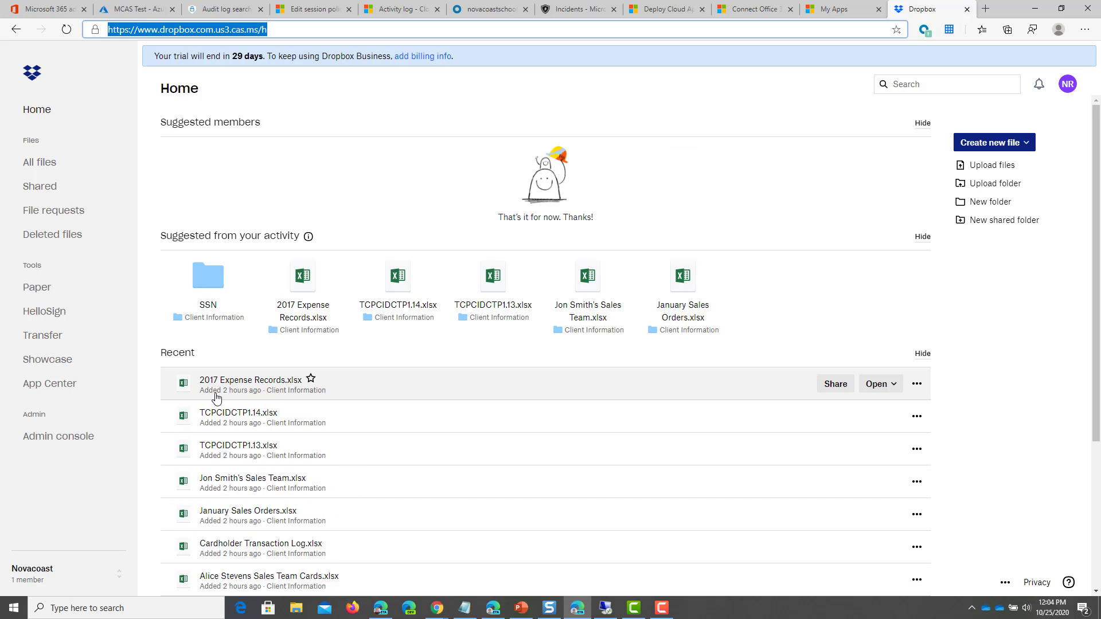
pyautogui.moveTo(916, 383)
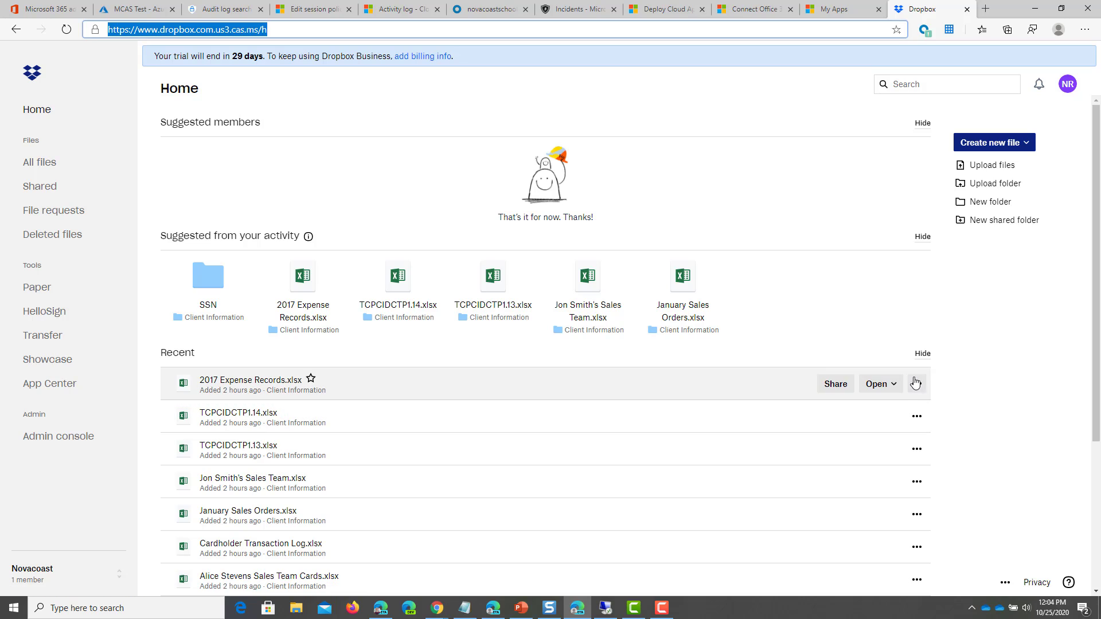
# Request a download of 2017 Expense Records.xlsx from Recent via its more-actions menu
pyautogui.click(916, 383)
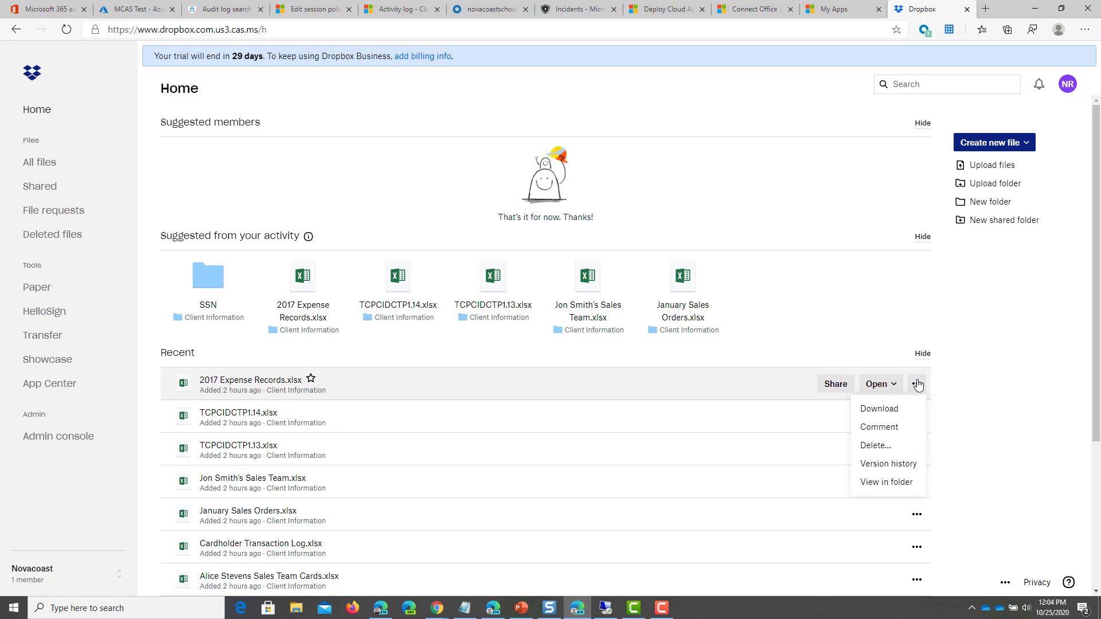
pyautogui.moveTo(906, 412)
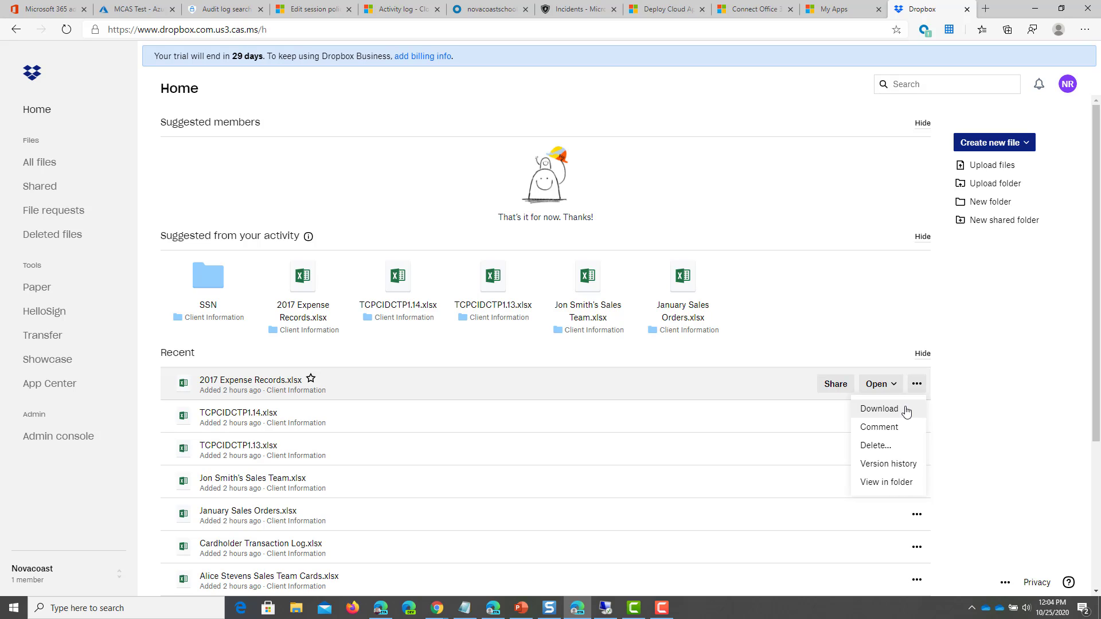
pyautogui.click(878, 408)
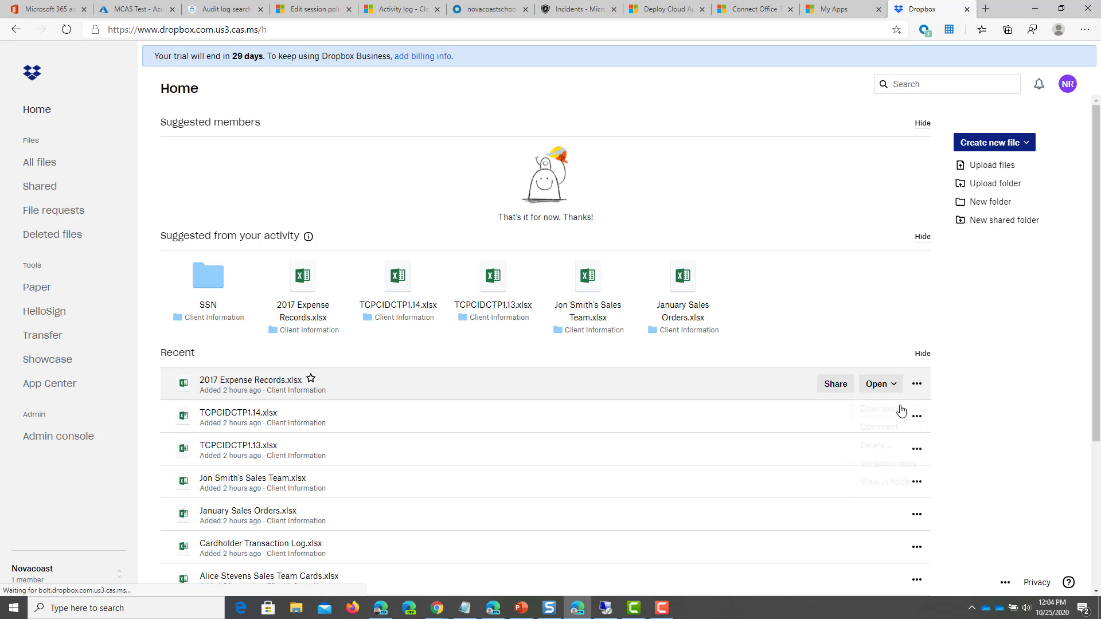
pyautogui.moveTo(348, 351)
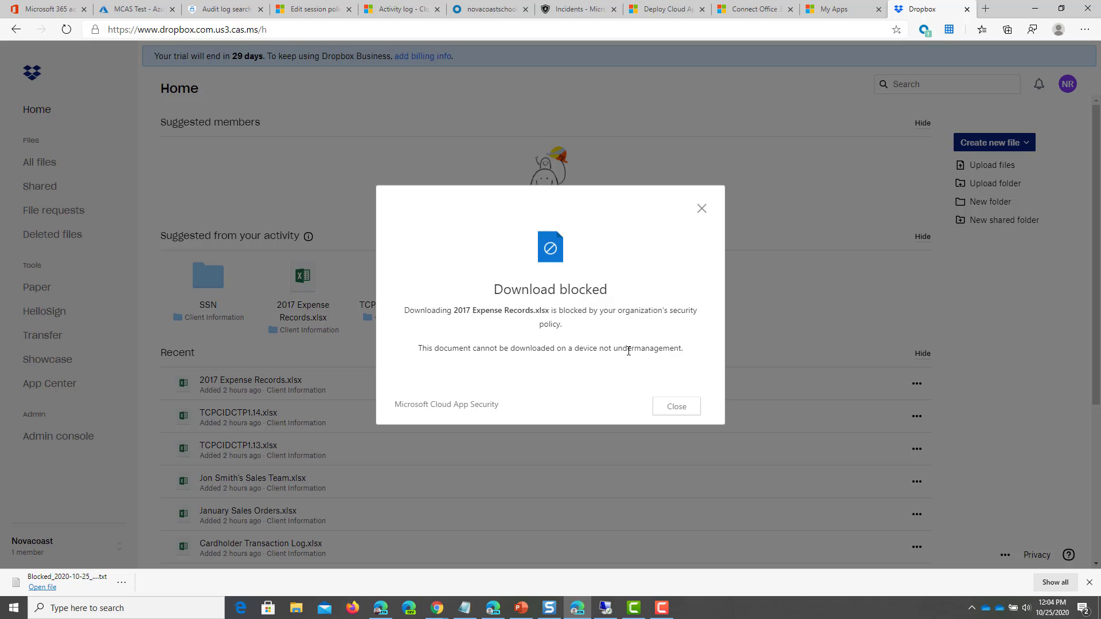
# Highlight the unmanaged-device sentence in Download blocked, then open the downloaded Blocked txt file
pyautogui.moveTo(417, 348); pyautogui.dragTo(572, 348)
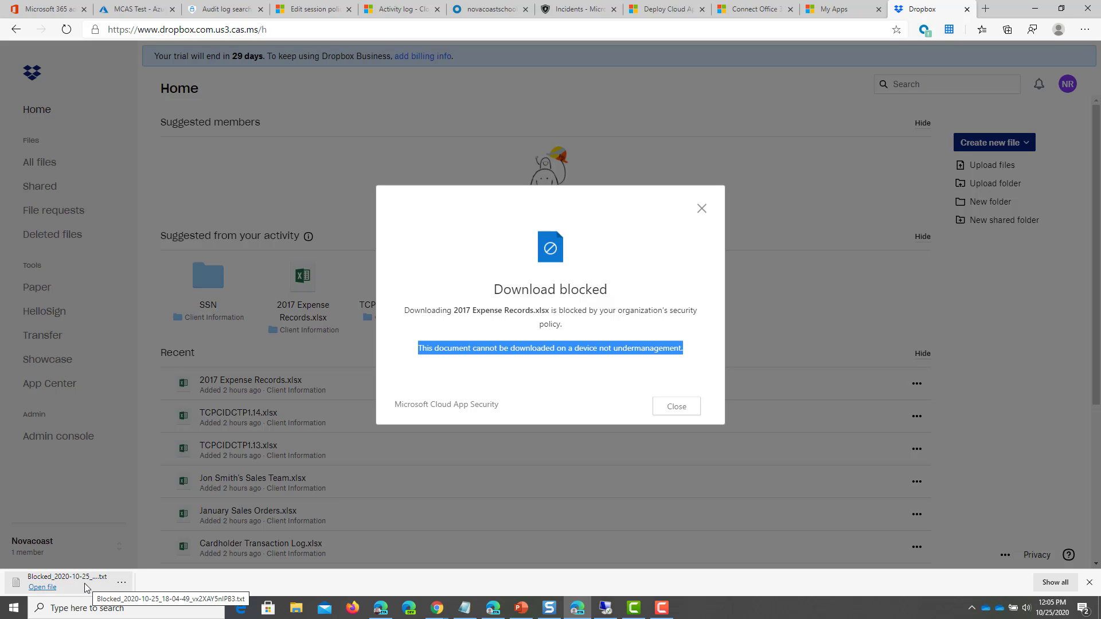
pyautogui.click(41, 587)
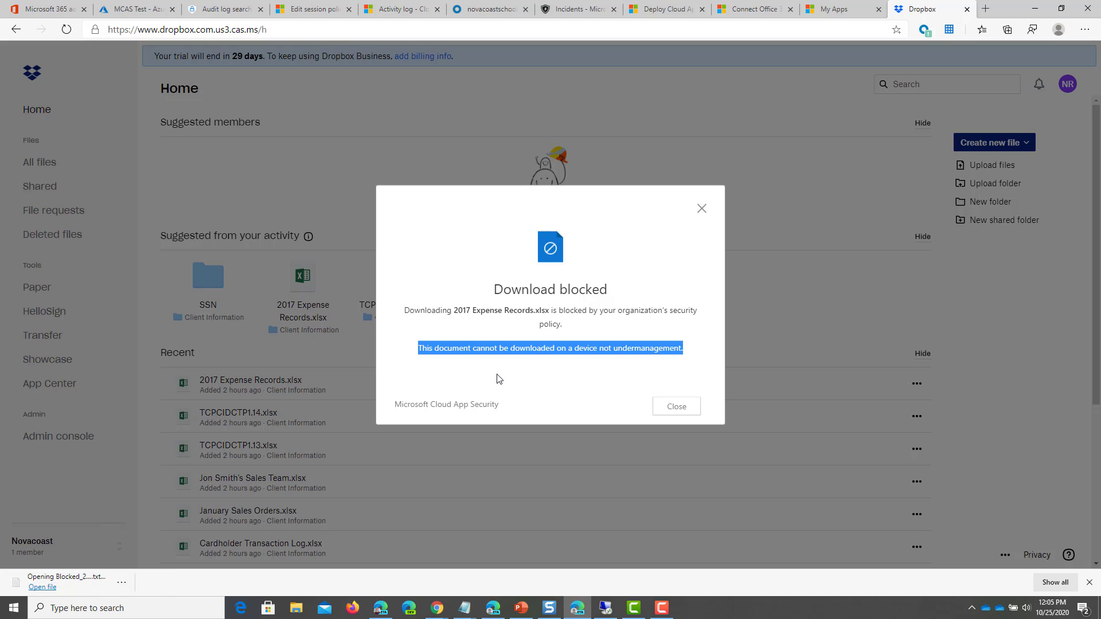
pyautogui.moveTo(649, 280)
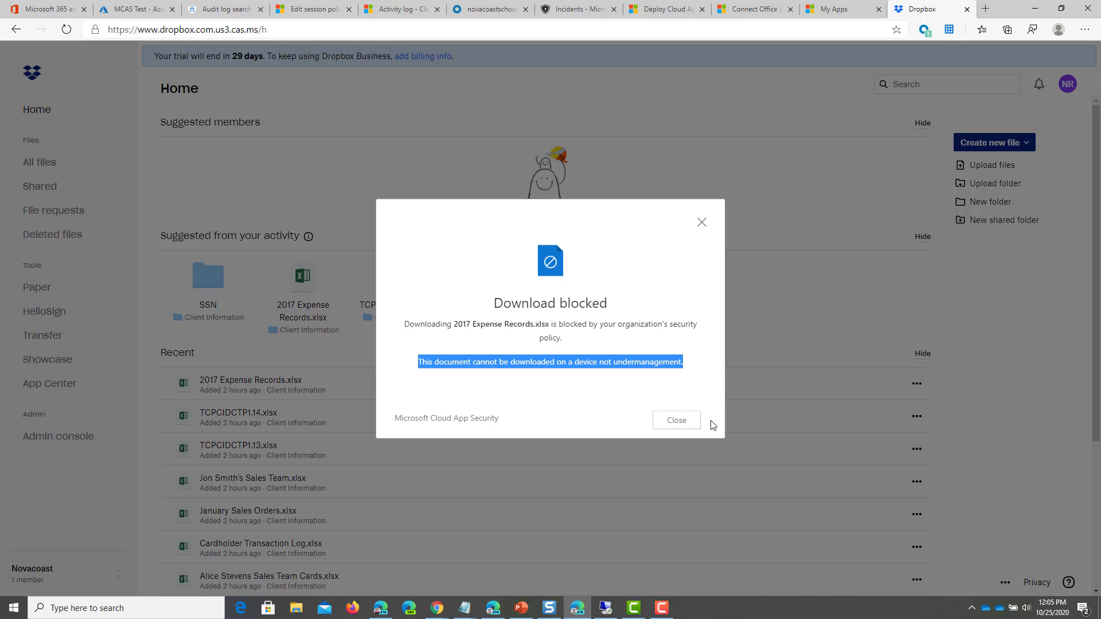
pyautogui.moveTo(176, 436)
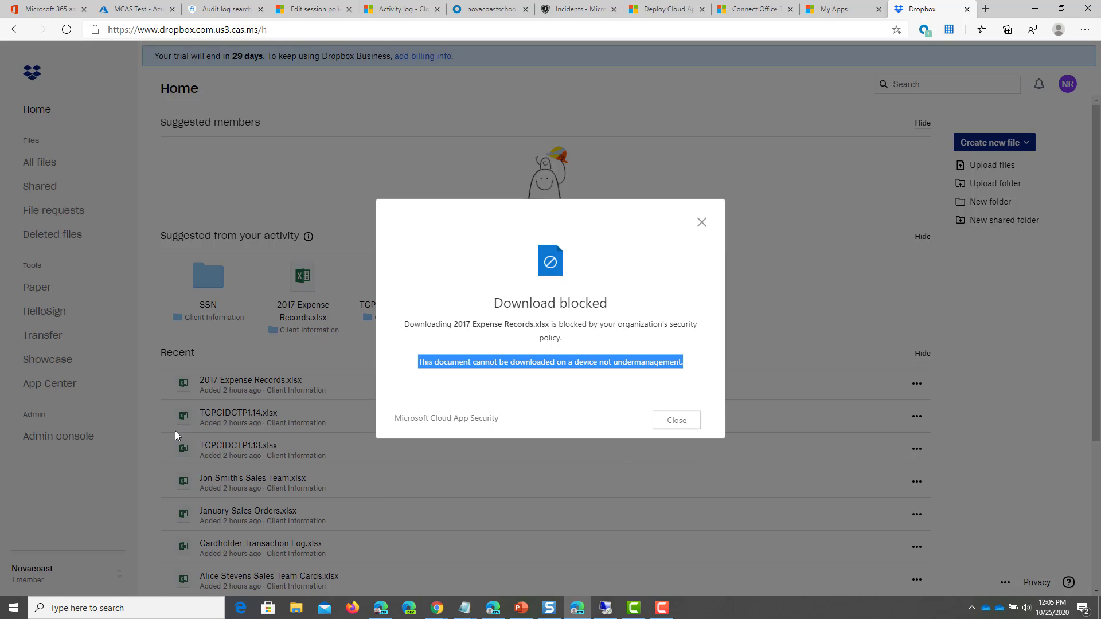
pyautogui.moveTo(175, 430)
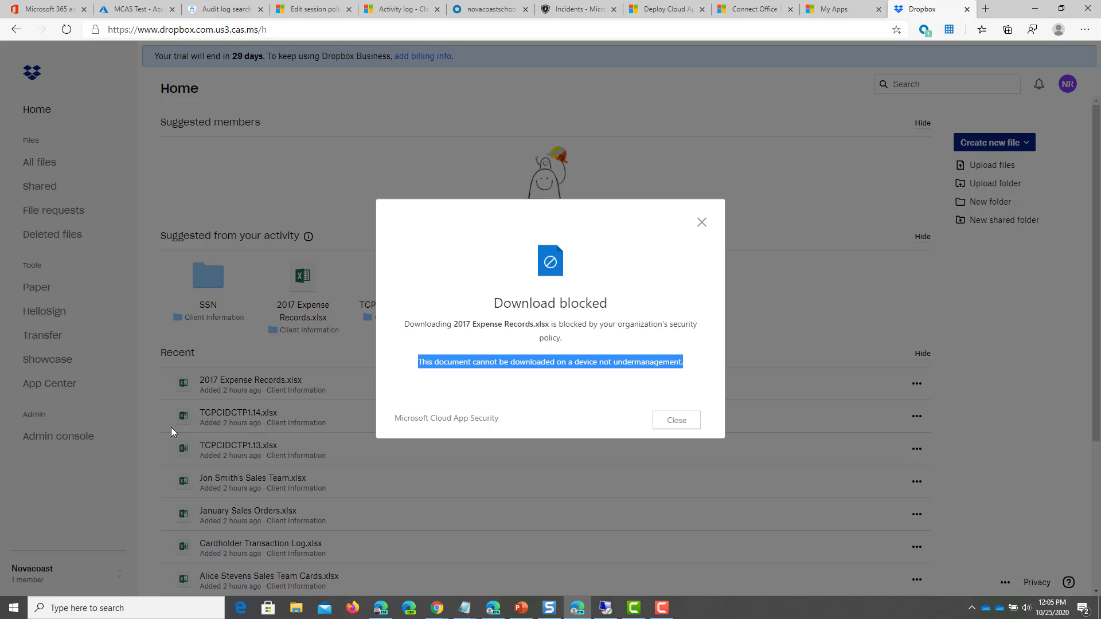
pyautogui.moveTo(126, 445)
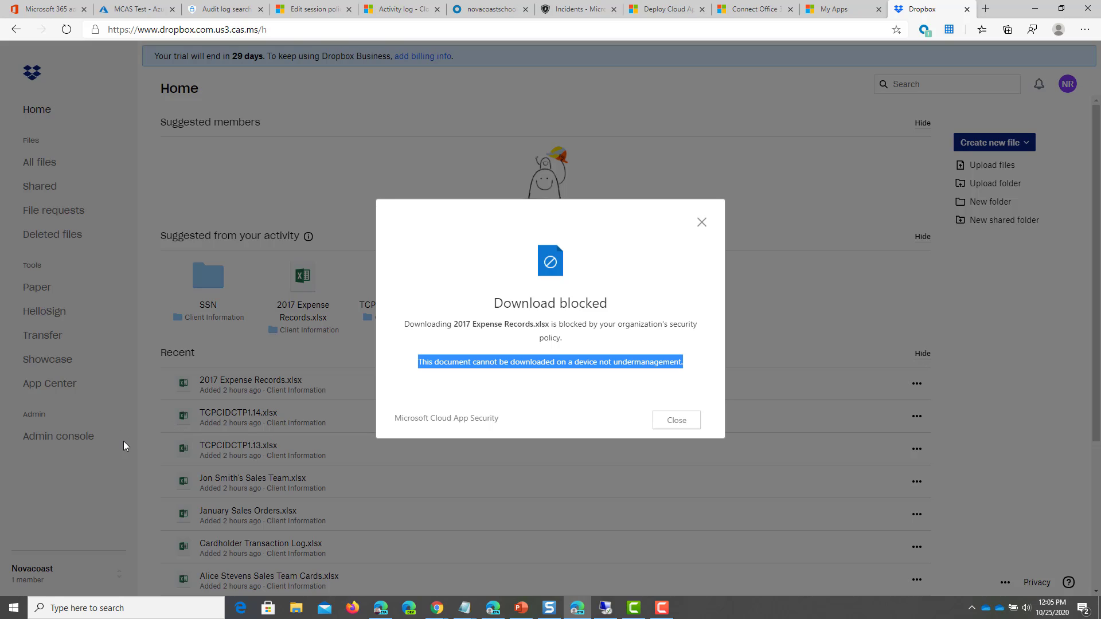